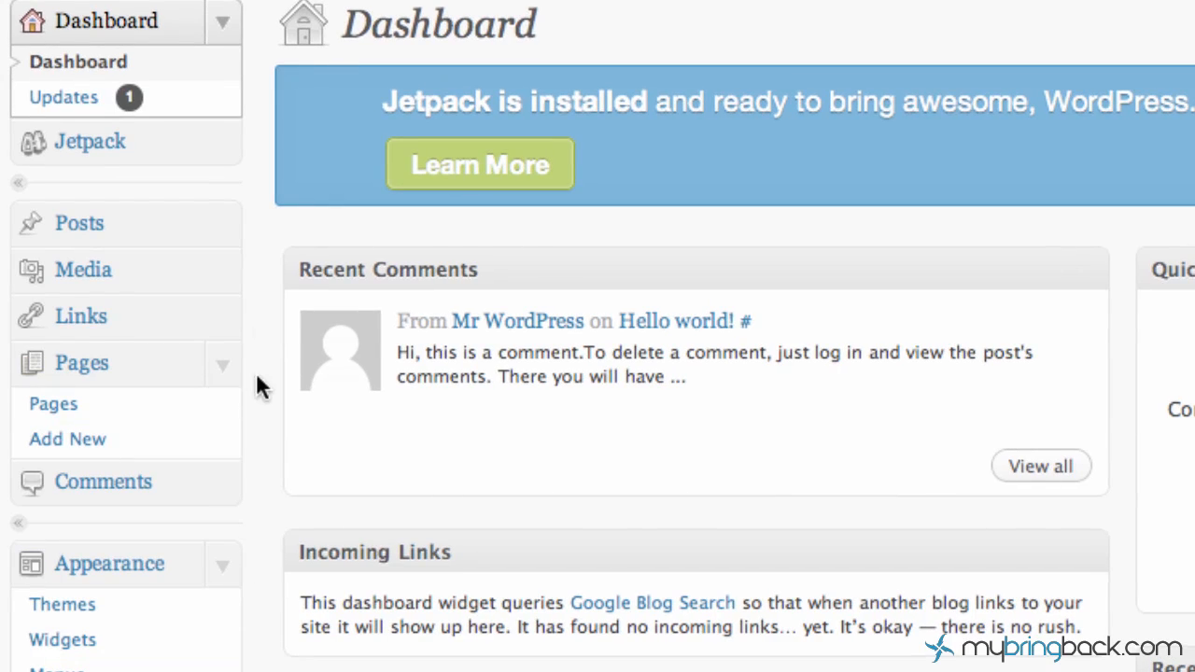
{"action": "mouse_move", "coordinate": [207, 320]}
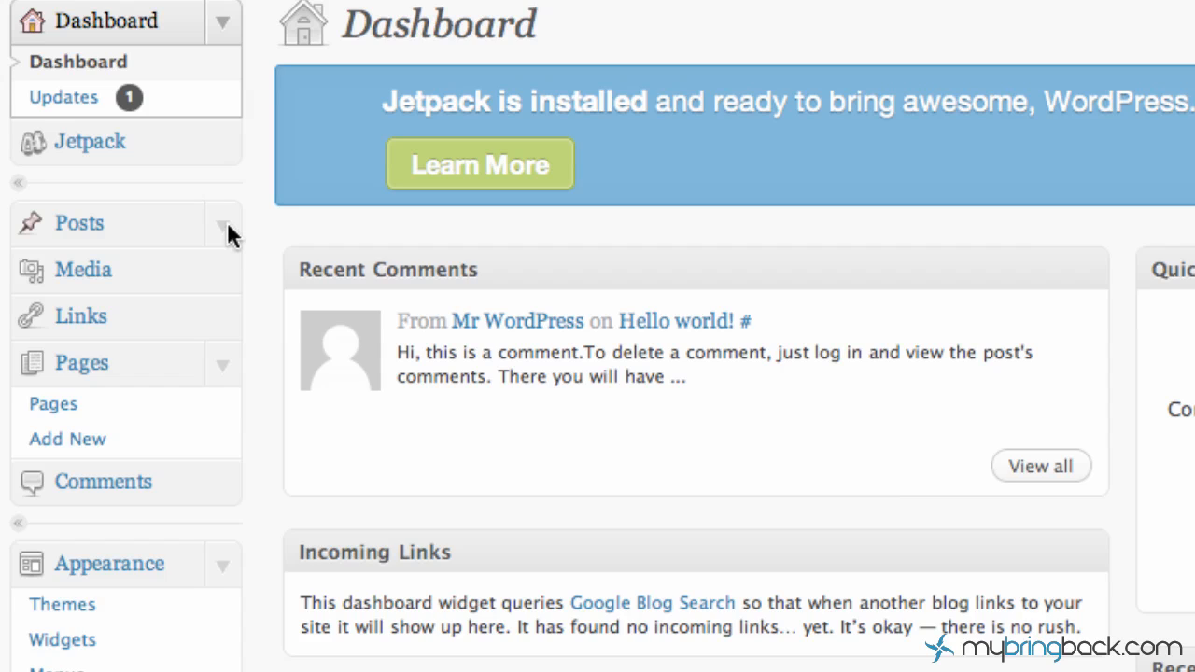
- Expand the Posts section in the admin sidebar to reveal its post management pages
{"action": "left_click", "coordinate": [79, 223]}
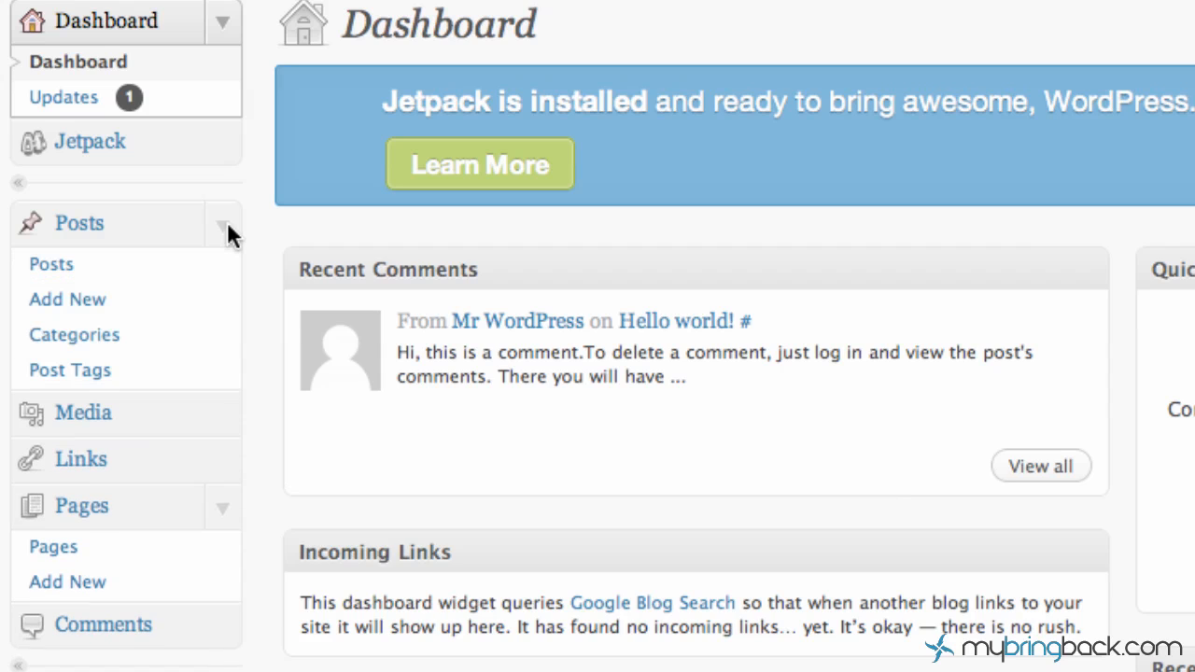
{"action": "mouse_move", "coordinate": [186, 269]}
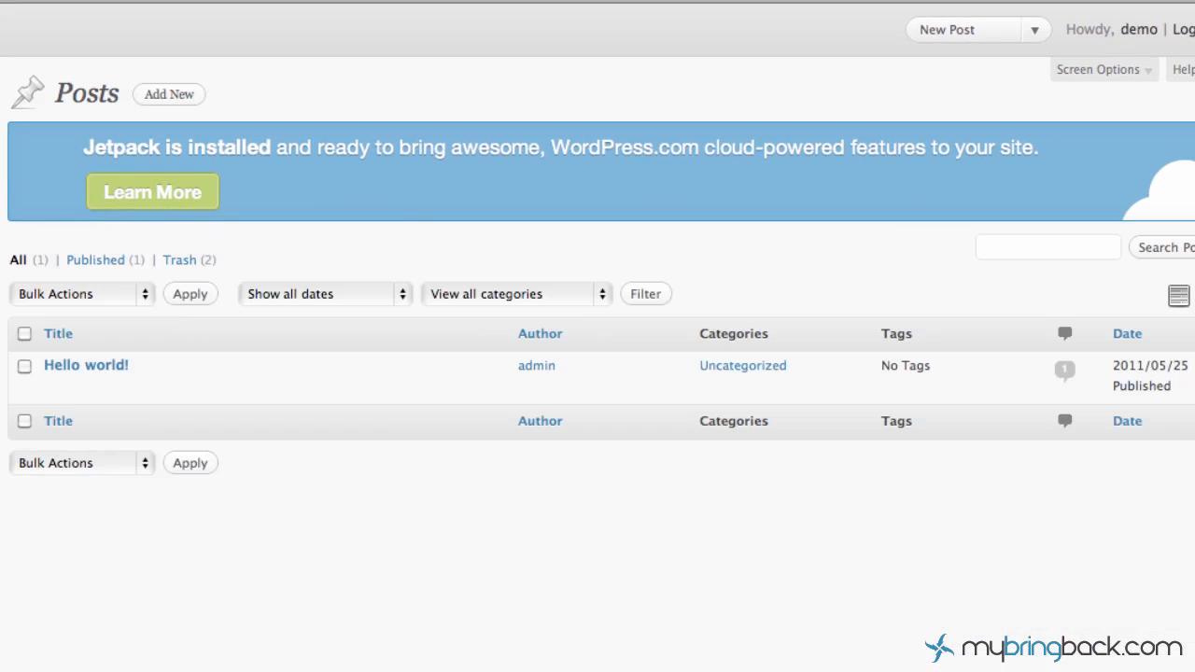
{"action": "left_click", "coordinate": [324, 293]}
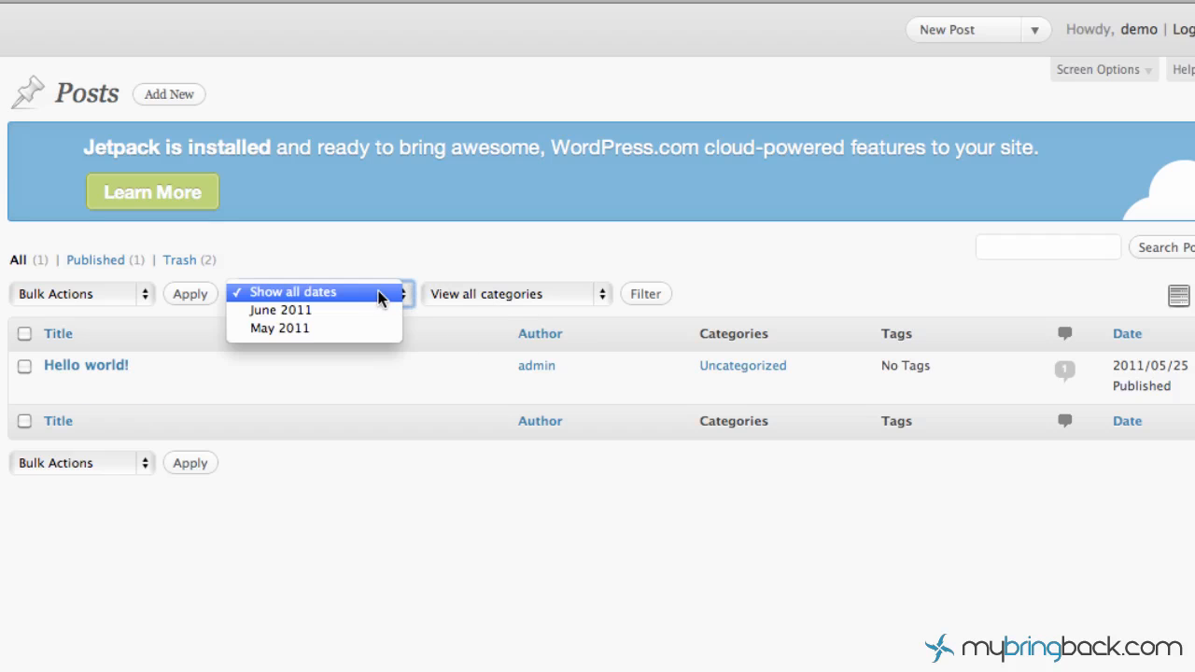
{"action": "left_click", "coordinate": [514, 293]}
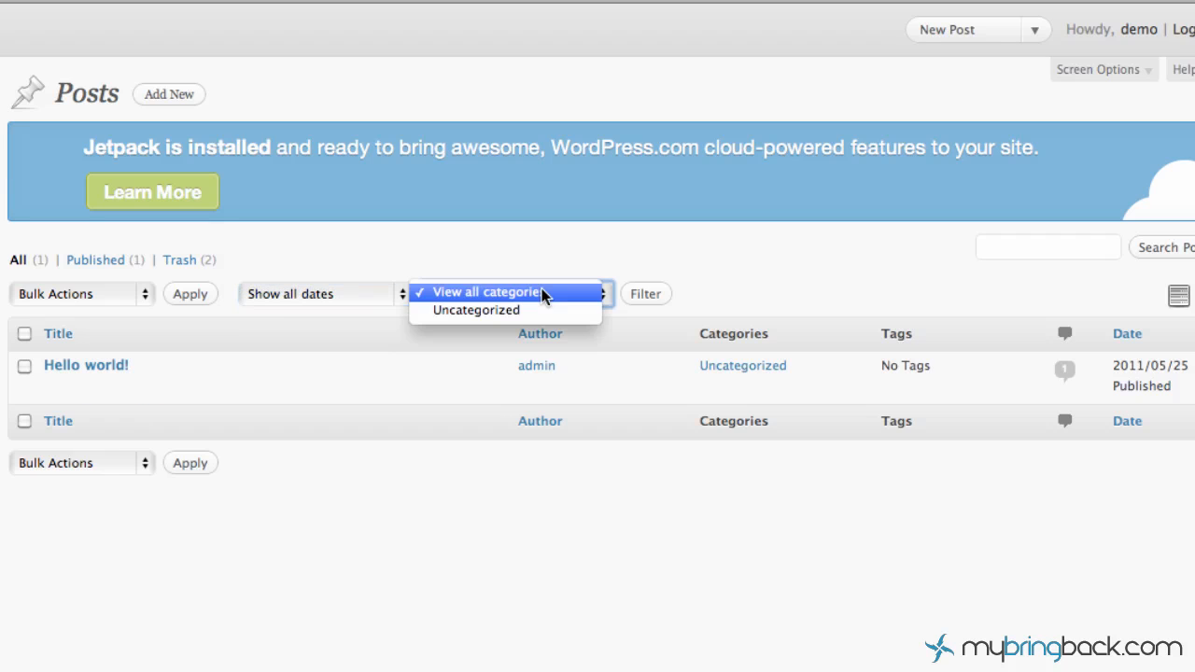
{"action": "mouse_move", "coordinate": [537, 281]}
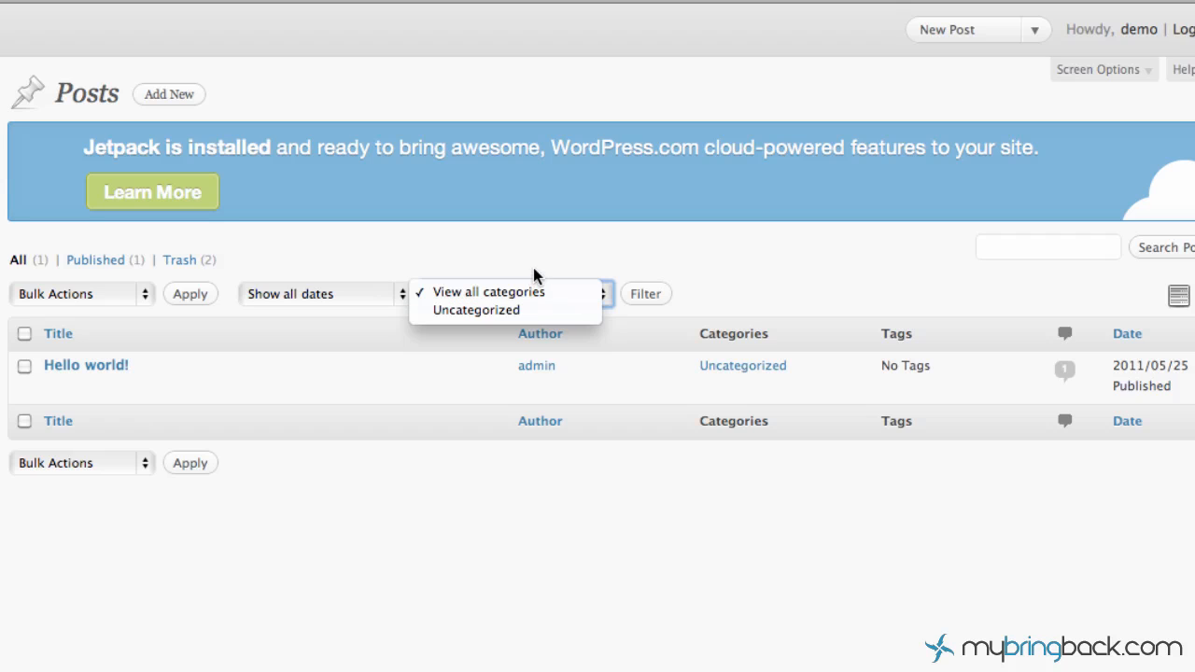
{"action": "left_click", "coordinate": [487, 292]}
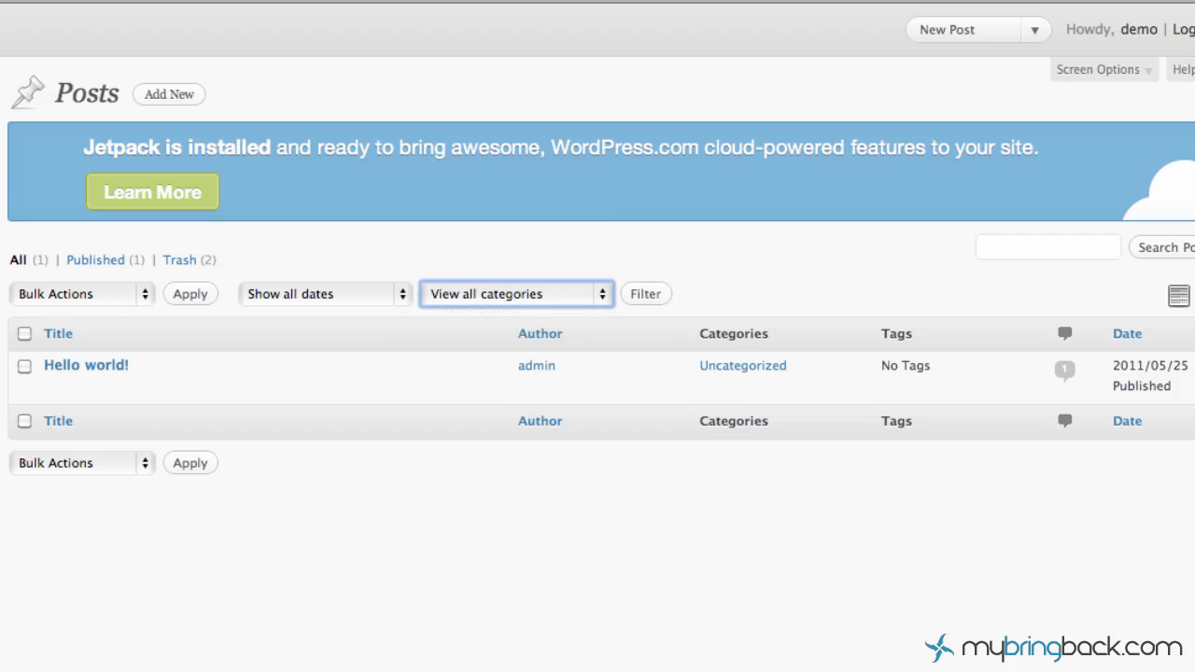
{"action": "mouse_move", "coordinate": [76, 414]}
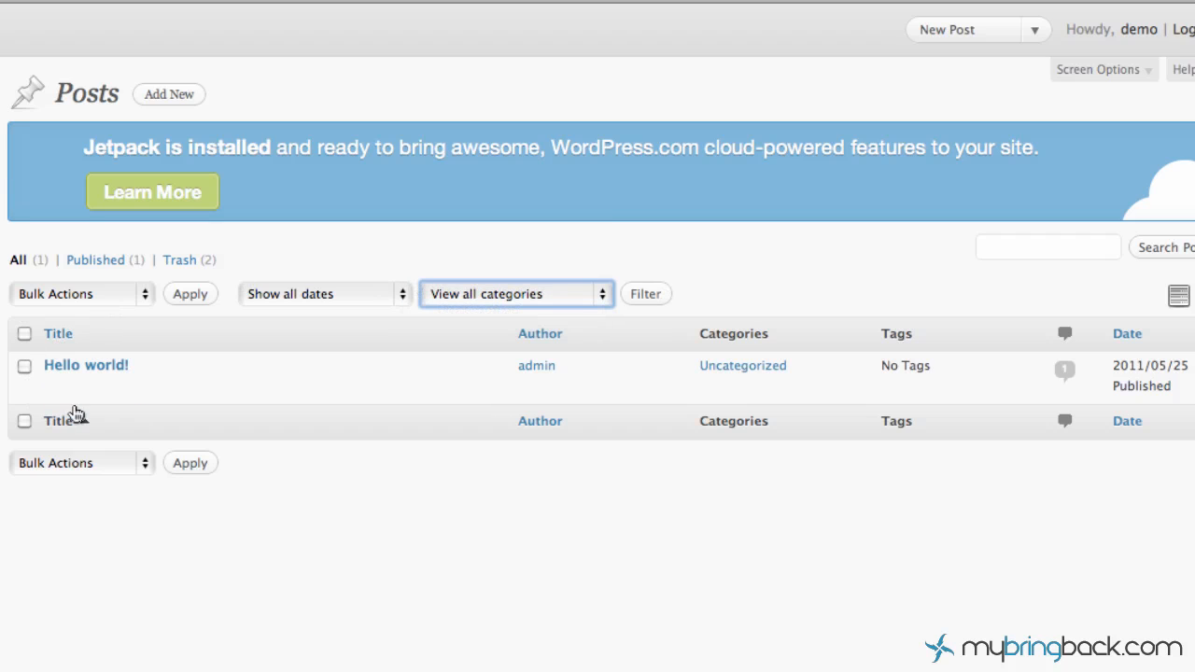
{"action": "mouse_move", "coordinate": [86, 365]}
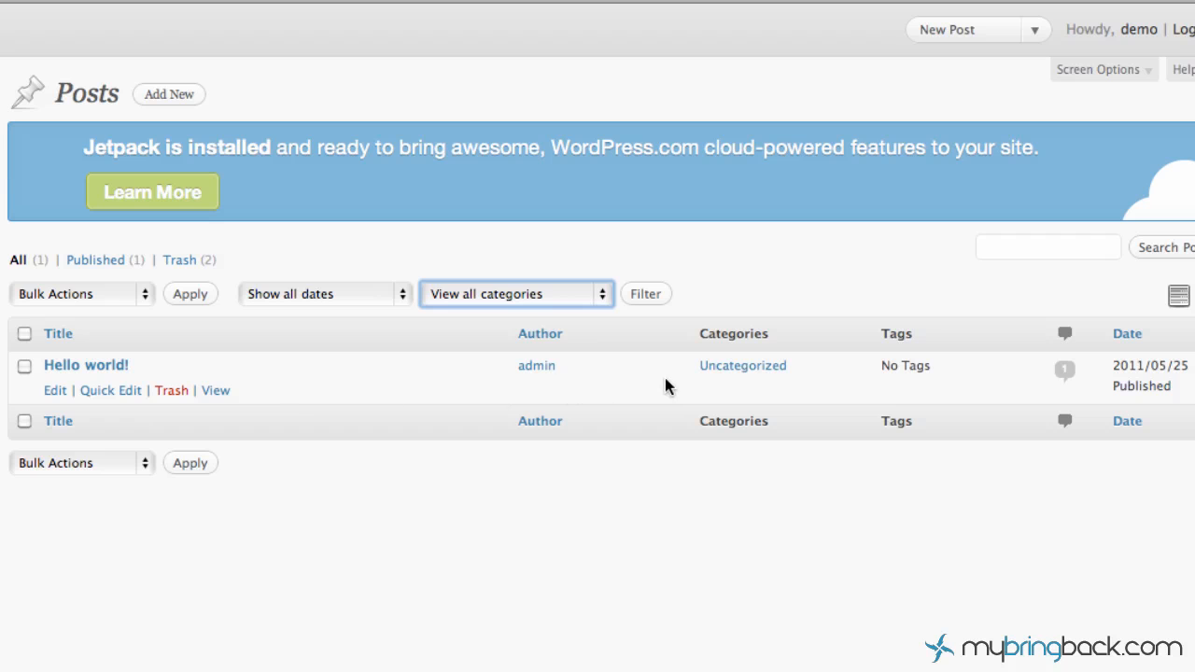
{"action": "mouse_move", "coordinate": [509, 405]}
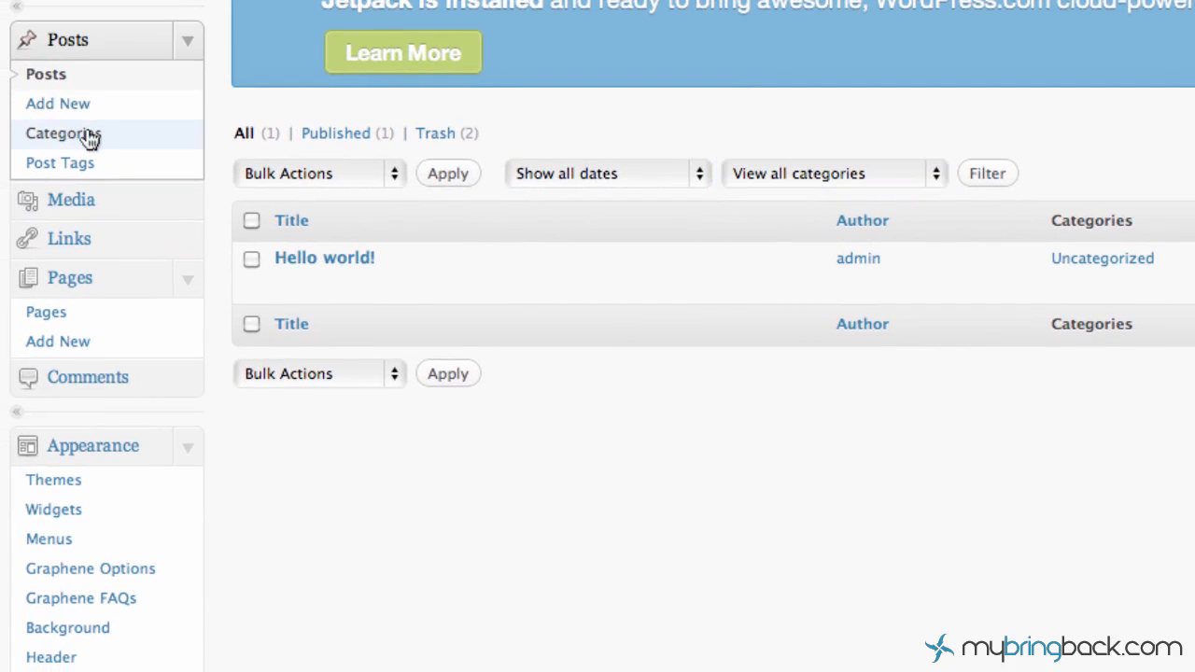
- Go to Posts > Categories, showing Uncategorized as the only category
{"action": "left_click", "coordinate": [63, 133]}
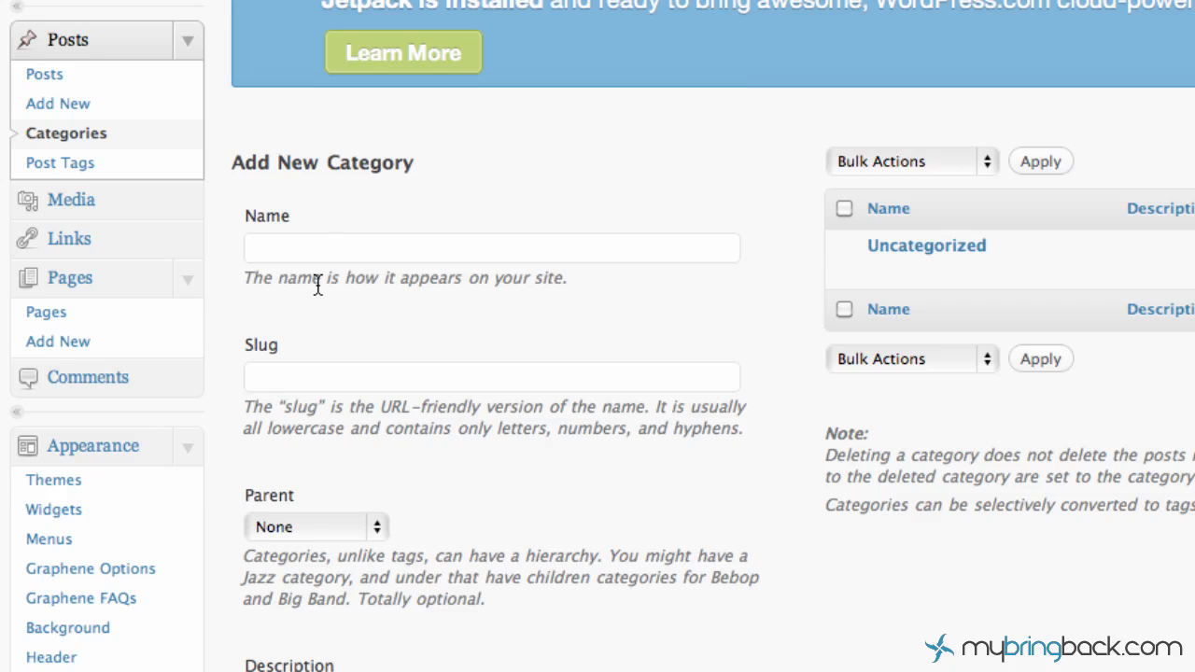
{"action": "mouse_move", "coordinate": [355, 527]}
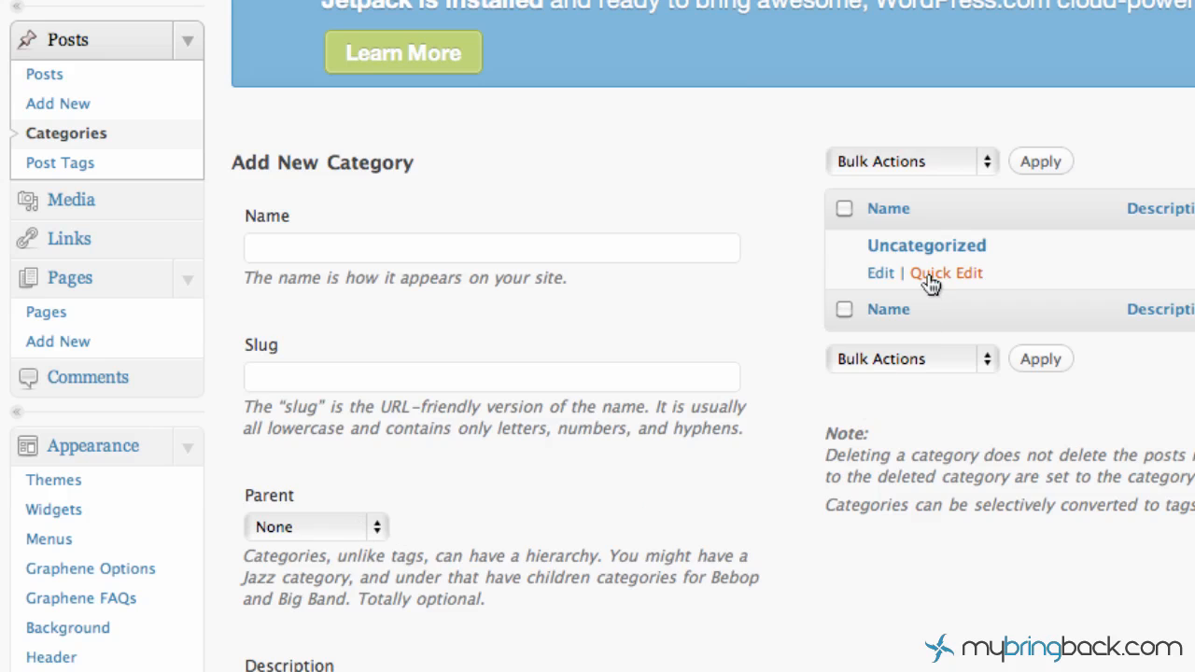
{"action": "mouse_move", "coordinate": [926, 246]}
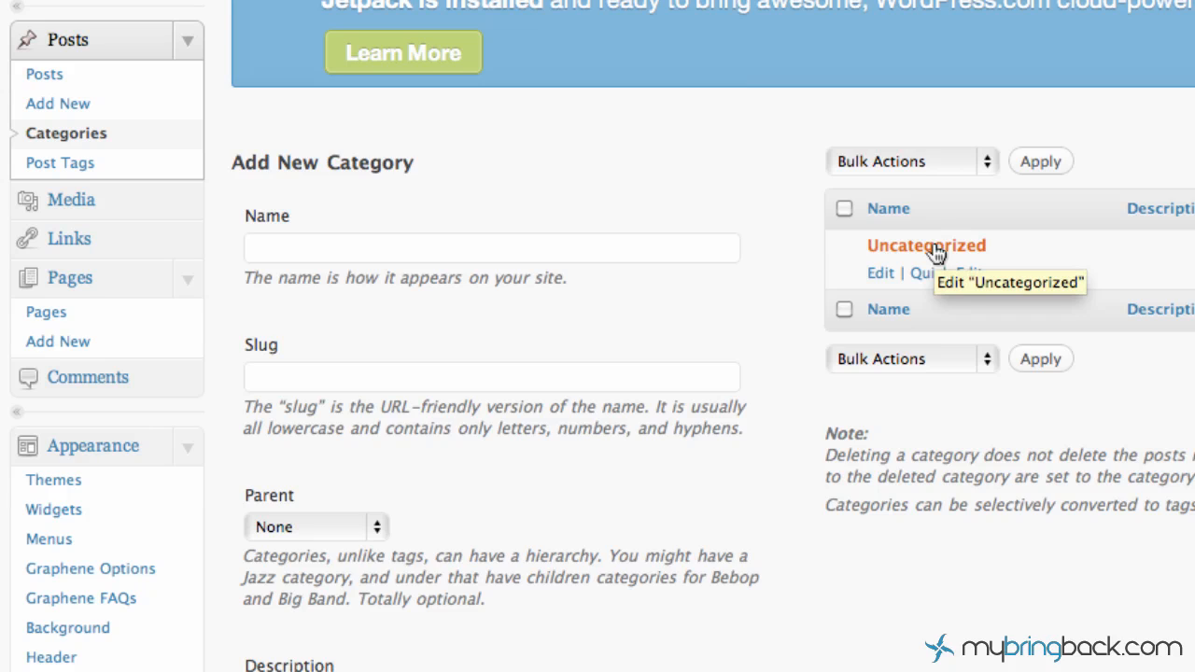
{"action": "mouse_move", "coordinate": [757, 269]}
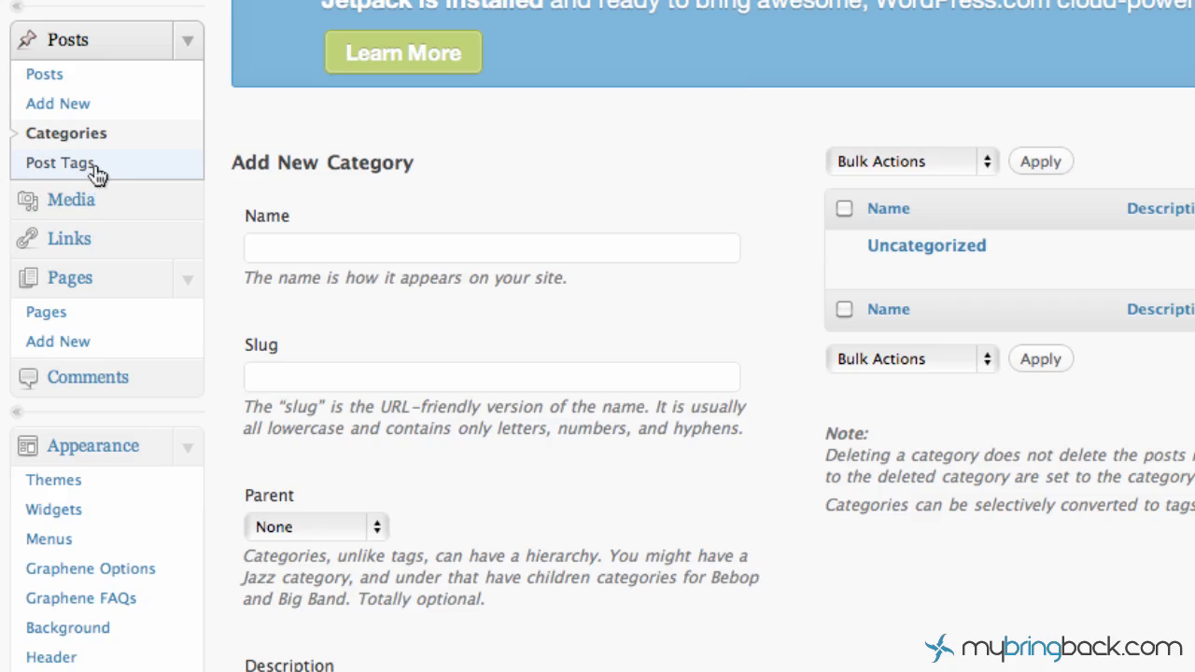
- Go to Posts > Post Tags, which lists no tags yet
{"action": "left_click", "coordinate": [60, 162]}
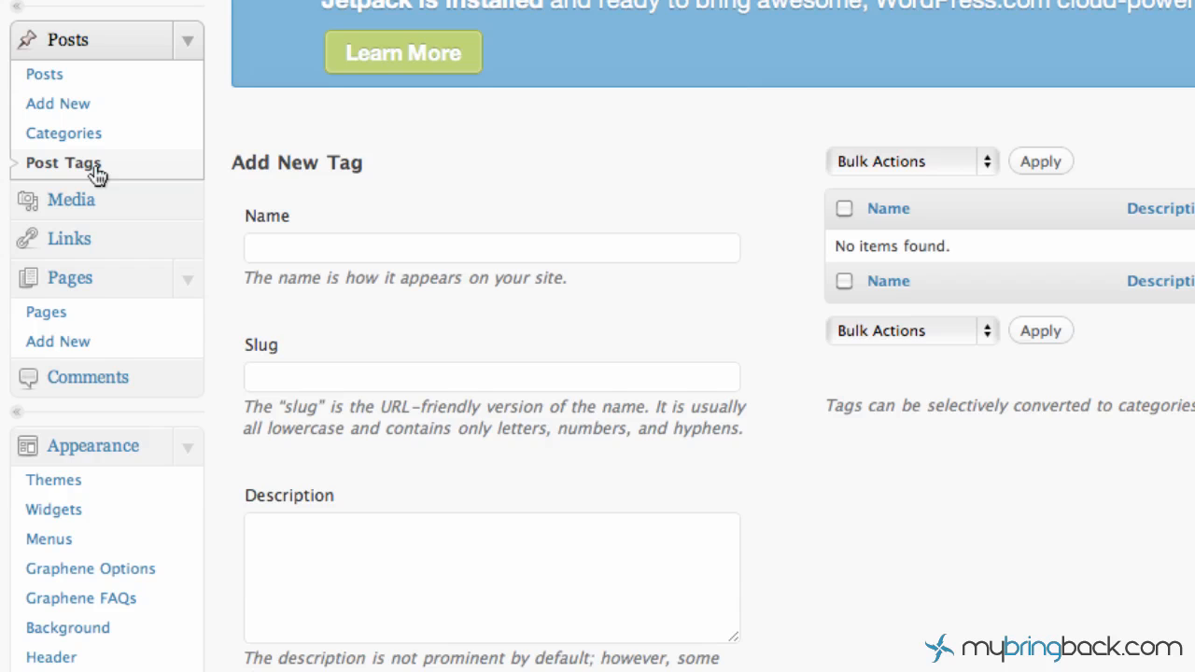
{"action": "mouse_move", "coordinate": [63, 134]}
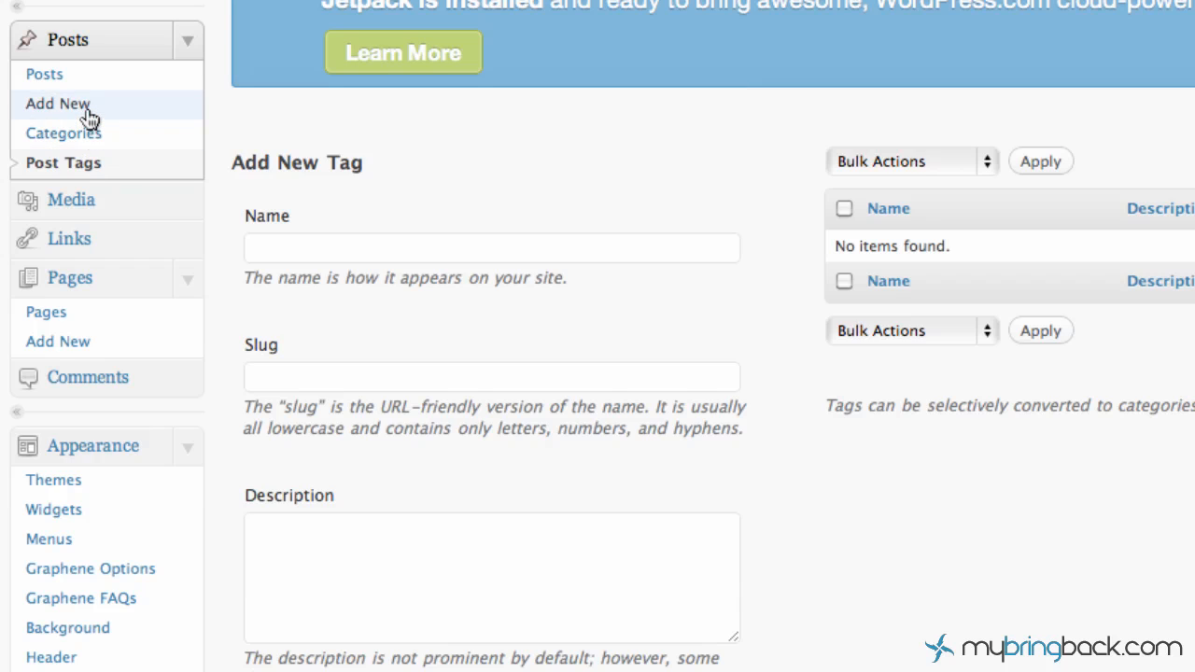
{"action": "mouse_move", "coordinate": [89, 117]}
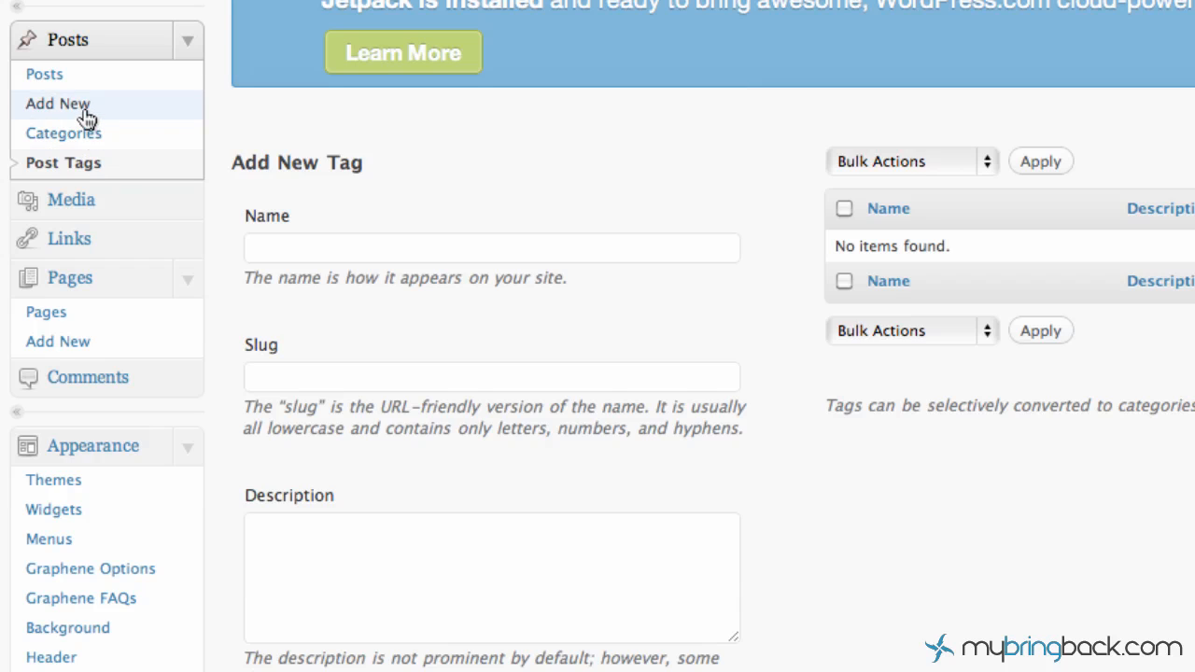
{"action": "mouse_move", "coordinate": [87, 112]}
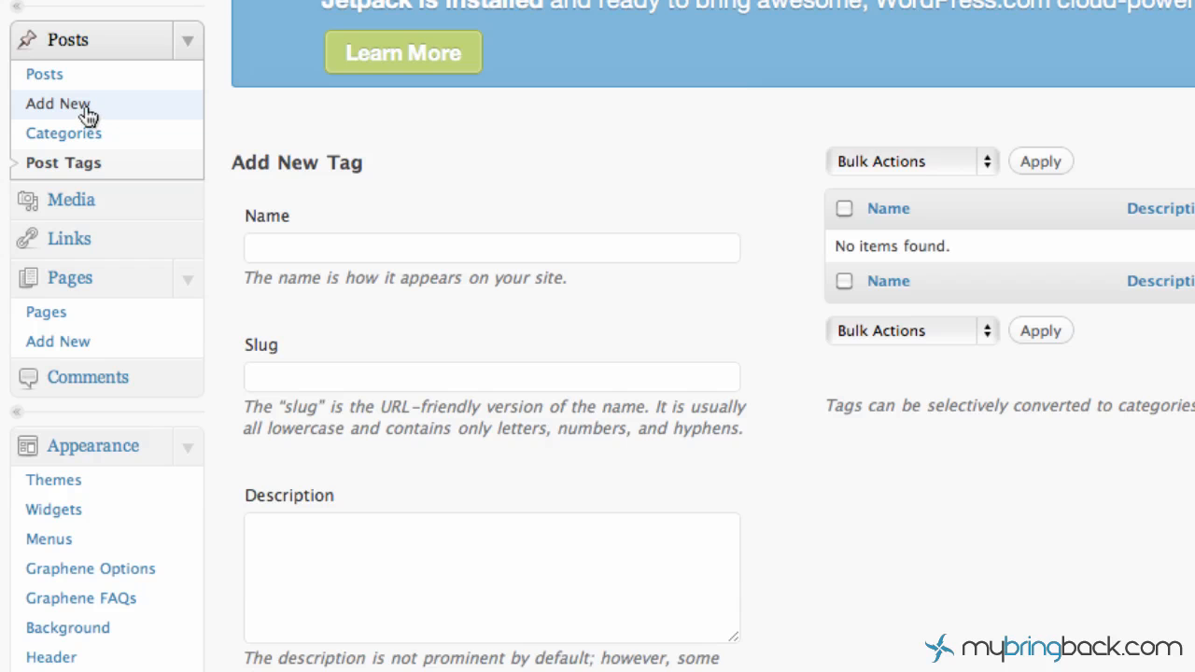
- Add a new post and title it 'demo hey world'
{"action": "left_click", "coordinate": [57, 104]}
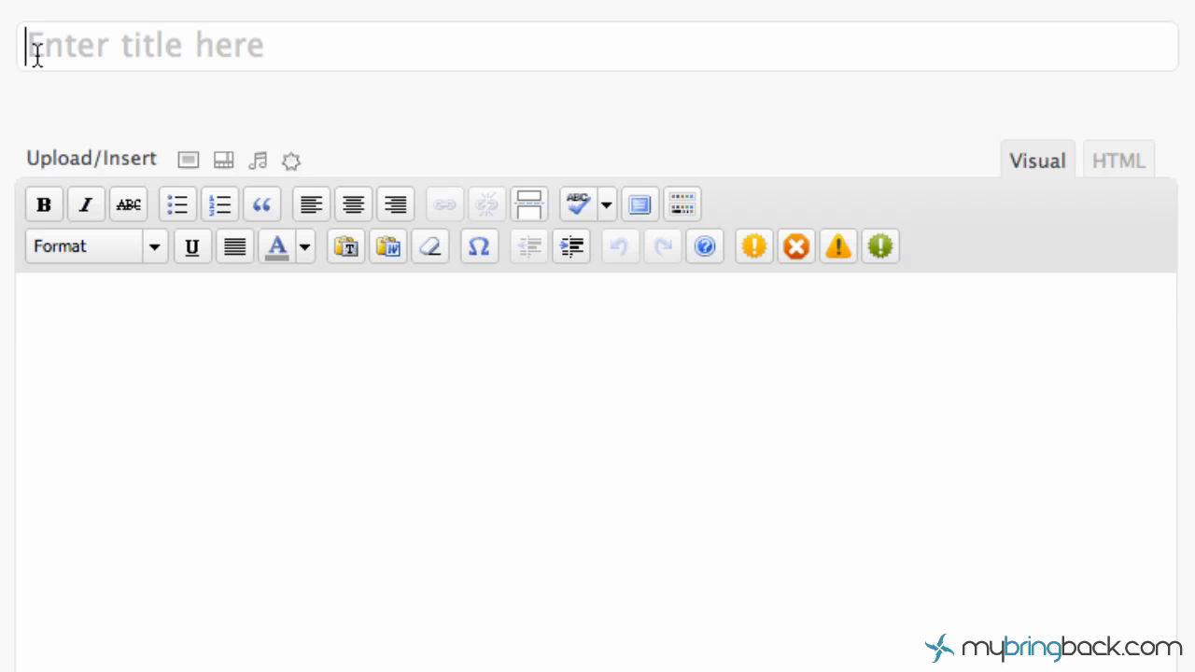
{"action": "type", "text": "demo"}
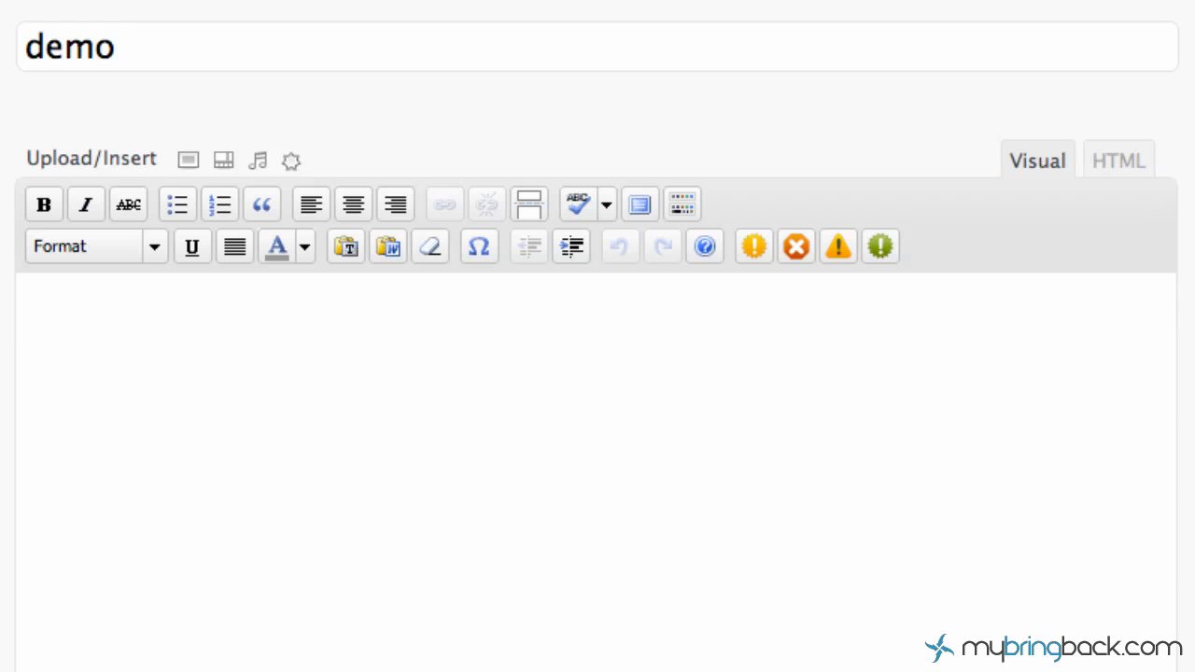
{"action": "type", "text": "hey"}
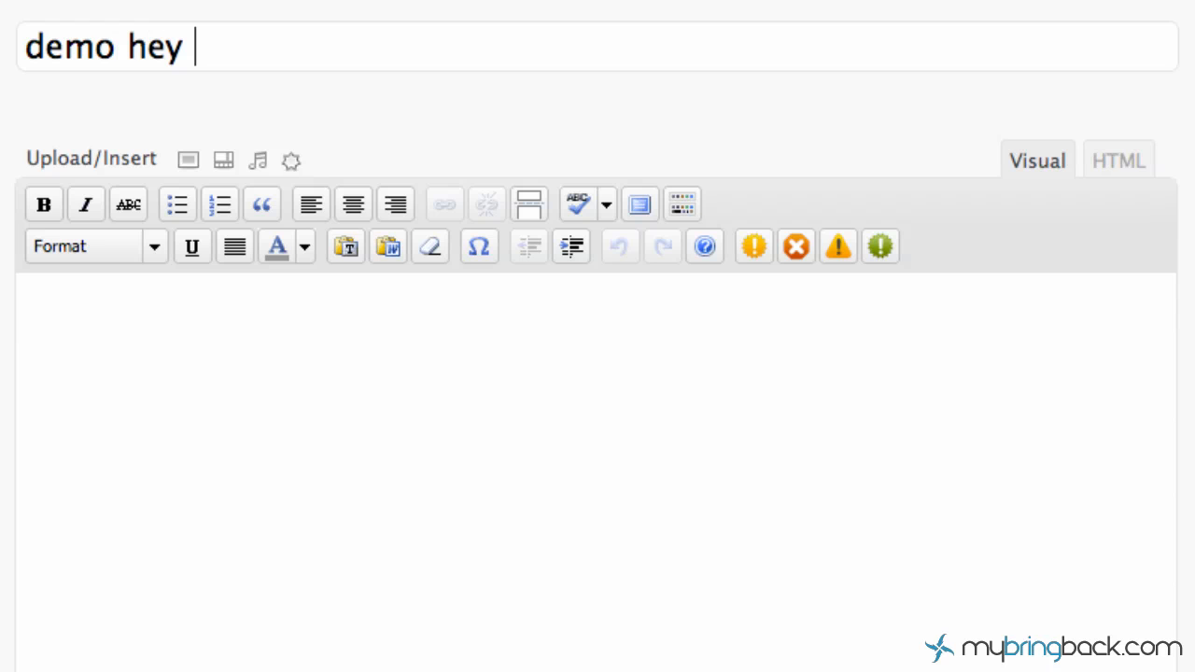
{"action": "type", "text": "world"}
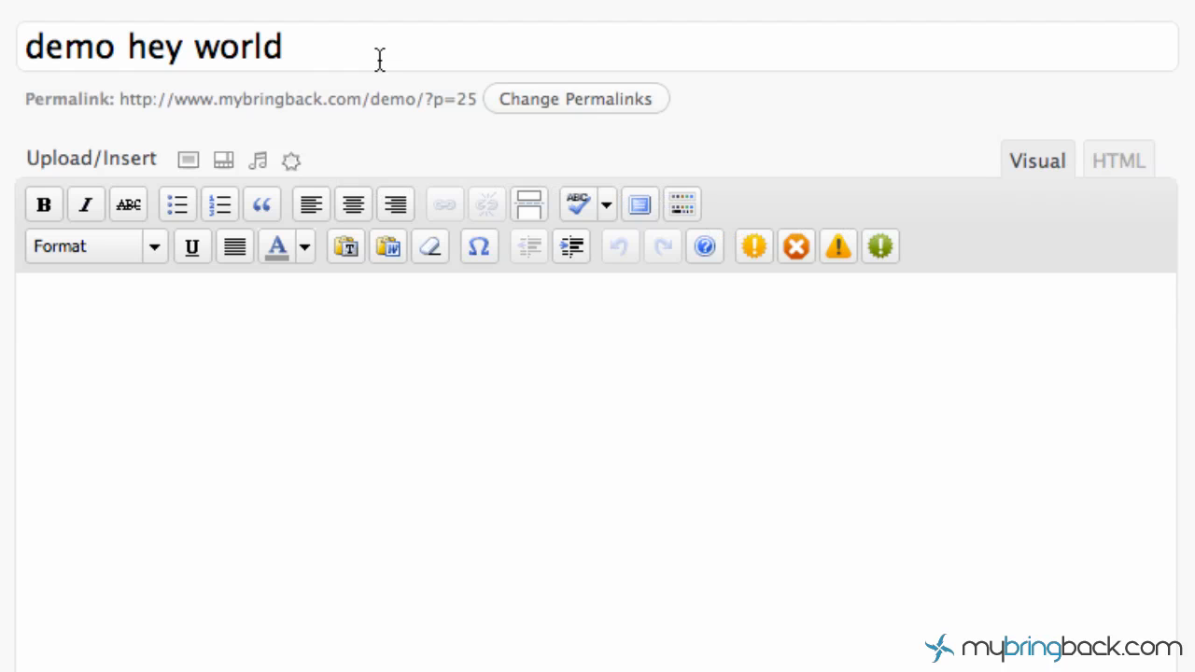
{"action": "mouse_move", "coordinate": [316, 568]}
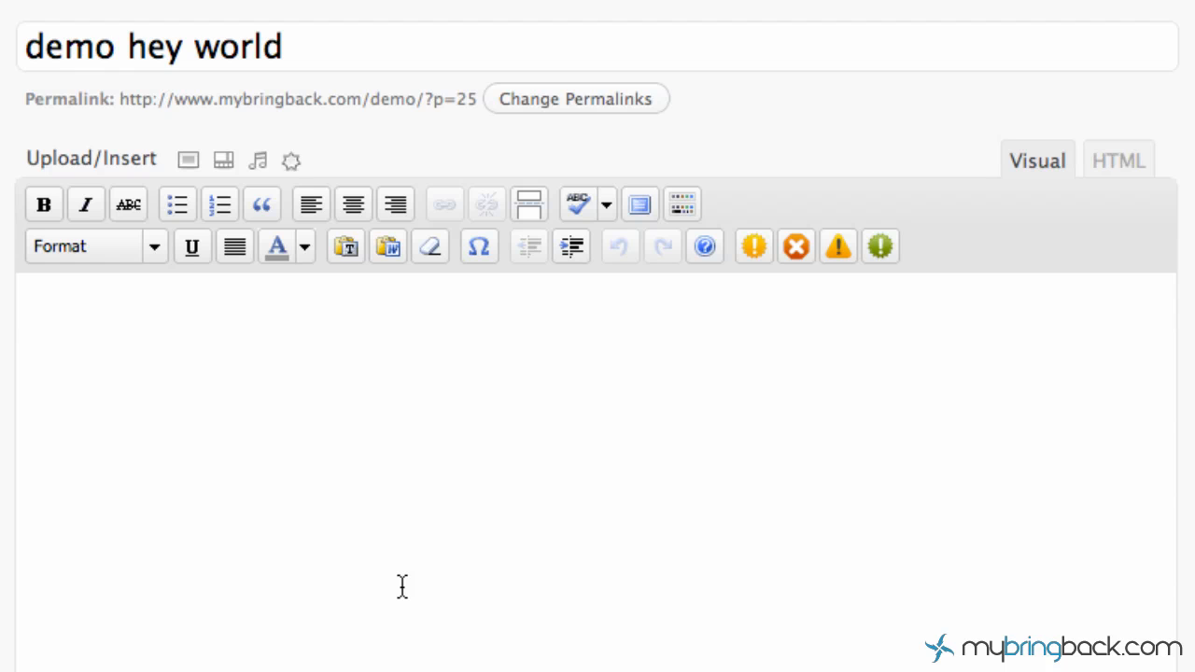
{"action": "mouse_move", "coordinate": [546, 396]}
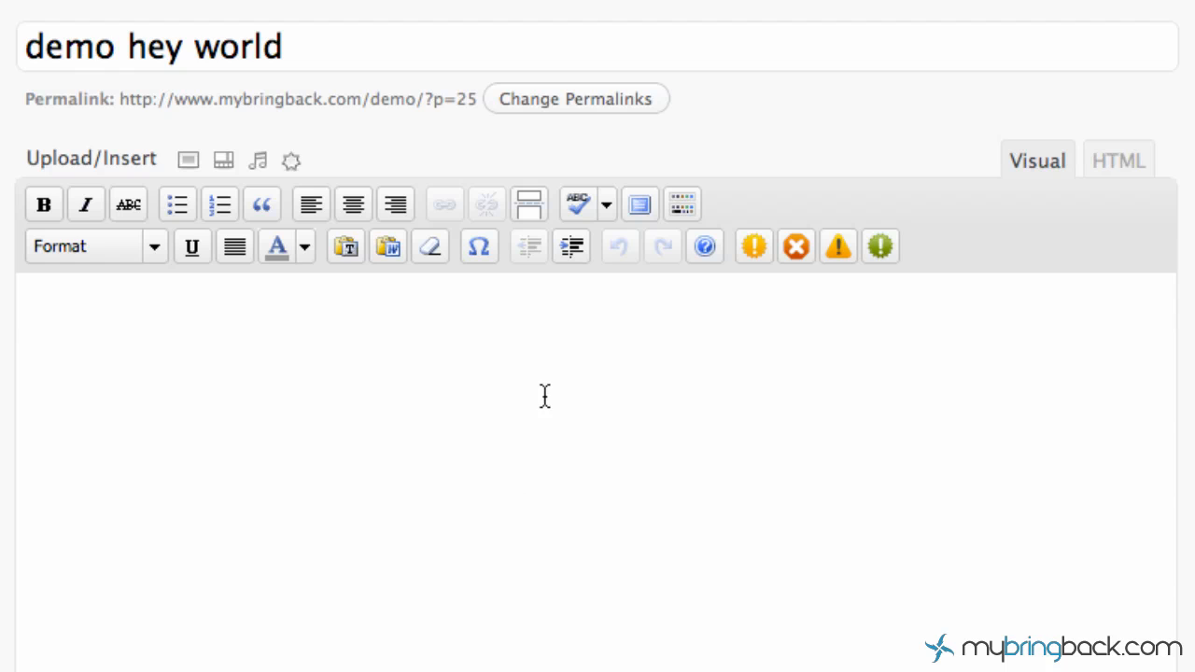
{"action": "mouse_move", "coordinate": [668, 261]}
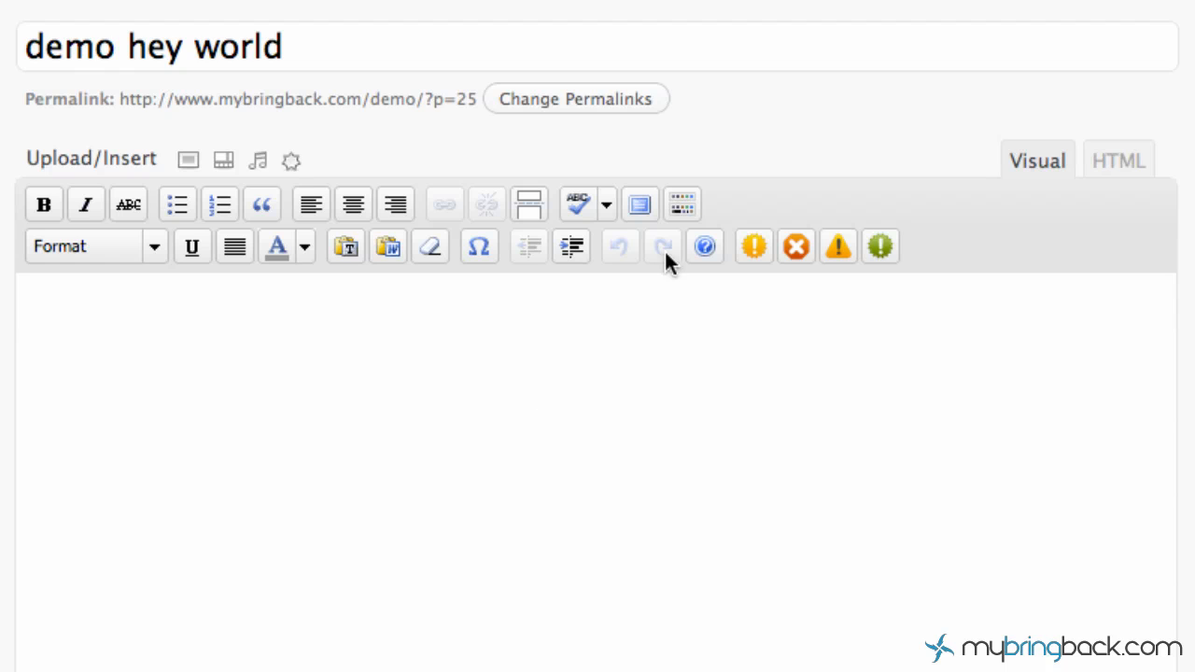
{"action": "mouse_move", "coordinate": [682, 204]}
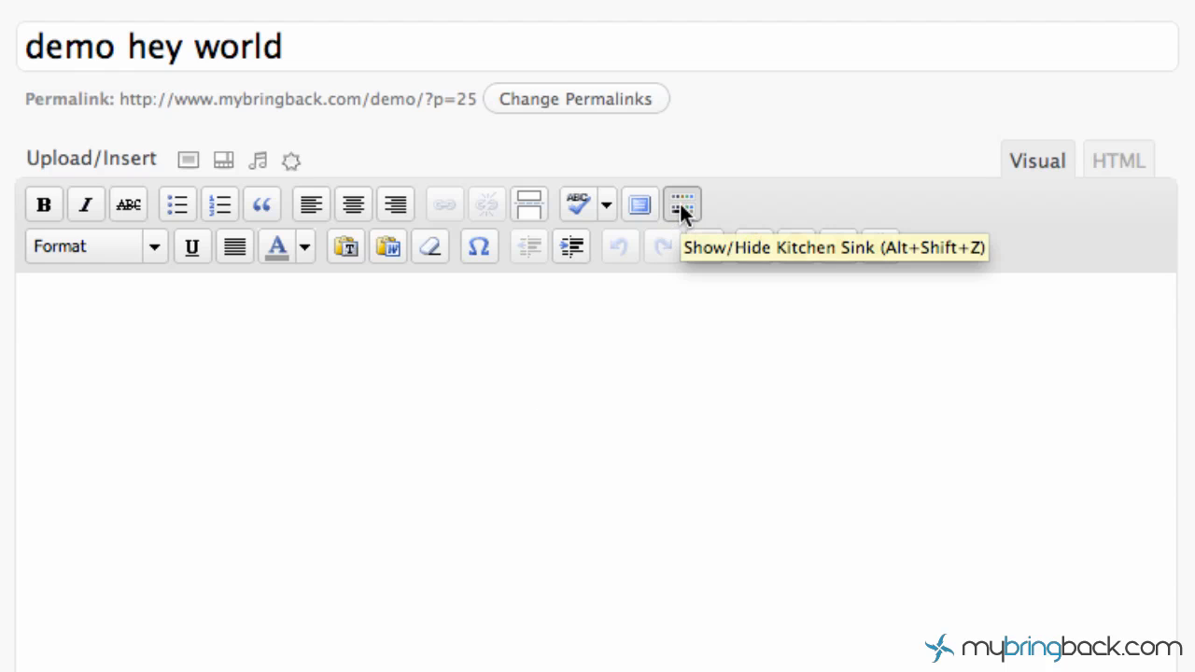
- Toggle the extra formatting toolbar off and on, then switch the editor to HTML mode
{"action": "left_click", "coordinate": [681, 204]}
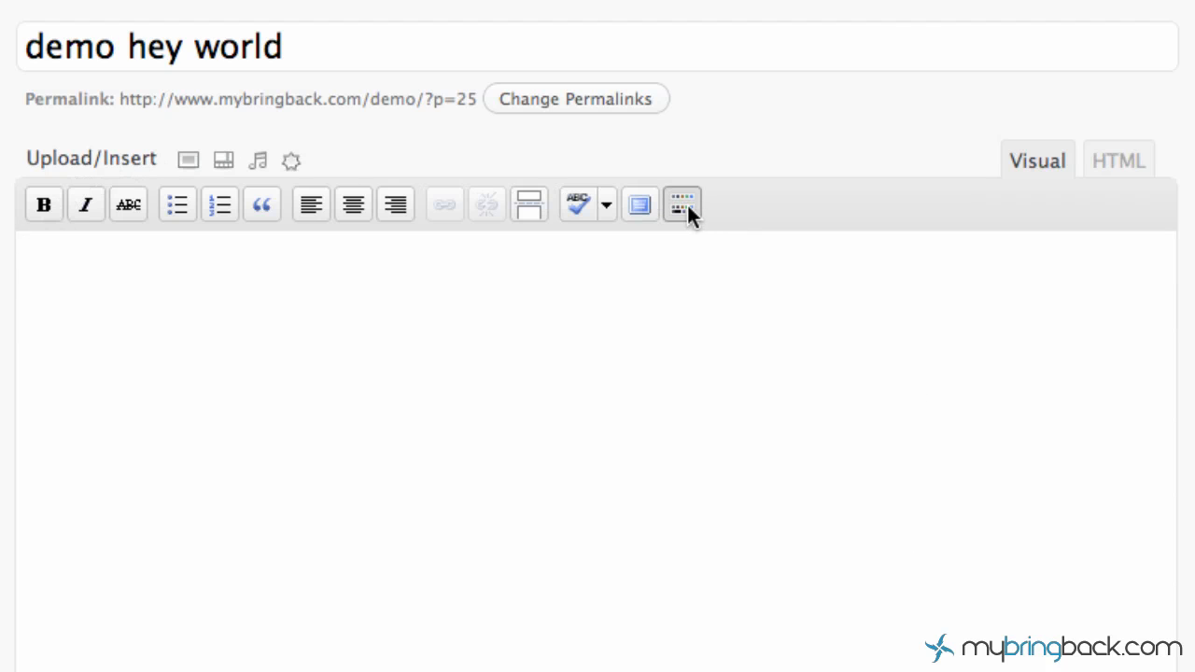
{"action": "left_click", "coordinate": [682, 204]}
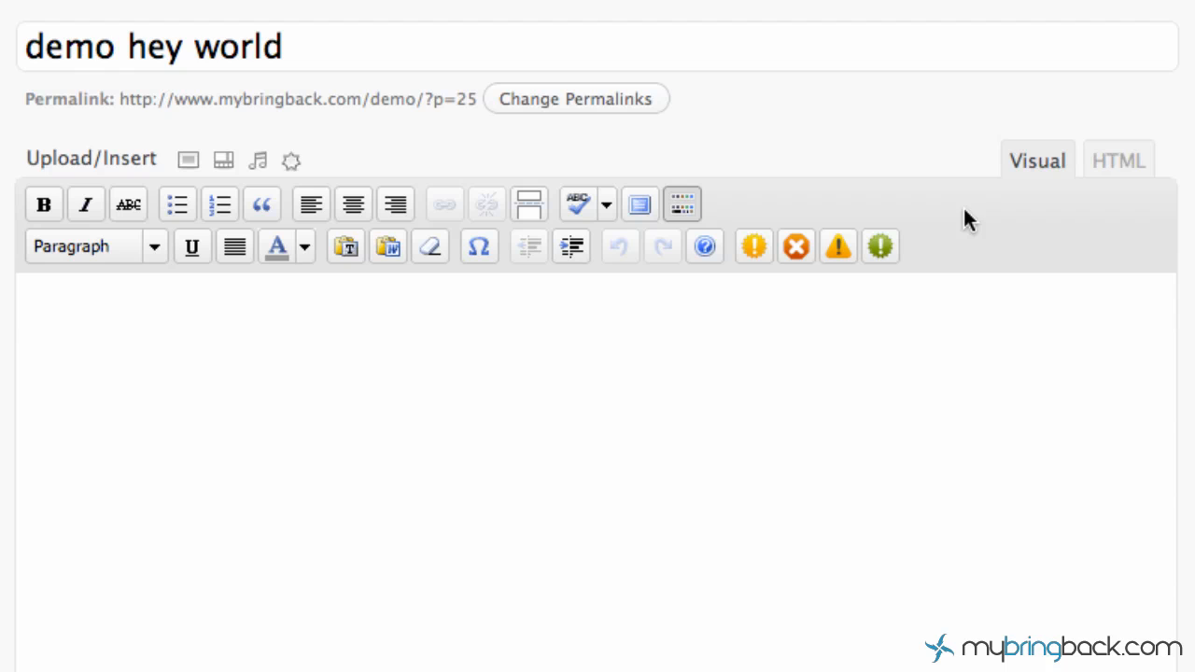
{"action": "mouse_move", "coordinate": [990, 219]}
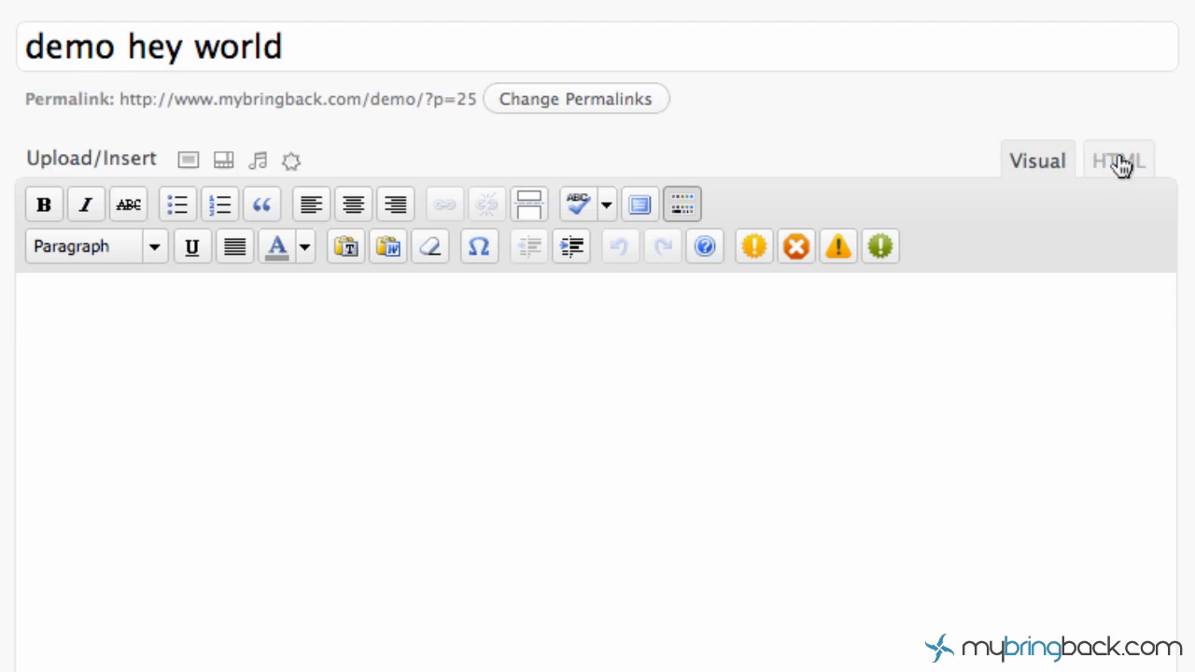
{"action": "left_click", "coordinate": [1118, 160]}
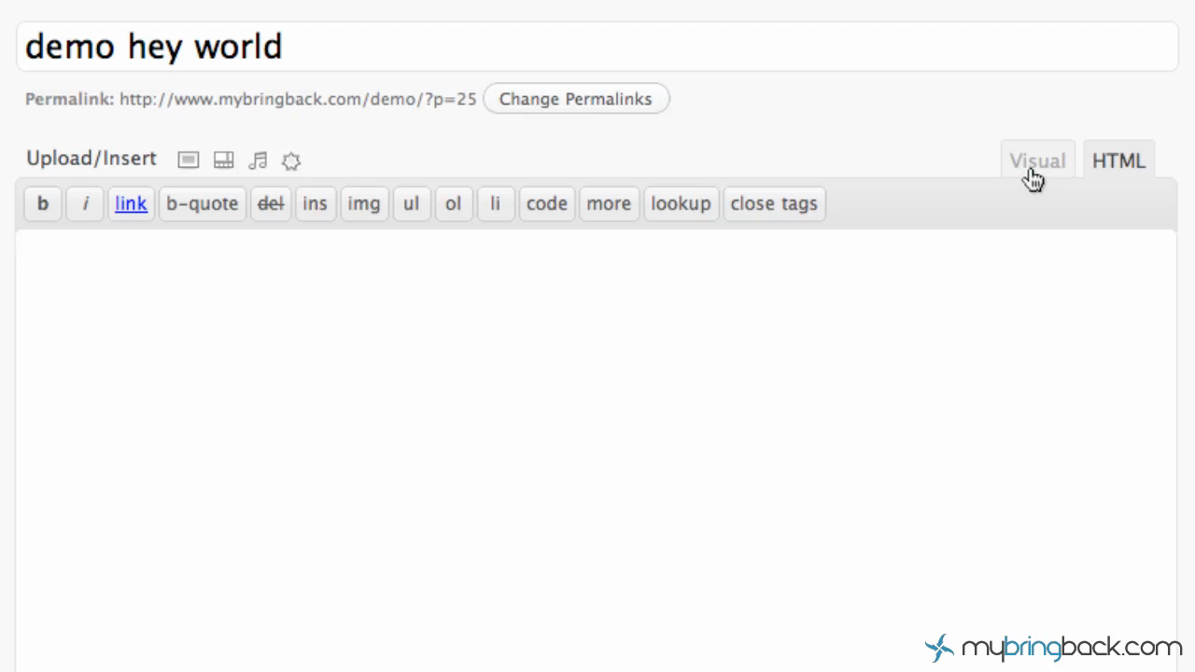
- In the Visual editor, write a numbered list: hey, hello, hola
{"action": "left_click", "coordinate": [1037, 160]}
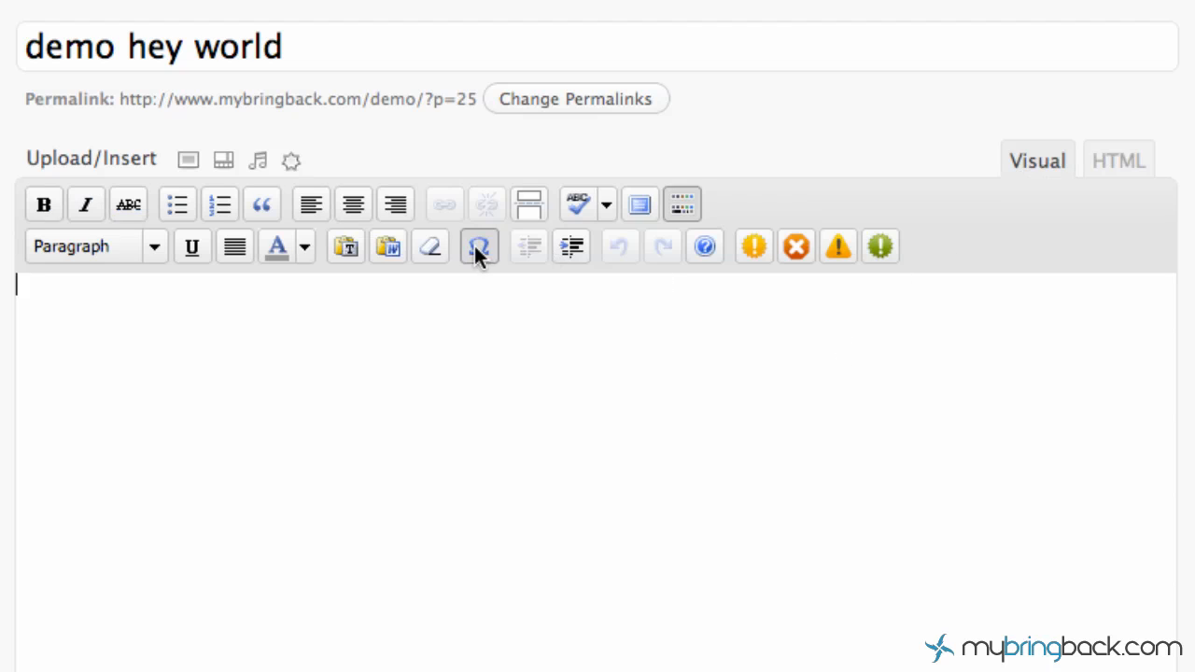
{"action": "left_click", "coordinate": [219, 204]}
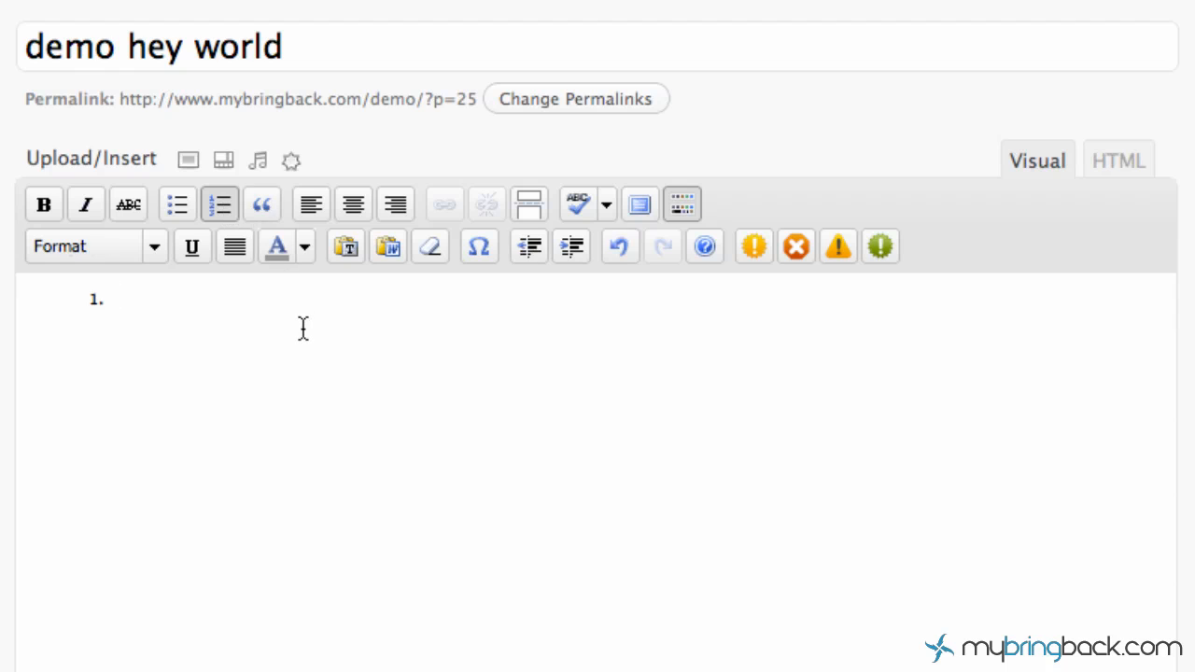
{"action": "type", "text": "hey"}
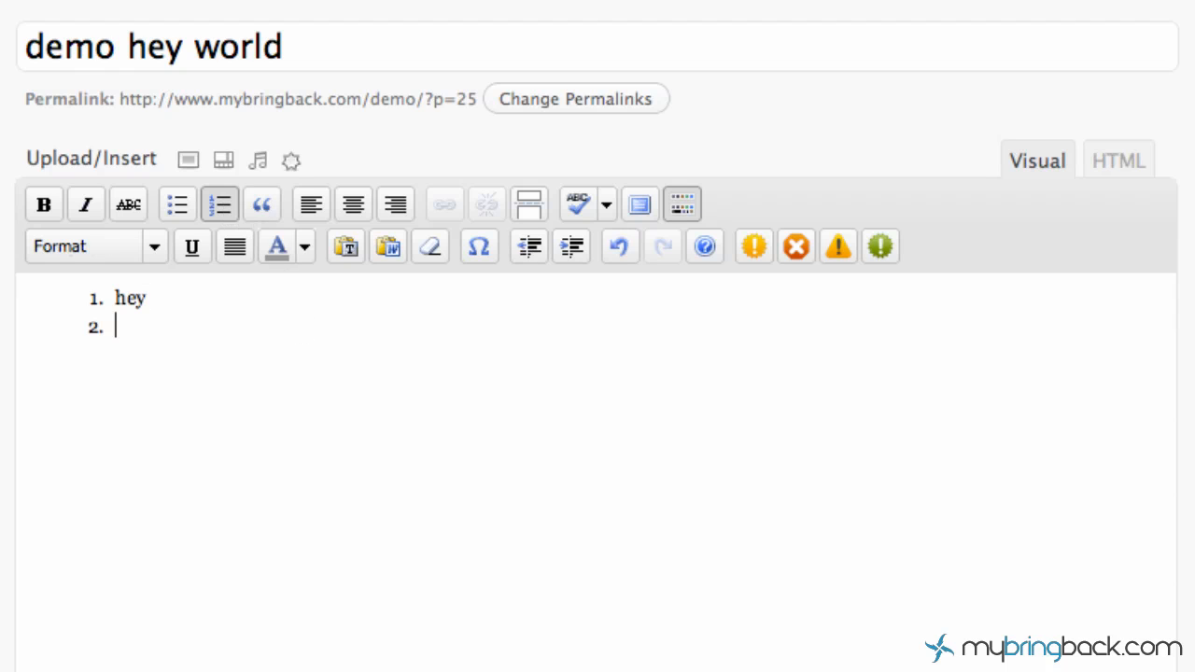
{"action": "type", "text": "hello"}
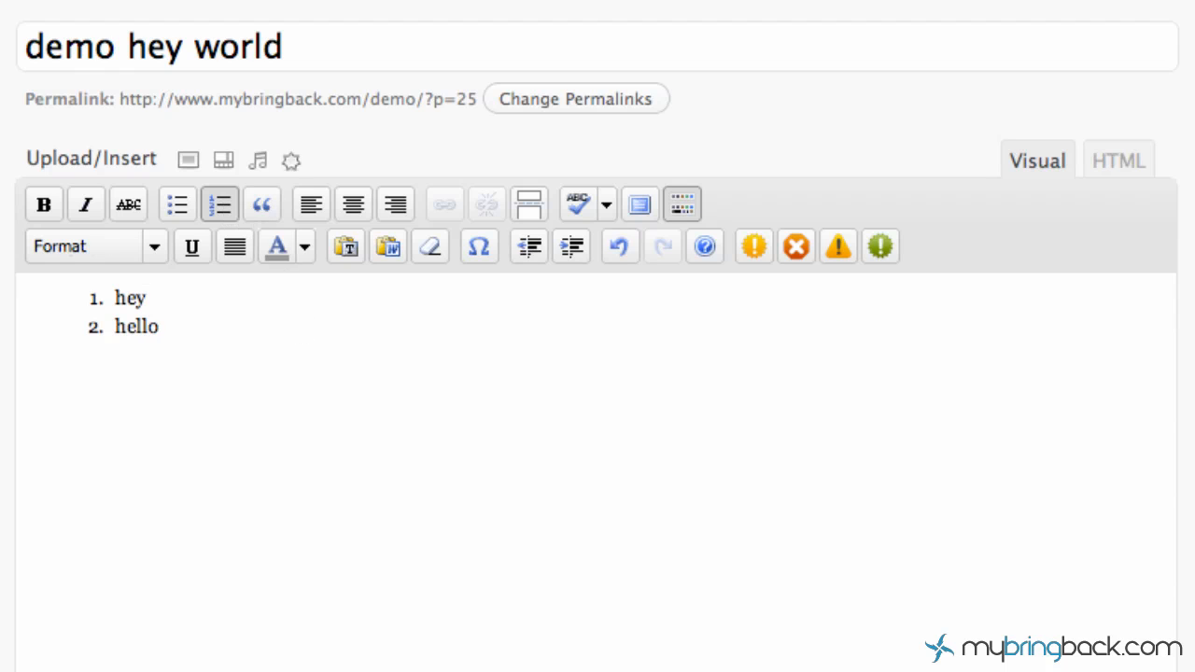
{"action": "type", "text": "hola"}
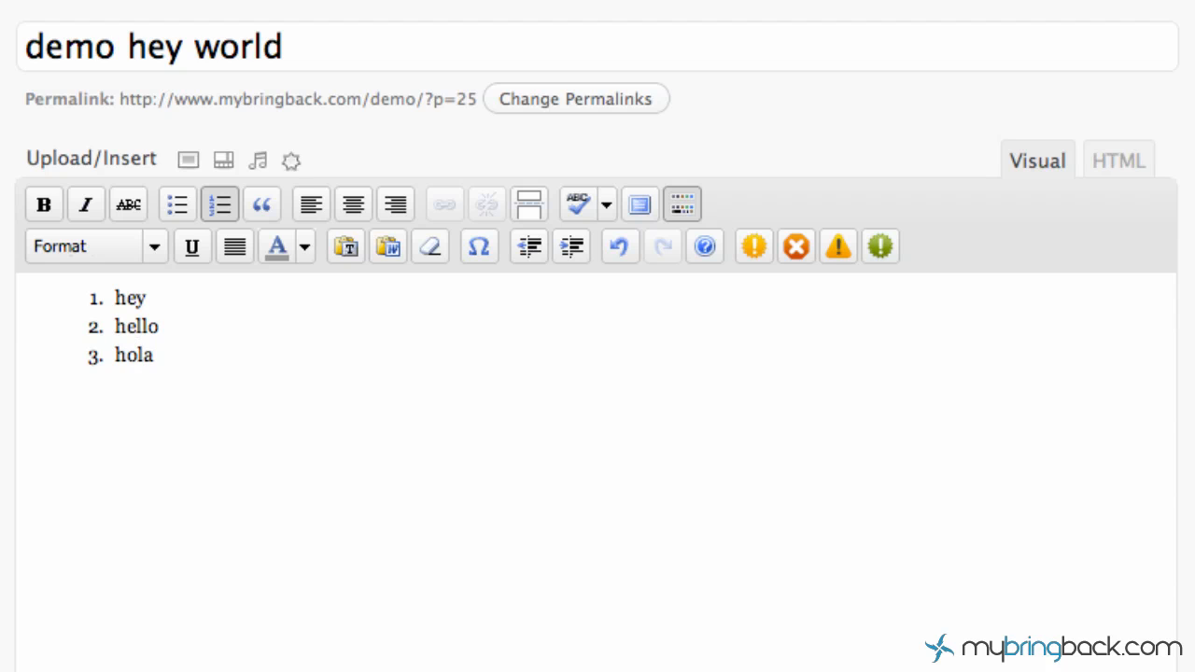
{"action": "mouse_move", "coordinate": [130, 378]}
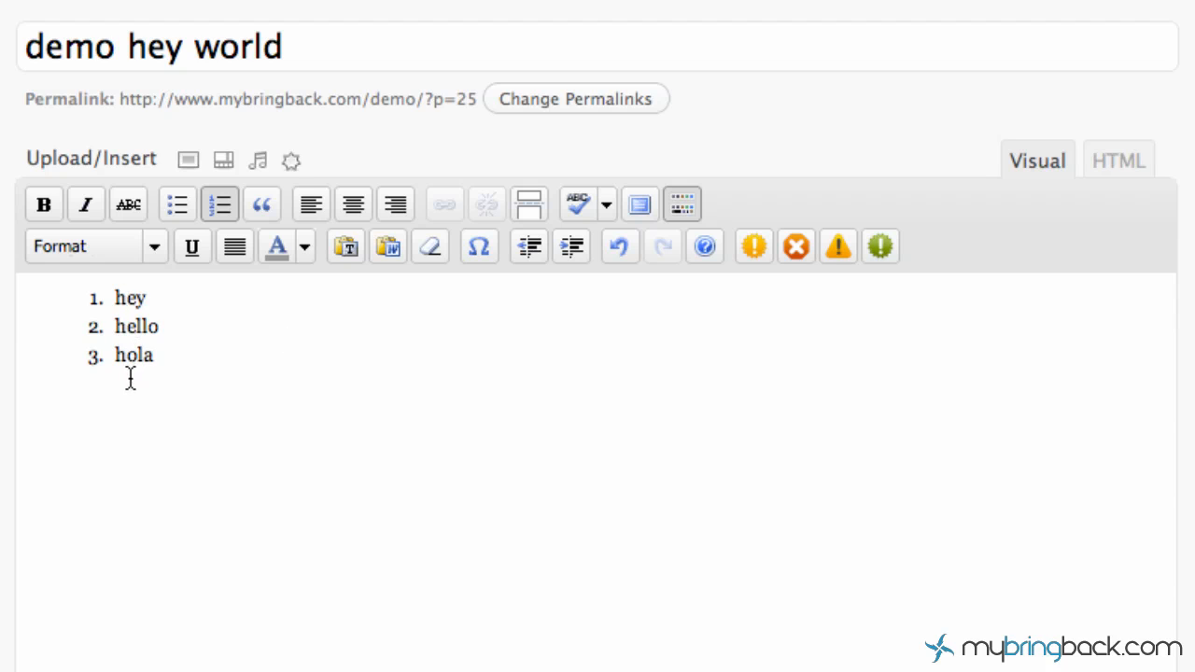
{"action": "mouse_move", "coordinate": [419, 417]}
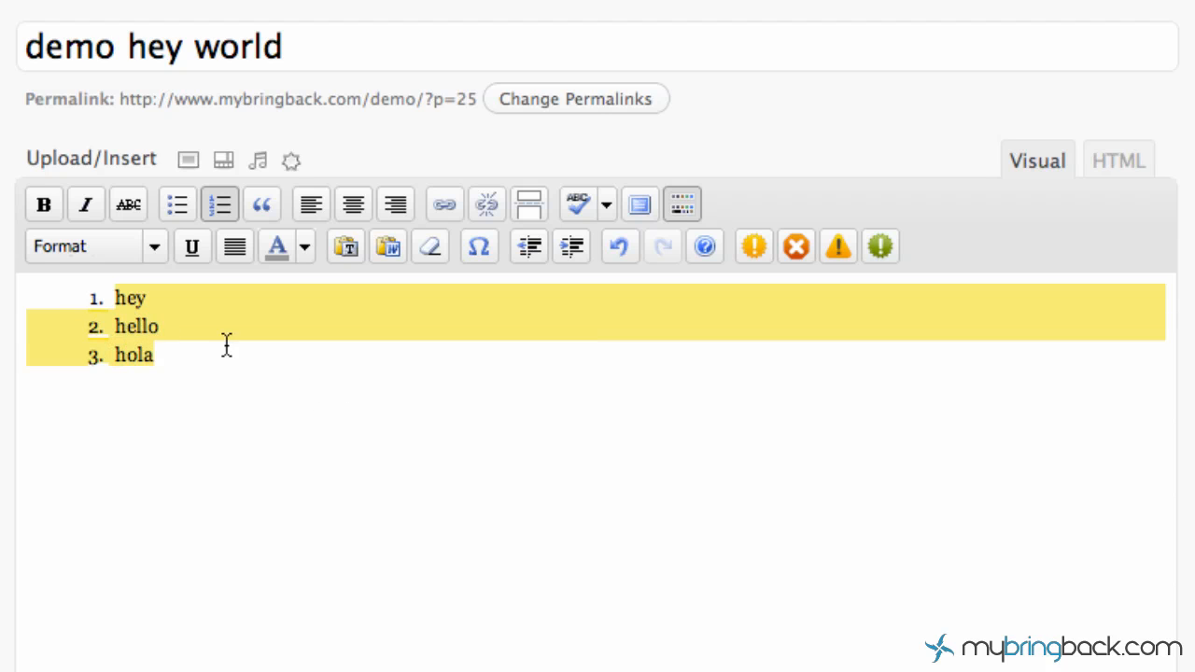
{"action": "mouse_move", "coordinate": [286, 369]}
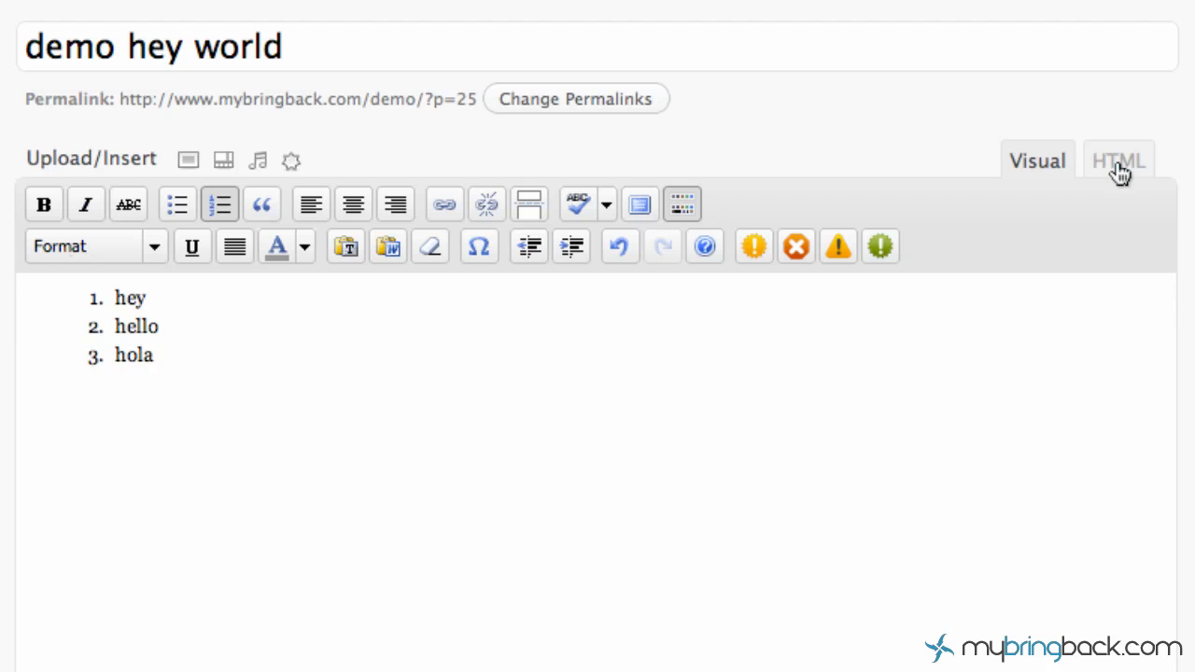
- Switch to HTML mode and select words in the ordered list markup
{"action": "left_click", "coordinate": [1118, 160]}
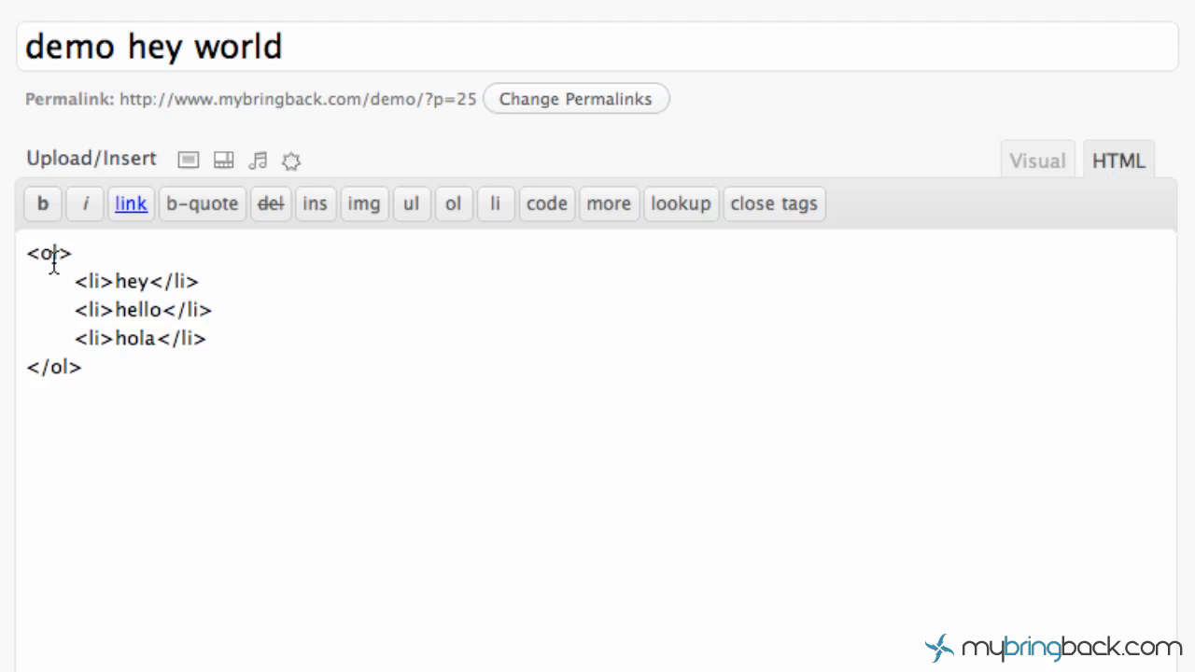
{"action": "double_click", "coordinate": [93, 281]}
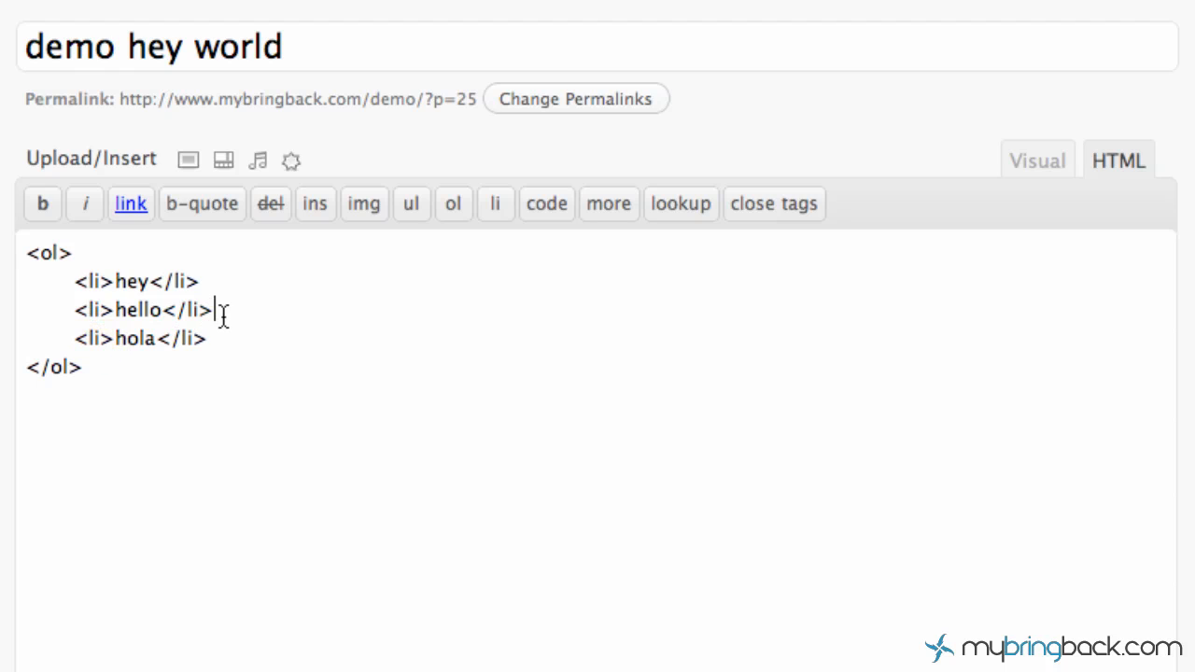
{"action": "double_click", "coordinate": [185, 310]}
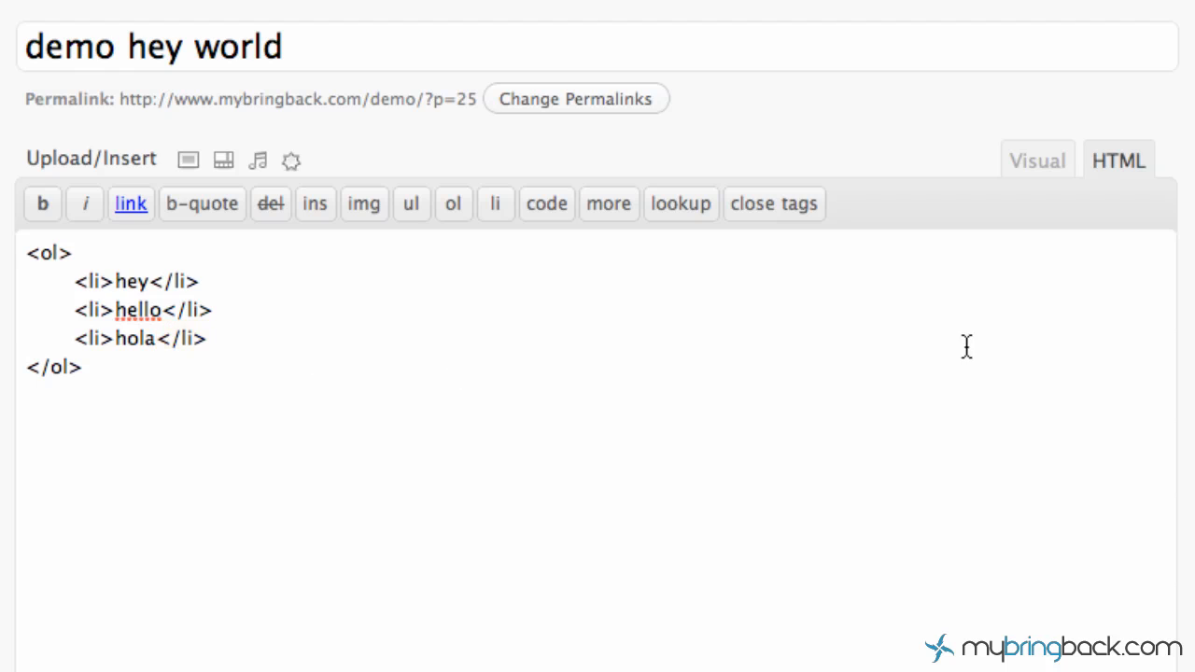
{"action": "mouse_move", "coordinate": [508, 413]}
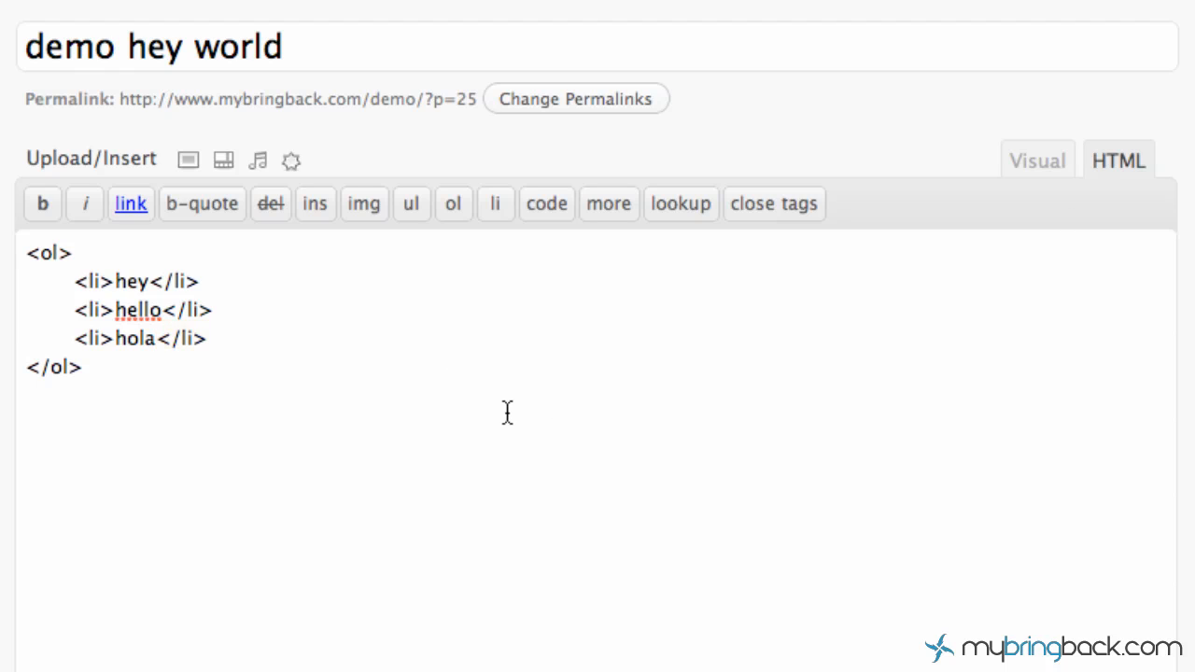
{"action": "mouse_move", "coordinate": [372, 368]}
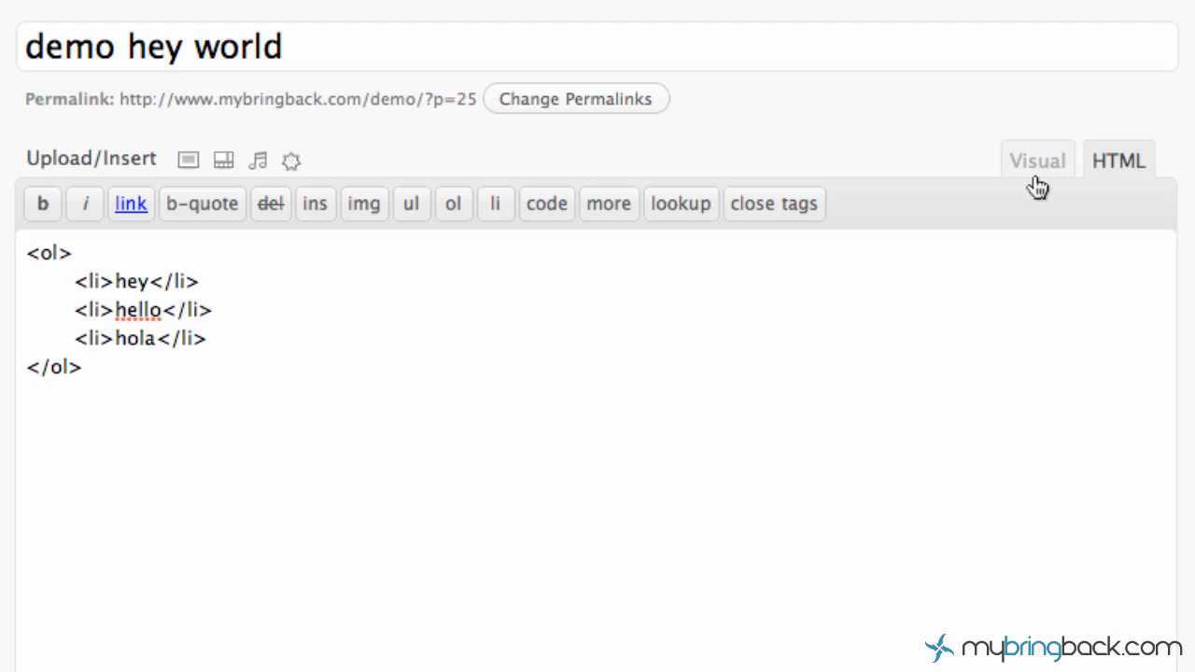
{"action": "mouse_move", "coordinate": [1038, 168]}
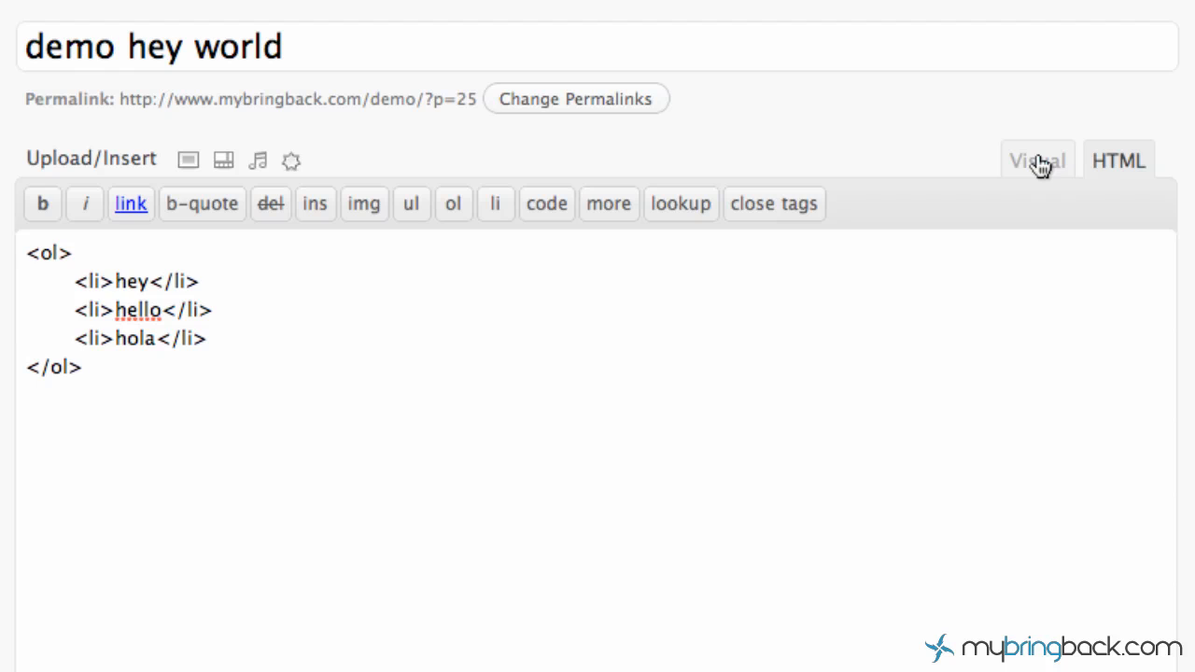
- In Visual mode, type 'Leave a comment below' inside the [important] shortcode under the list
{"action": "left_click", "coordinate": [1037, 160]}
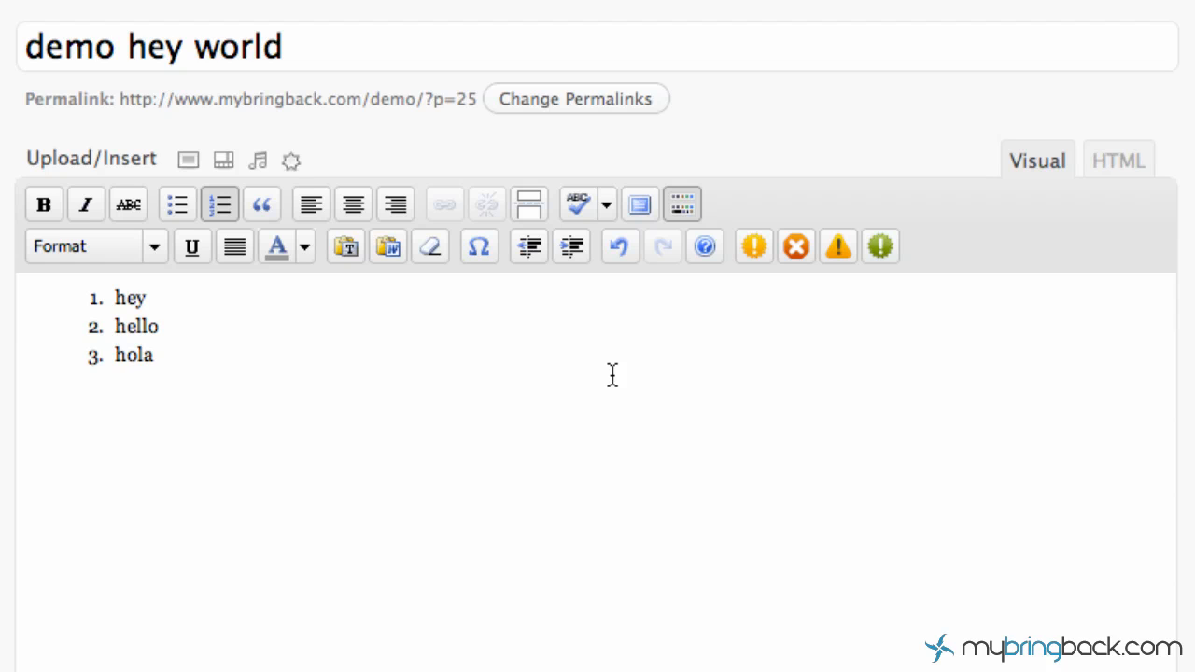
{"action": "mouse_move", "coordinate": [601, 452]}
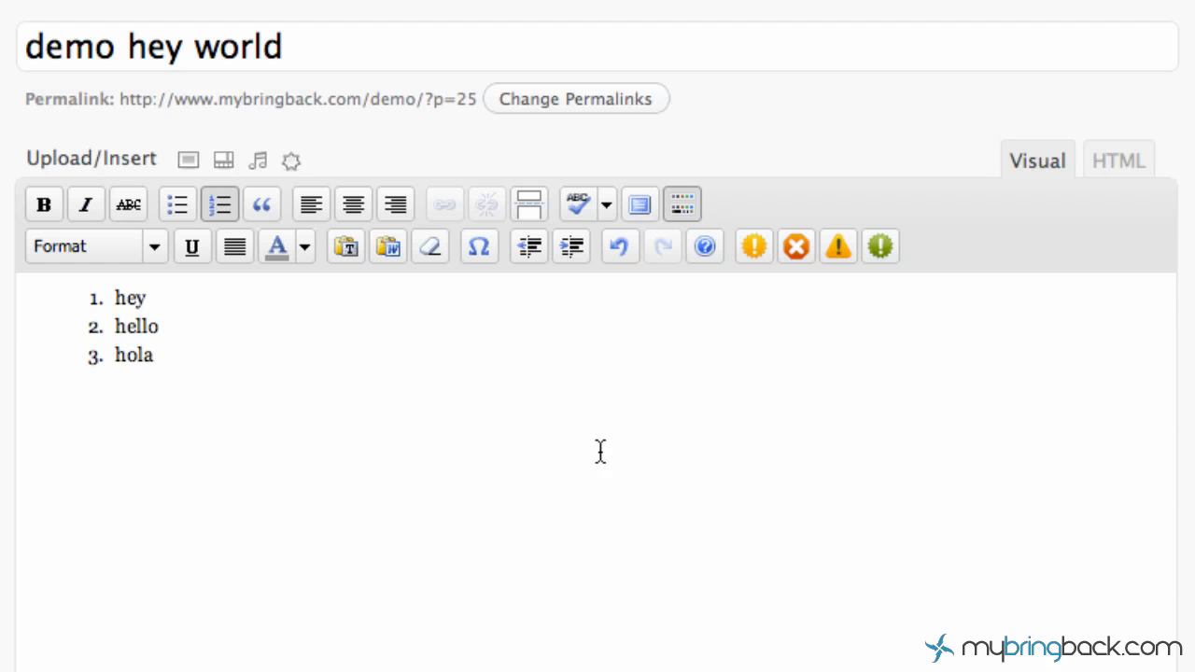
{"action": "mouse_move", "coordinate": [637, 347]}
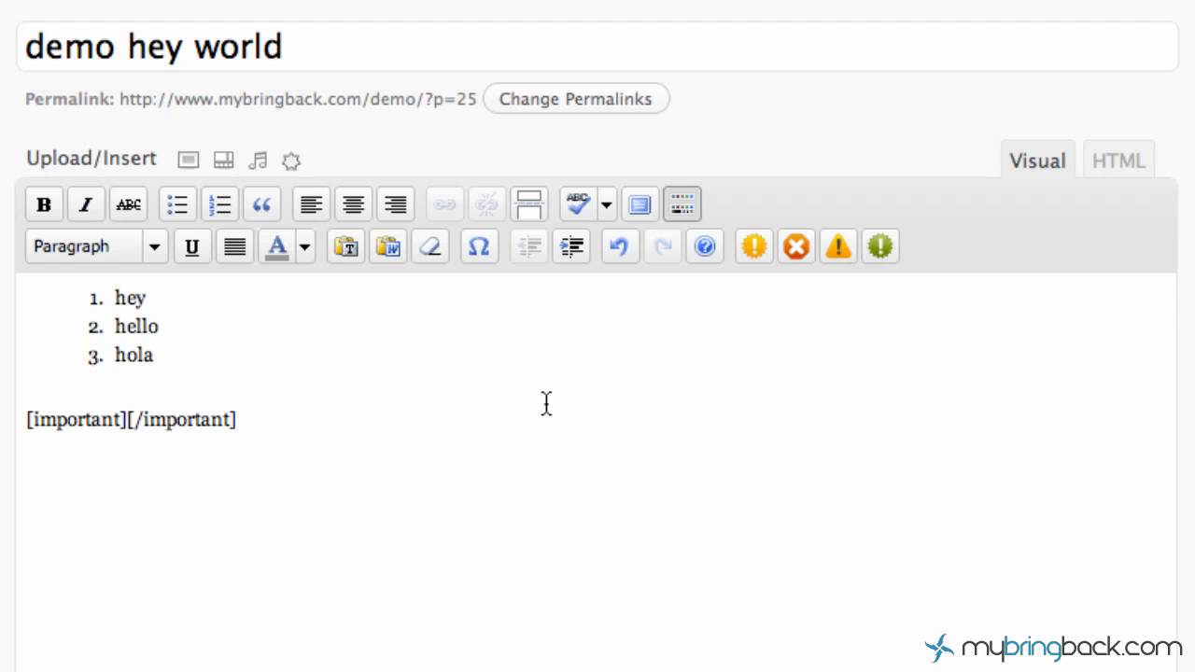
{"action": "mouse_move", "coordinate": [378, 493]}
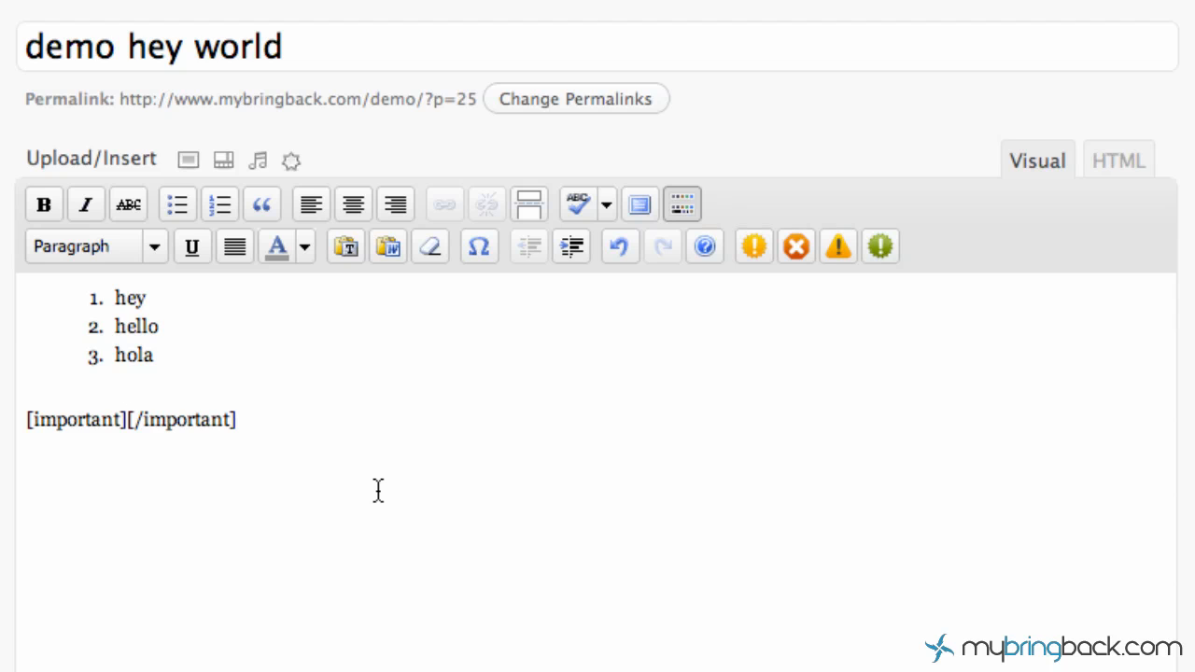
{"action": "left_click", "coordinate": [122, 419]}
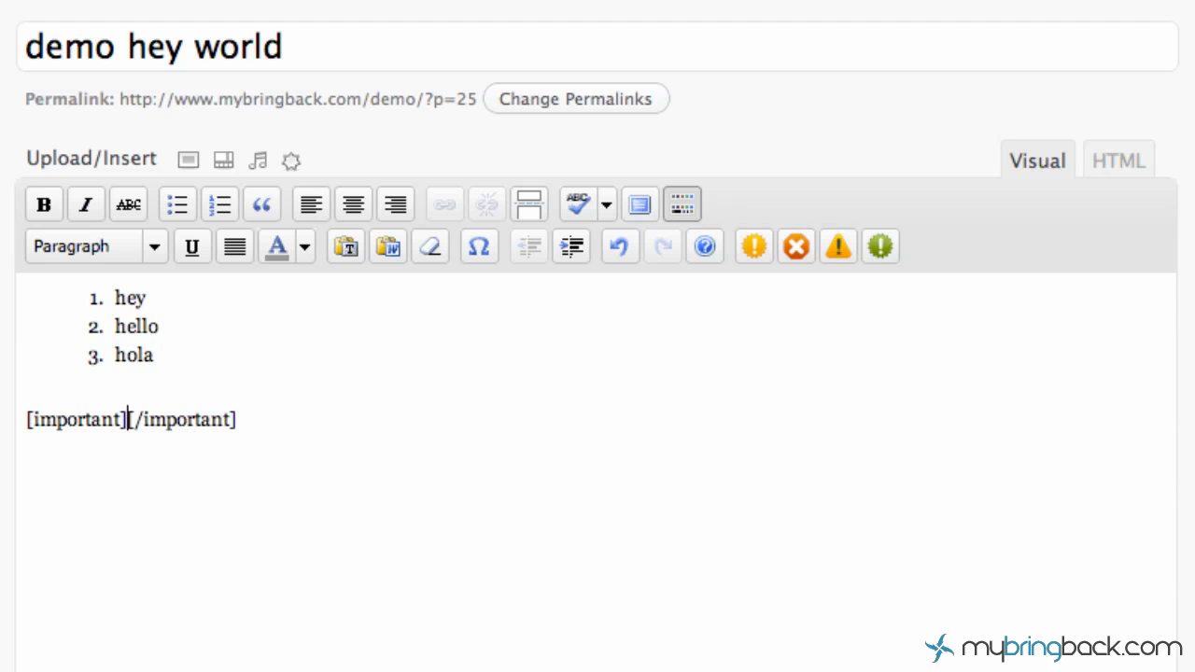
{"action": "type", "text": "Leave a comm"}
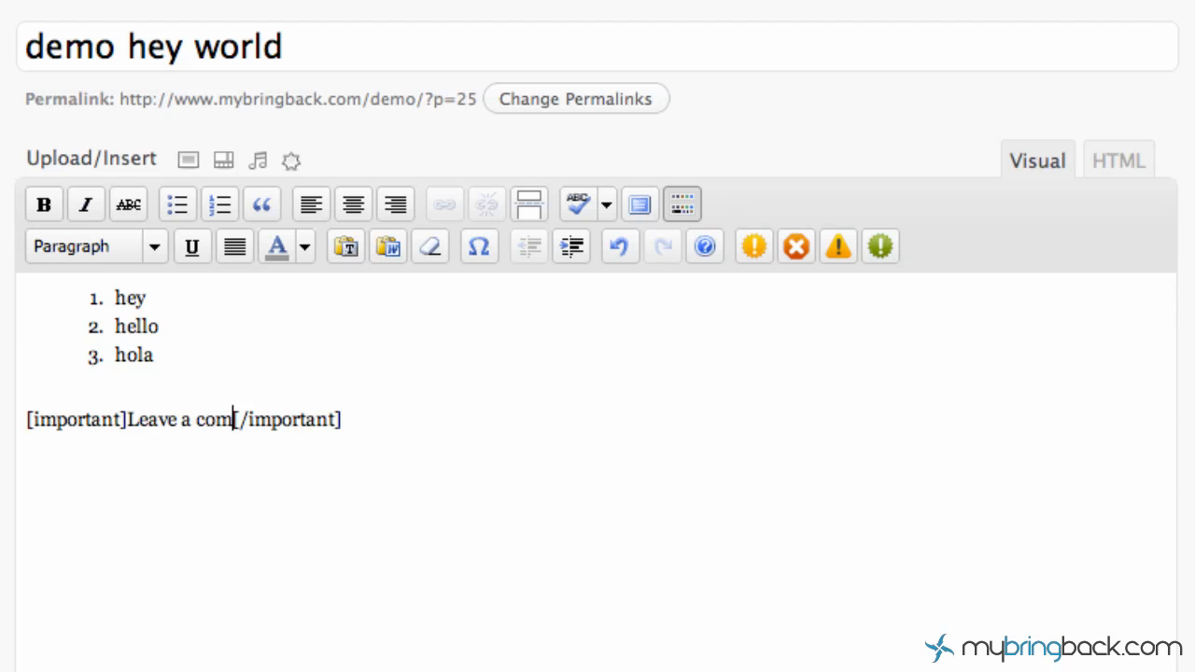
{"action": "type", "text": "ment below"}
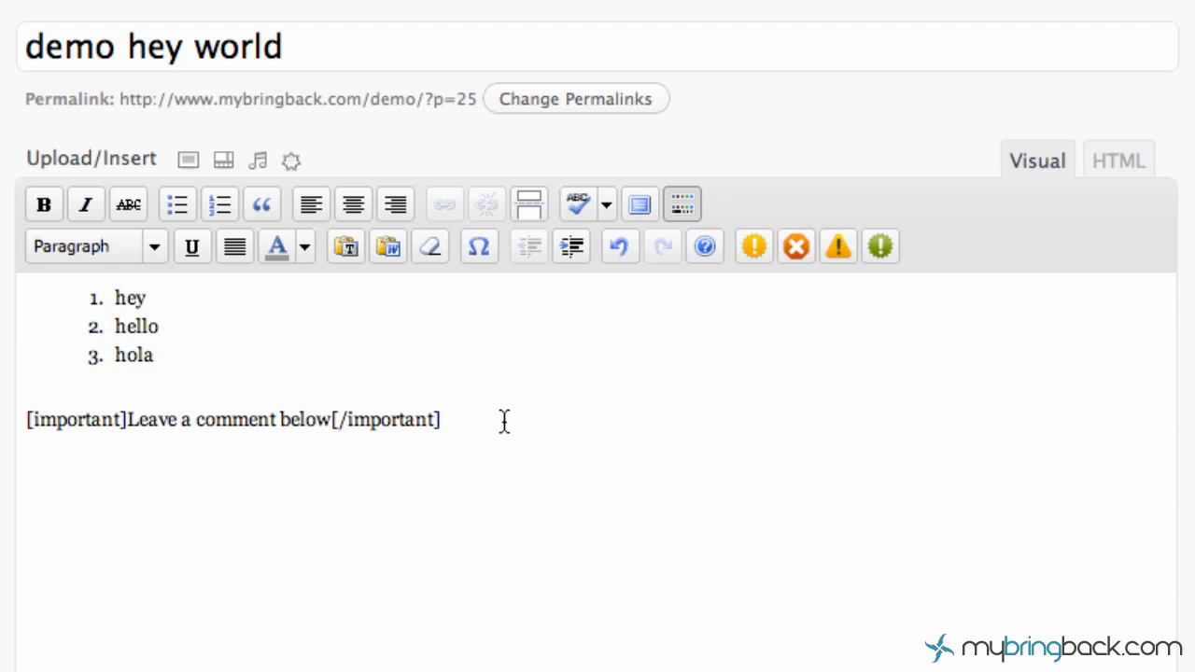
{"action": "mouse_move", "coordinate": [570, 420]}
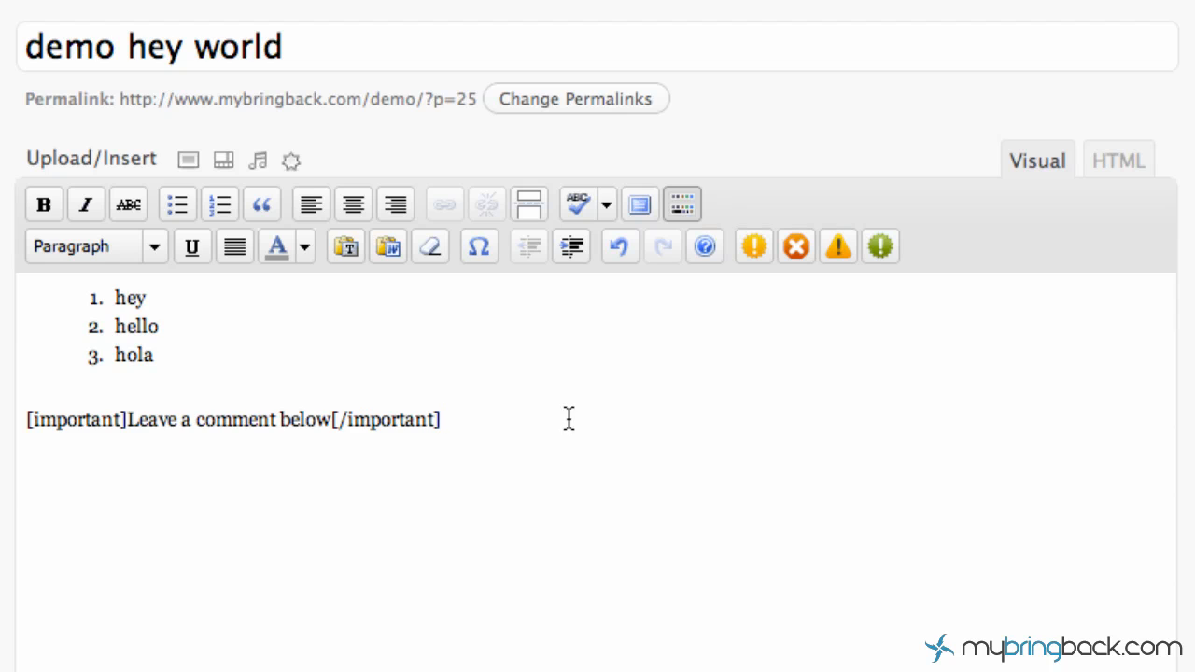
{"action": "mouse_move", "coordinate": [198, 175]}
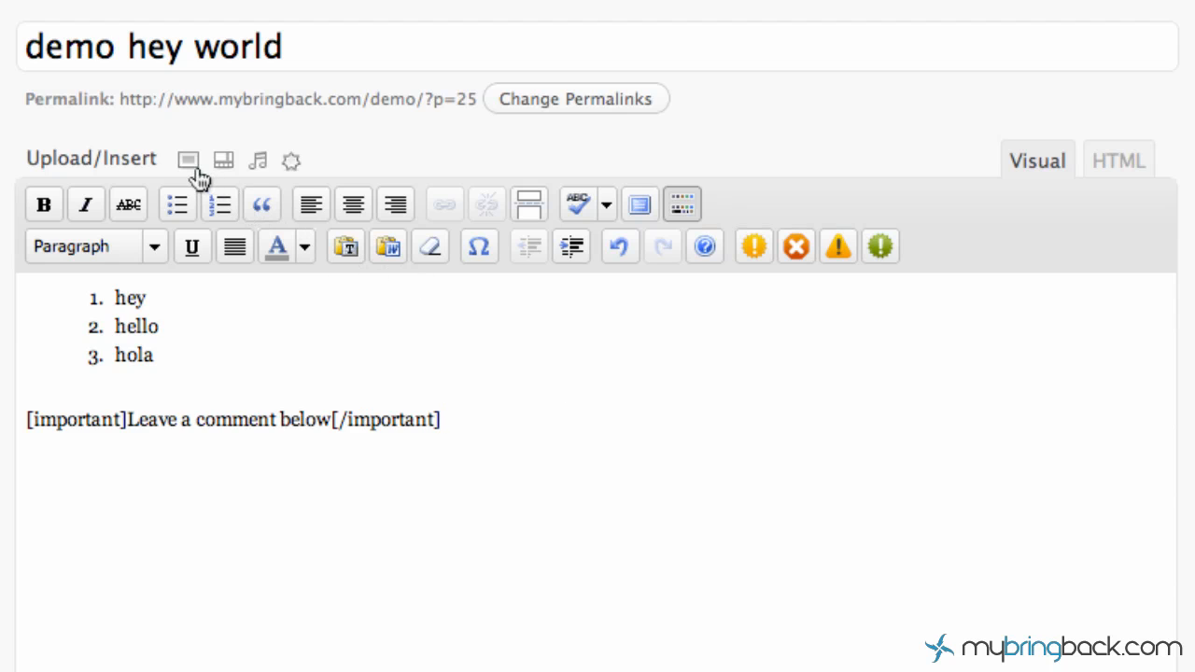
{"action": "mouse_move", "coordinate": [223, 160]}
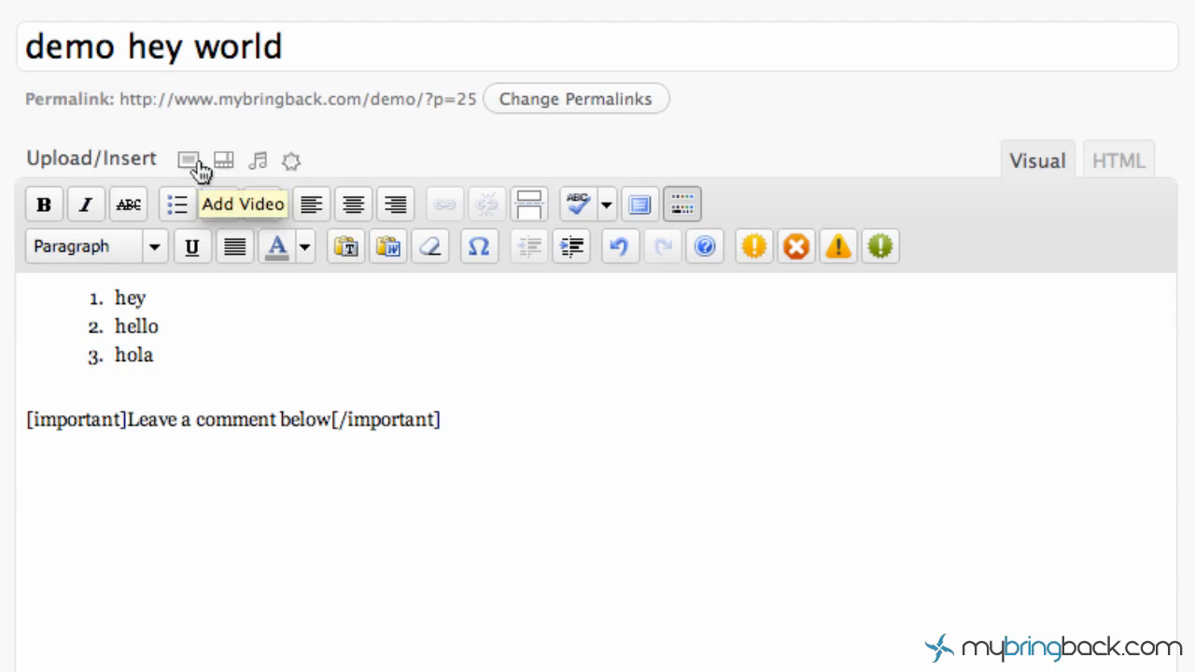
{"action": "mouse_move", "coordinate": [188, 160]}
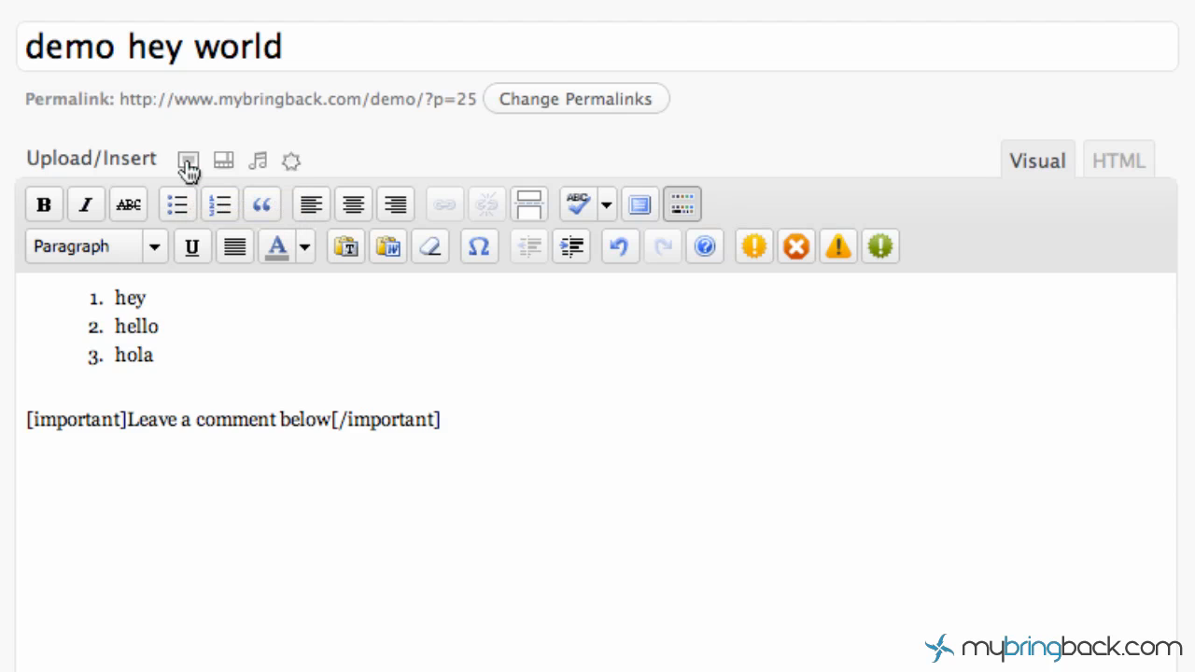
{"action": "mouse_move", "coordinate": [291, 160]}
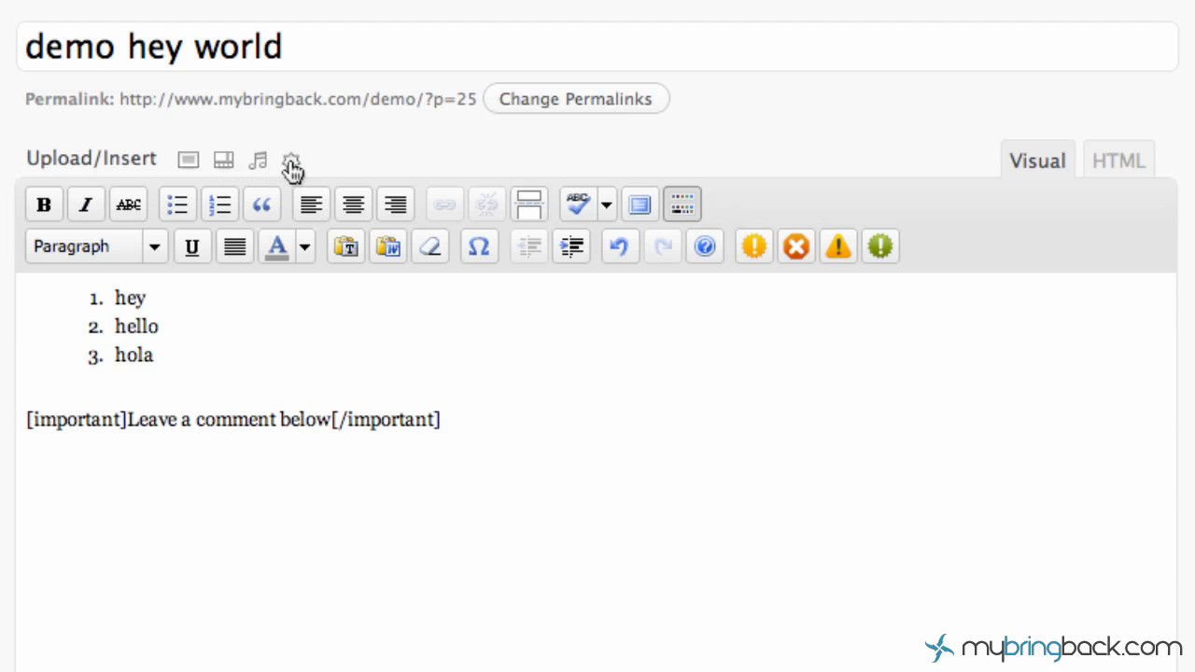
{"action": "mouse_move", "coordinate": [292, 160]}
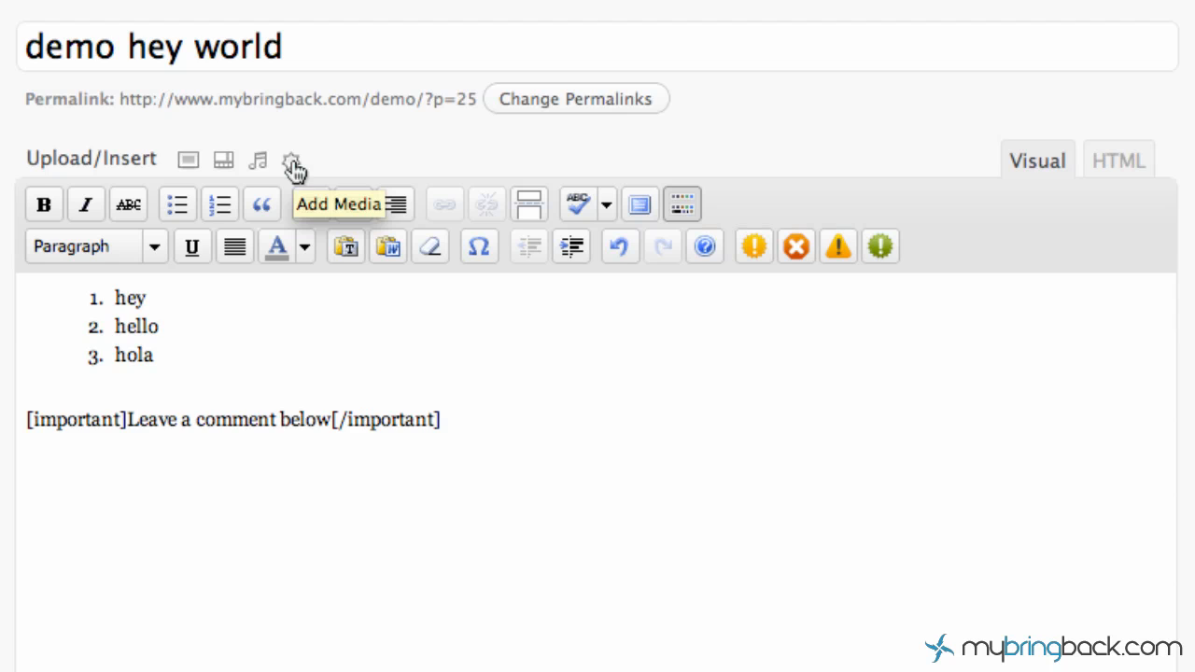
{"action": "mouse_move", "coordinate": [331, 208]}
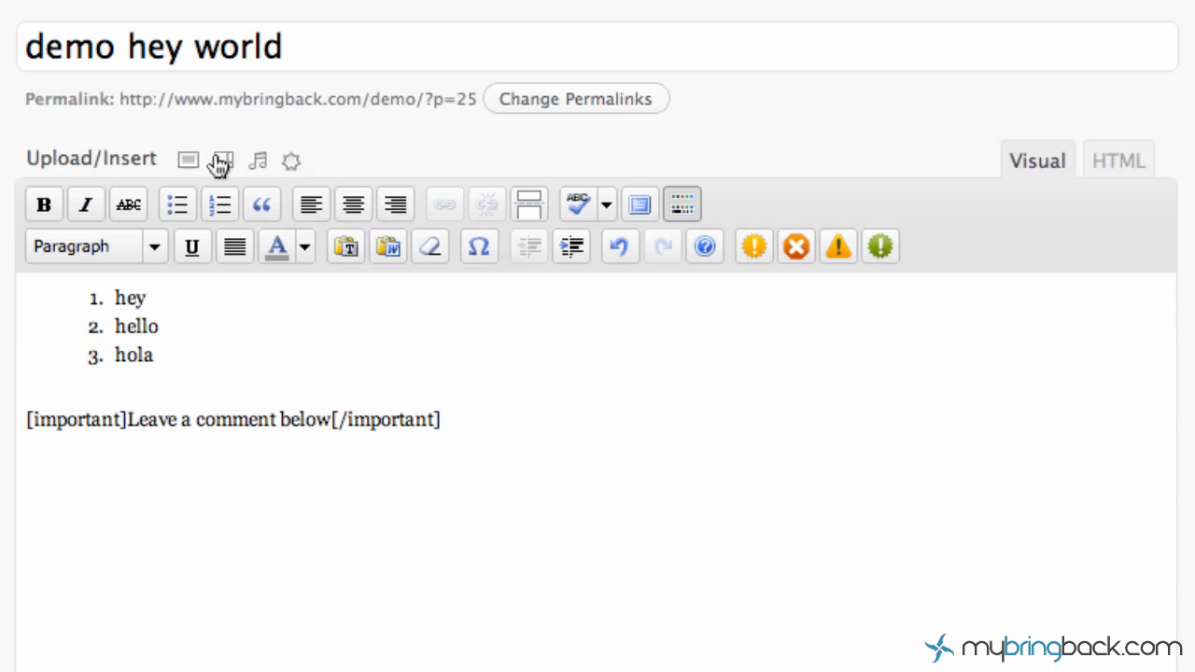
{"action": "mouse_move", "coordinate": [395, 204]}
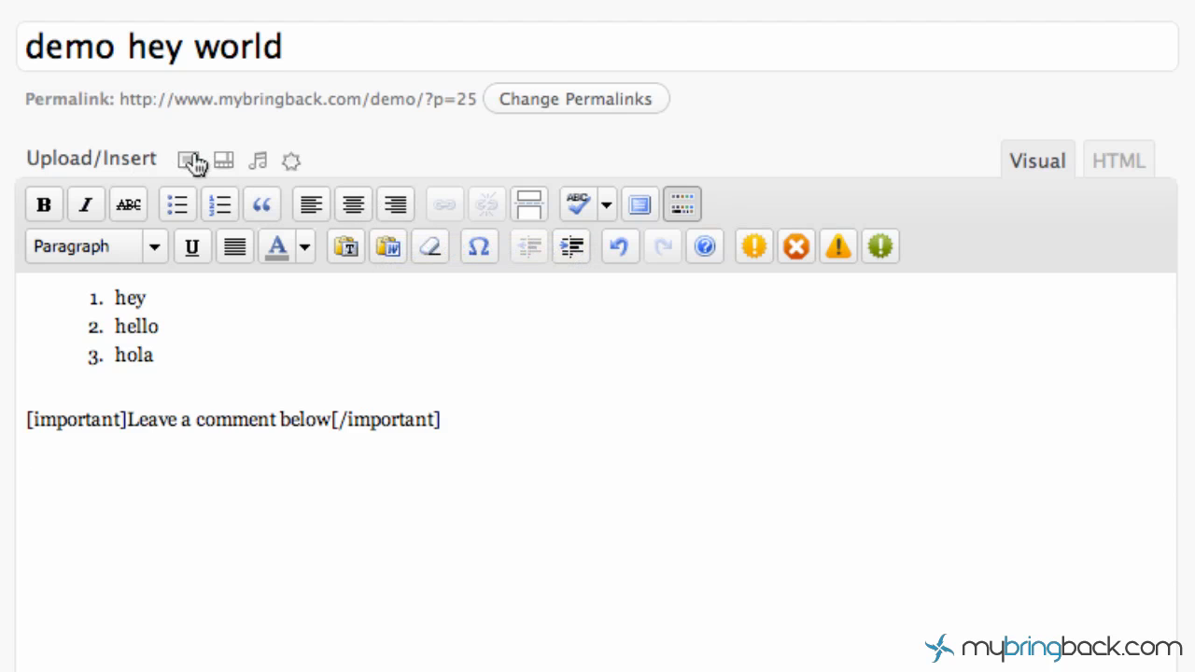
- Open the Upload/Insert media dialog above the editor
{"action": "left_click", "coordinate": [188, 160]}
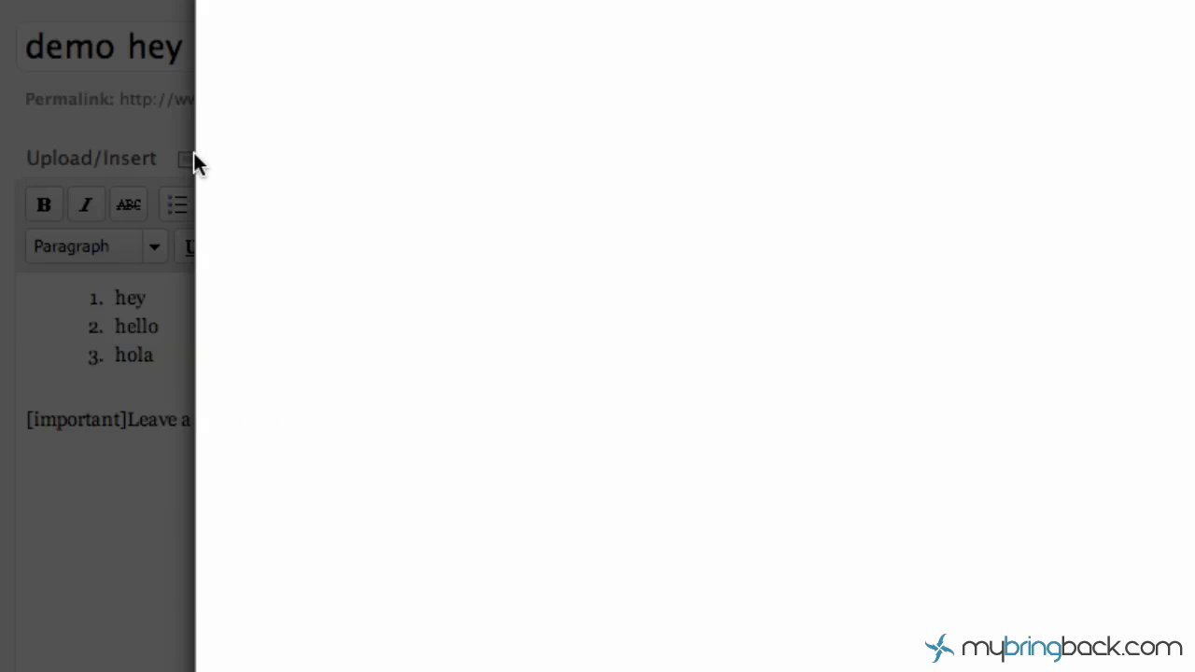
{"action": "left_click", "coordinate": [186, 158]}
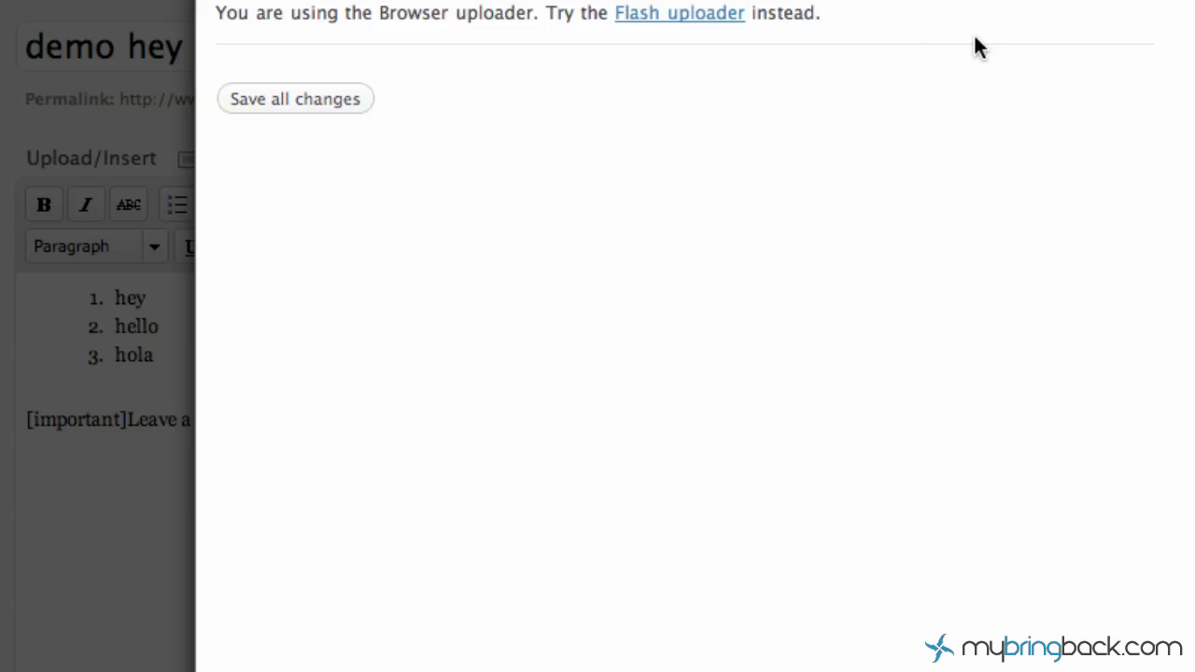
{"action": "mouse_move", "coordinate": [1079, 196]}
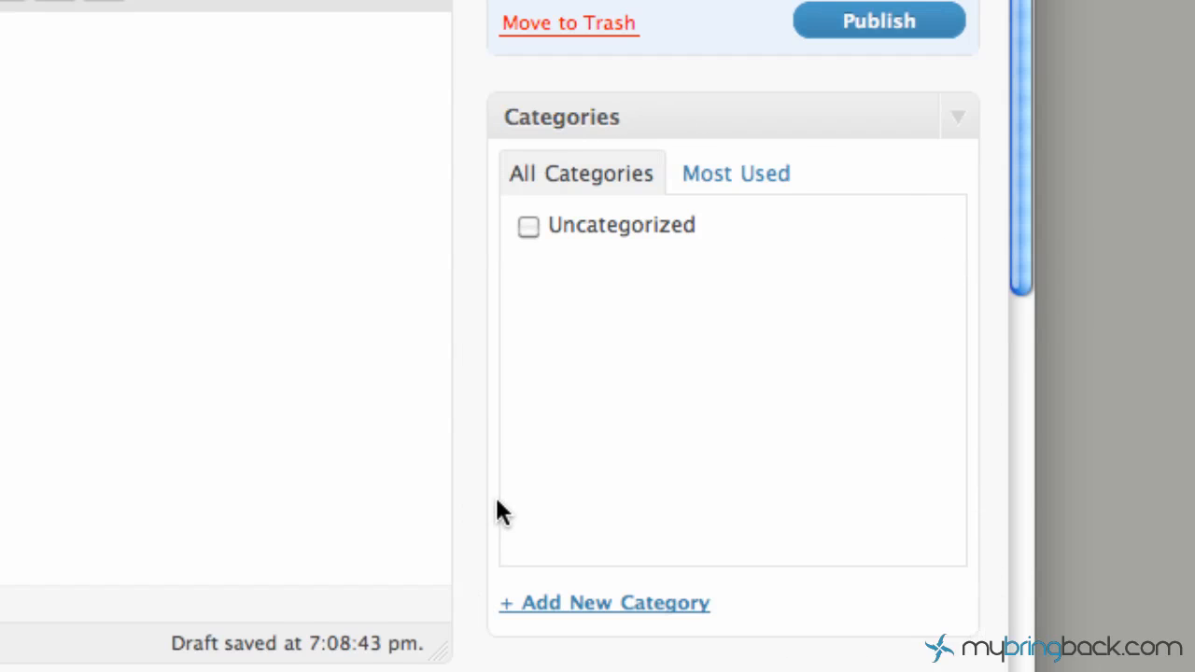
{"action": "mouse_move", "coordinate": [528, 541]}
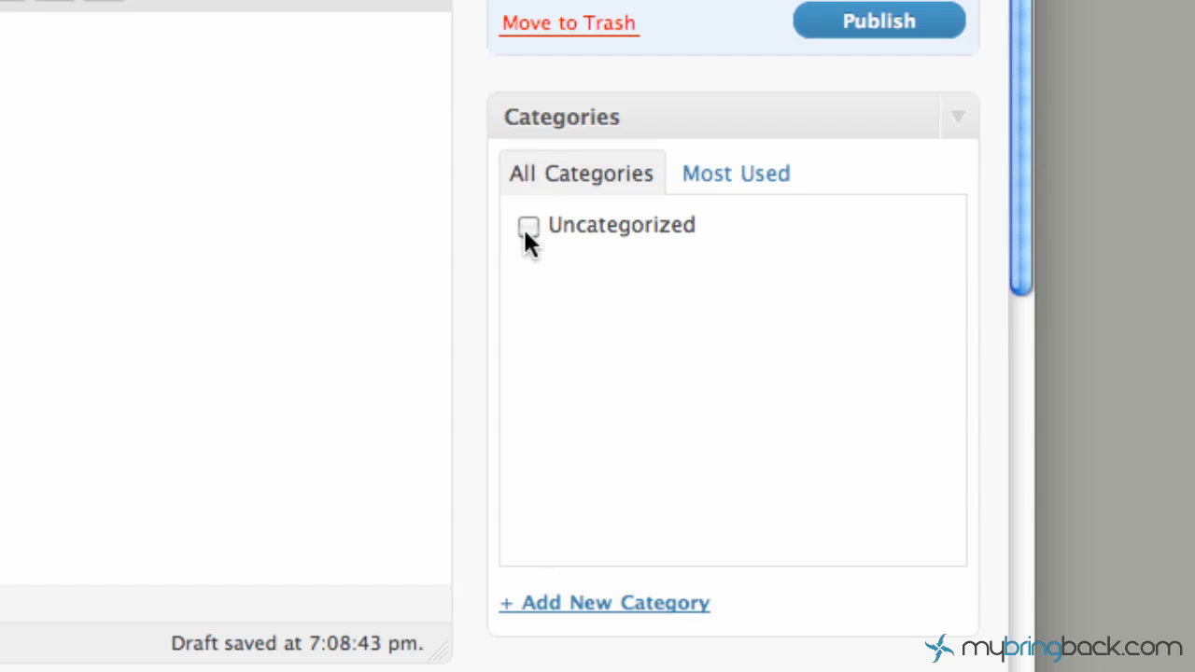
{"action": "mouse_move", "coordinate": [533, 313]}
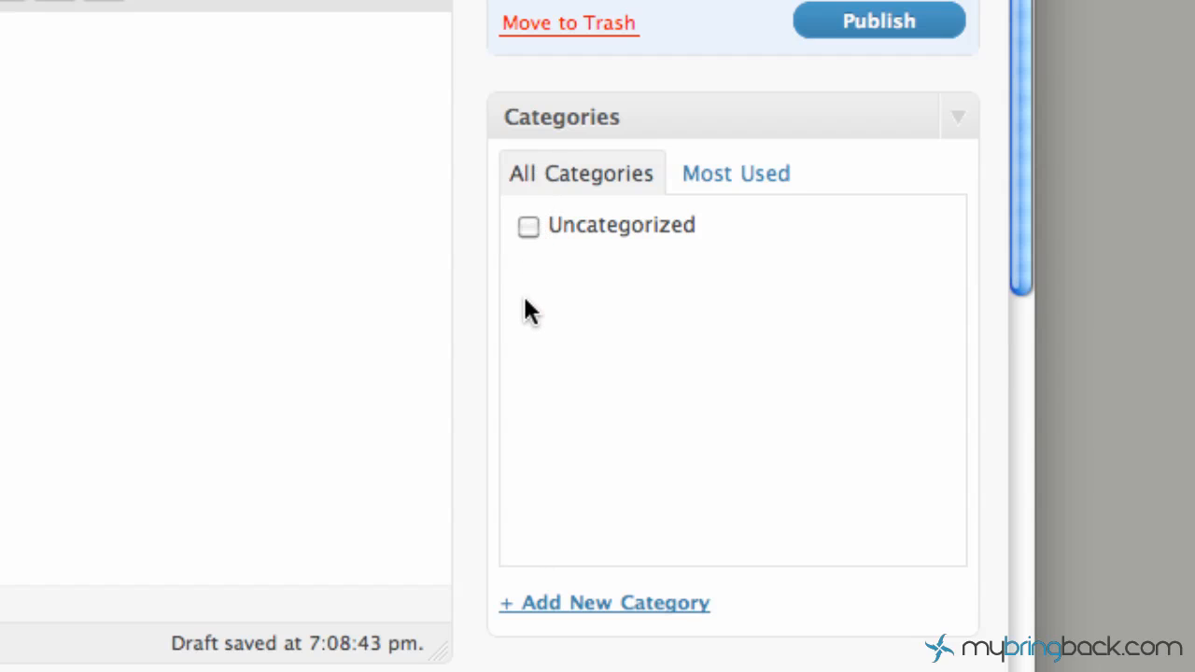
{"action": "mouse_move", "coordinate": [570, 425]}
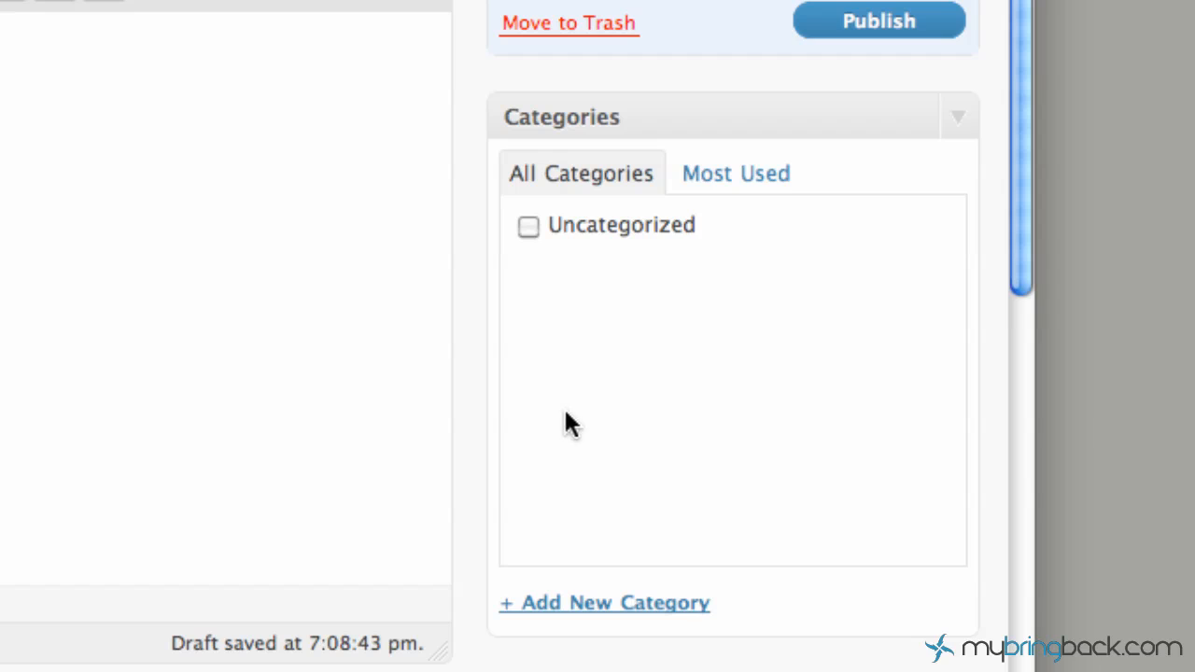
{"action": "mouse_move", "coordinate": [631, 611]}
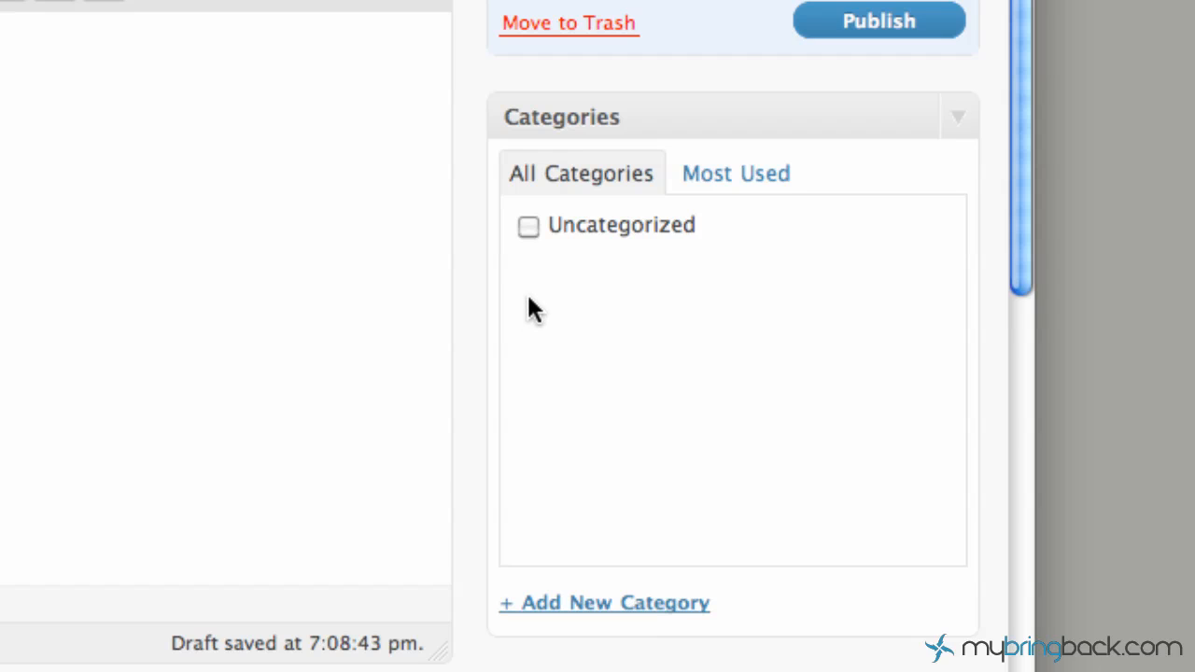
- Tick Uncategorized in the post's Categories box
{"action": "left_click", "coordinate": [528, 225]}
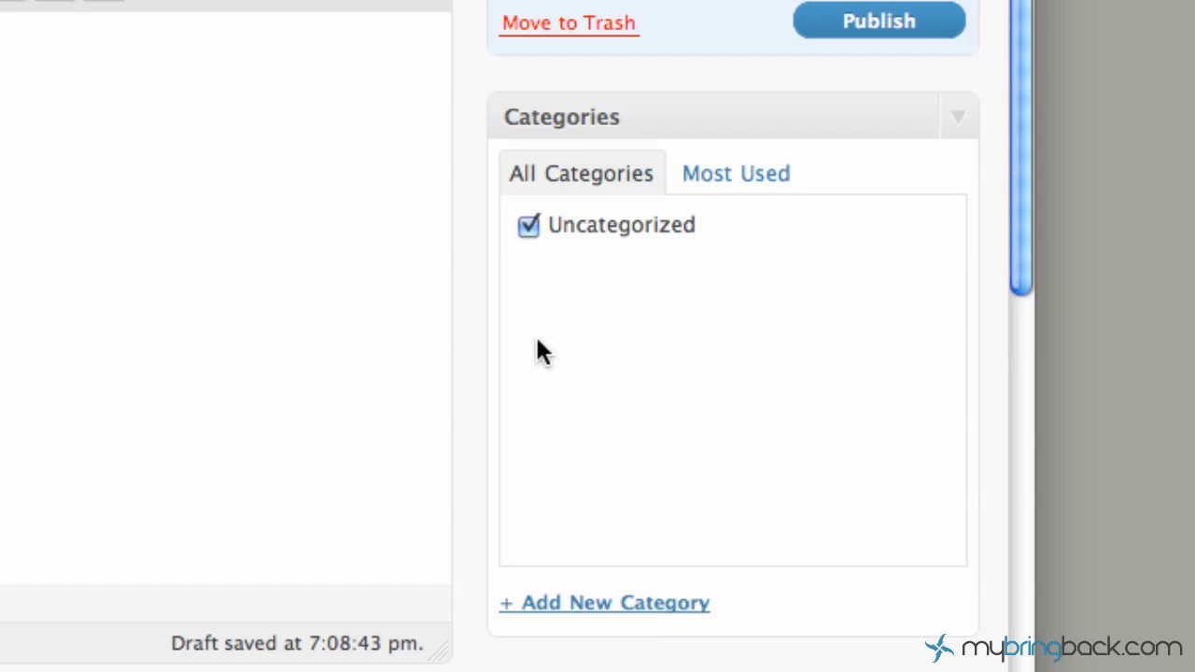
{"action": "mouse_move", "coordinate": [546, 373]}
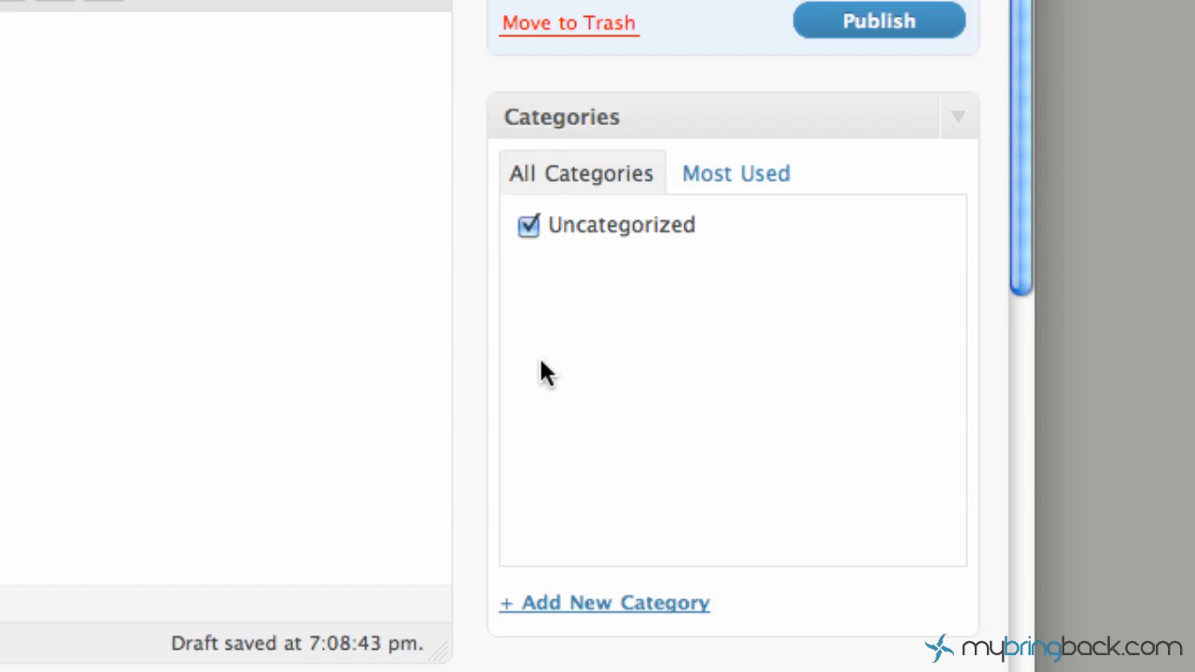
{"action": "scroll", "scroll_direction": "down", "scroll_amount": 3}
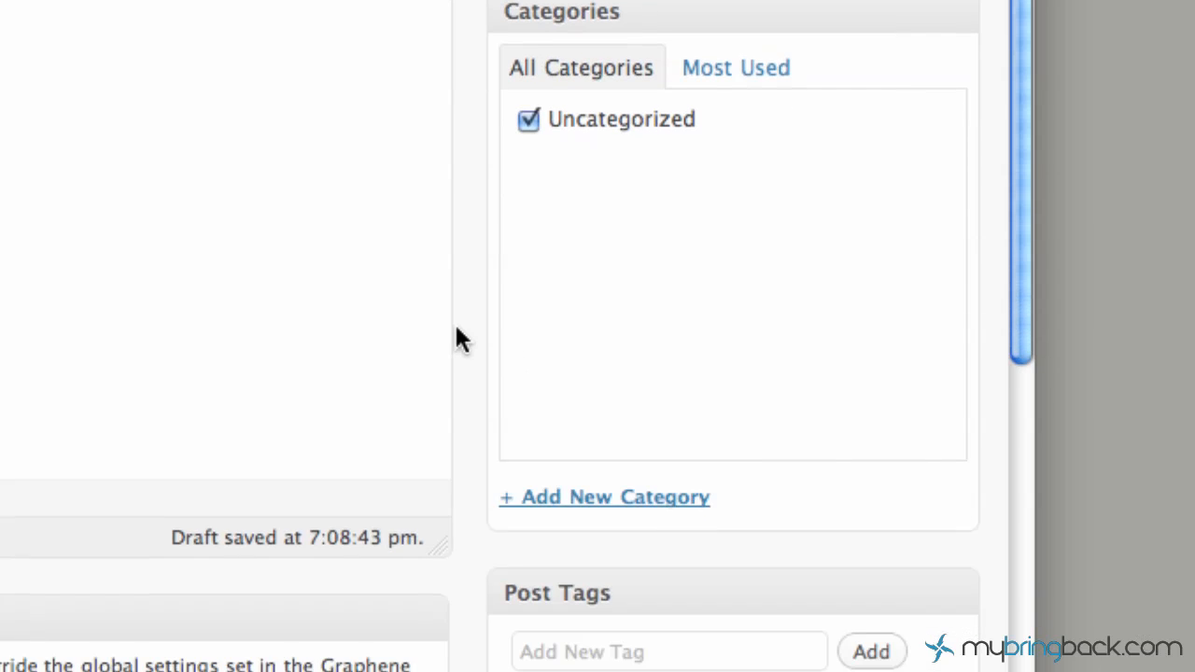
{"action": "scroll", "scroll_direction": "down", "scroll_amount": 3}
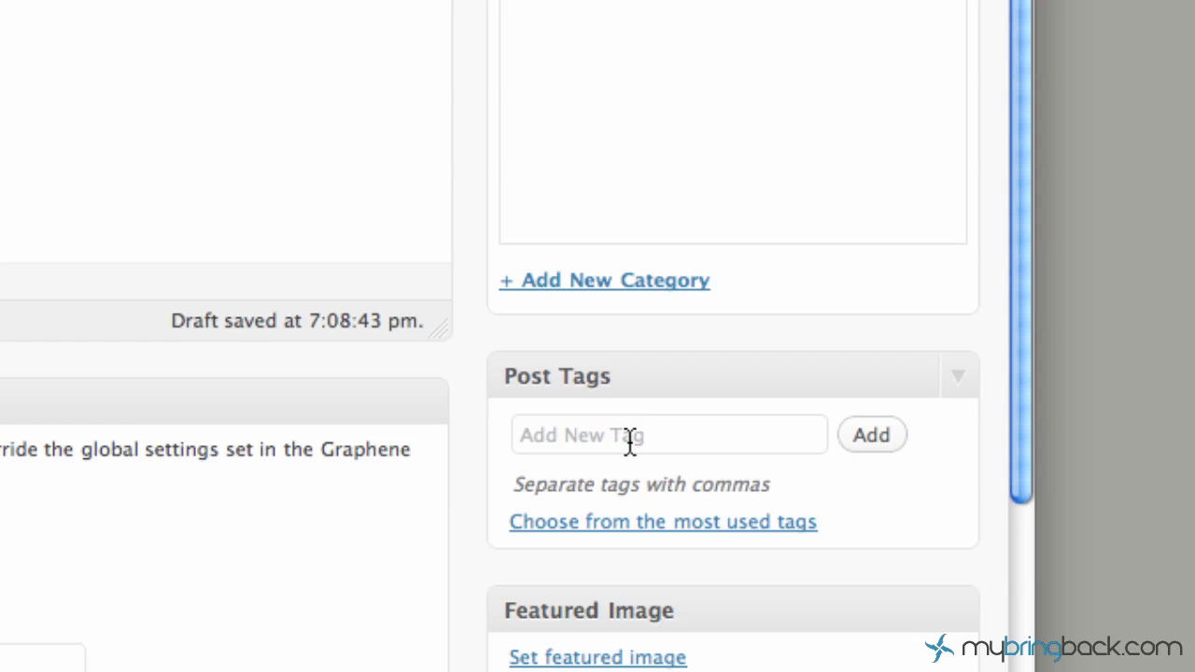
{"action": "left_click", "coordinate": [668, 434]}
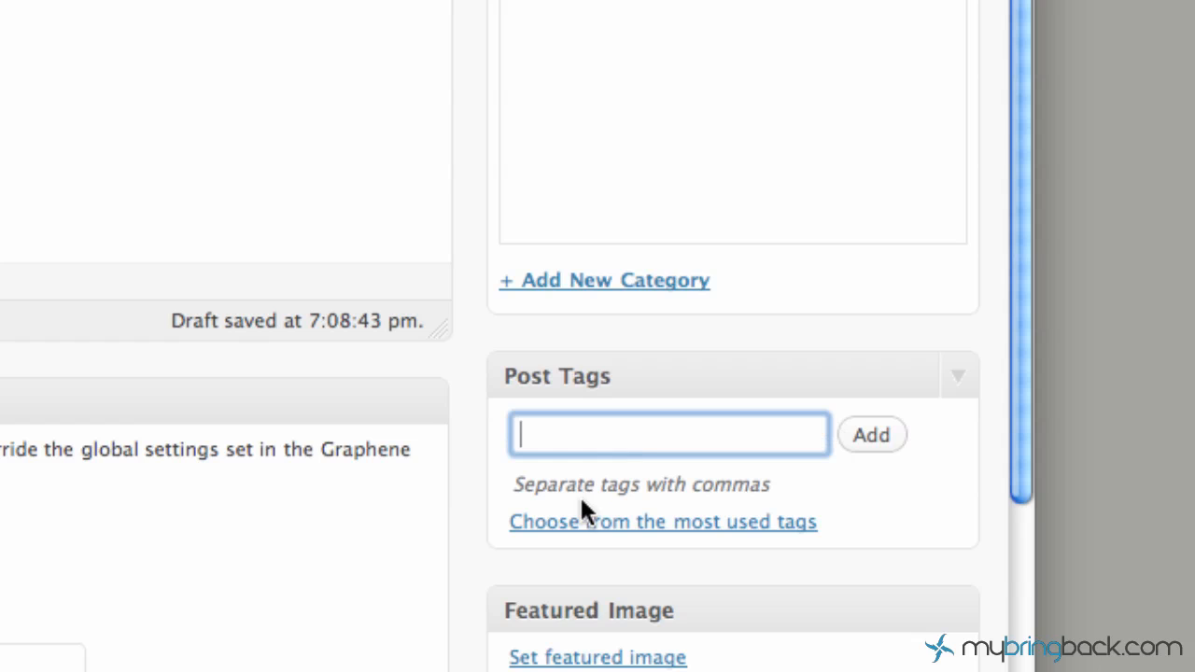
{"action": "mouse_move", "coordinate": [621, 533]}
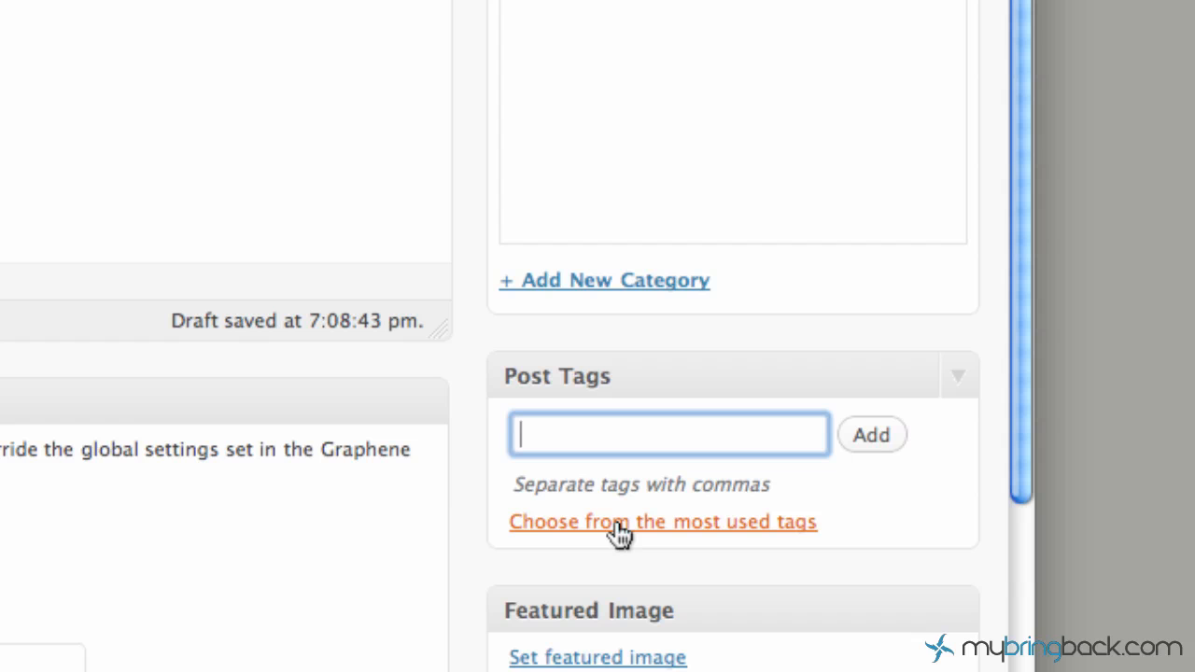
{"action": "mouse_move", "coordinate": [471, 533]}
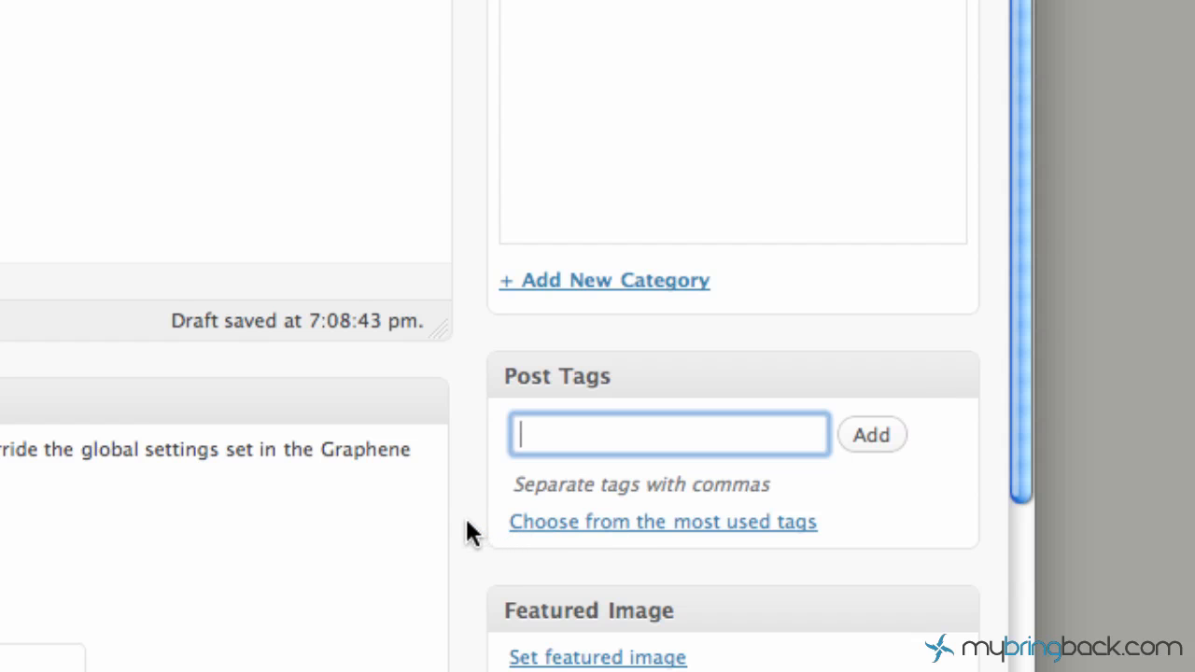
{"action": "scroll", "scroll_direction": "down", "scroll_amount": 3}
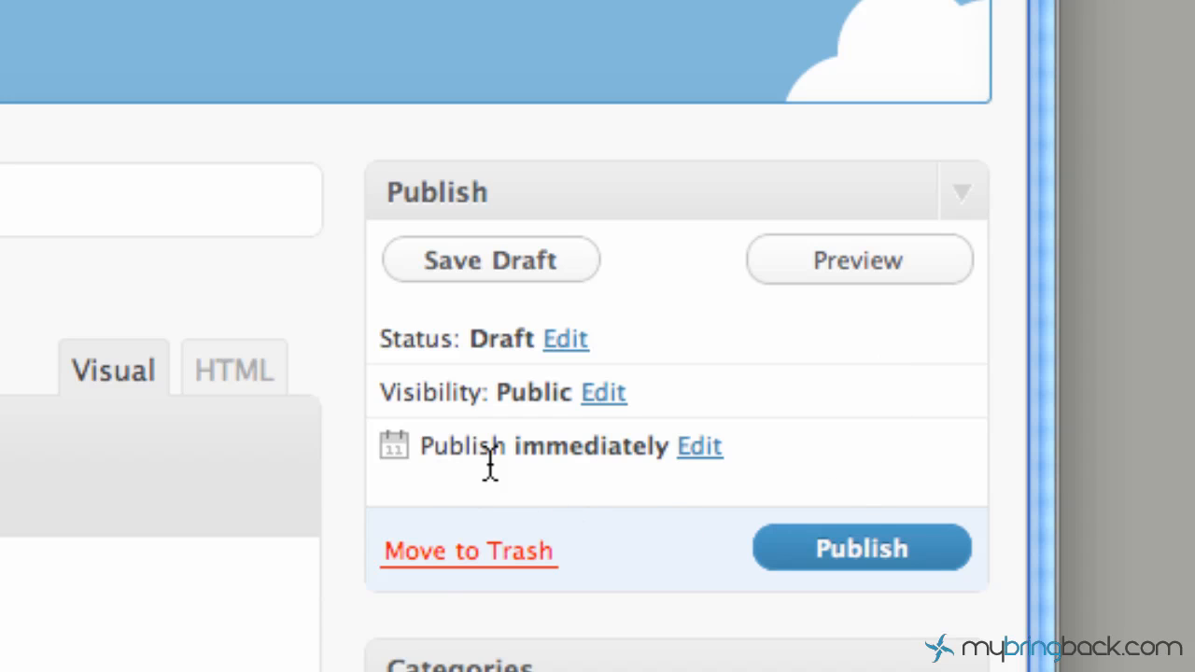
{"action": "mouse_move", "coordinate": [542, 275]}
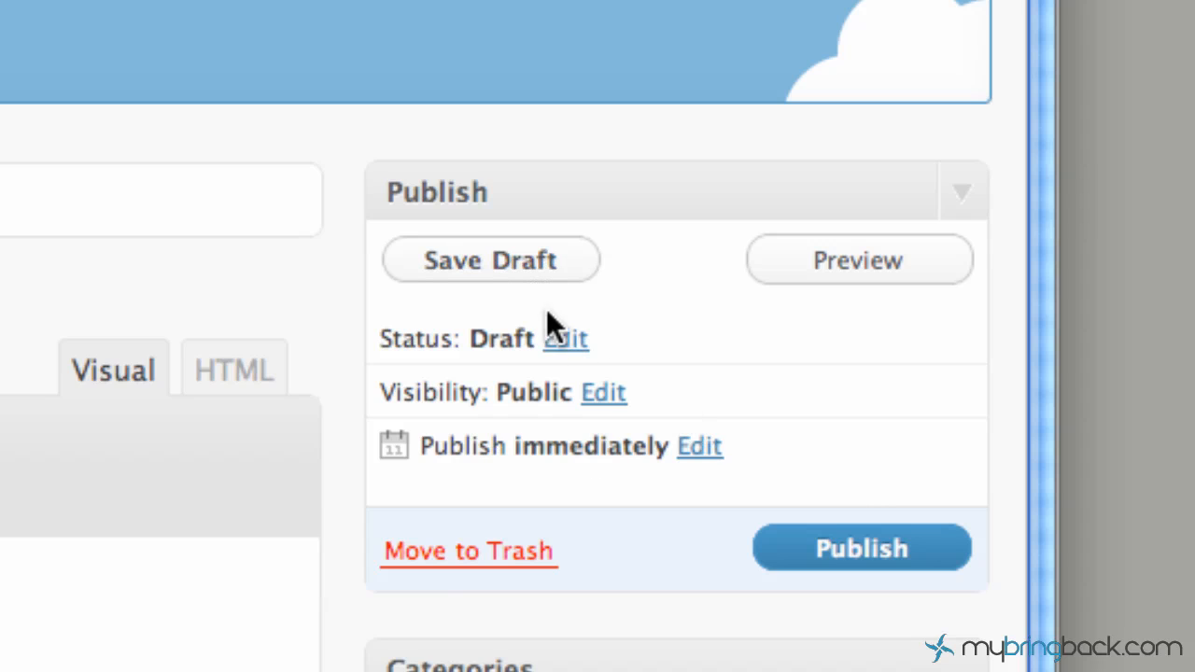
{"action": "mouse_move", "coordinate": [542, 338]}
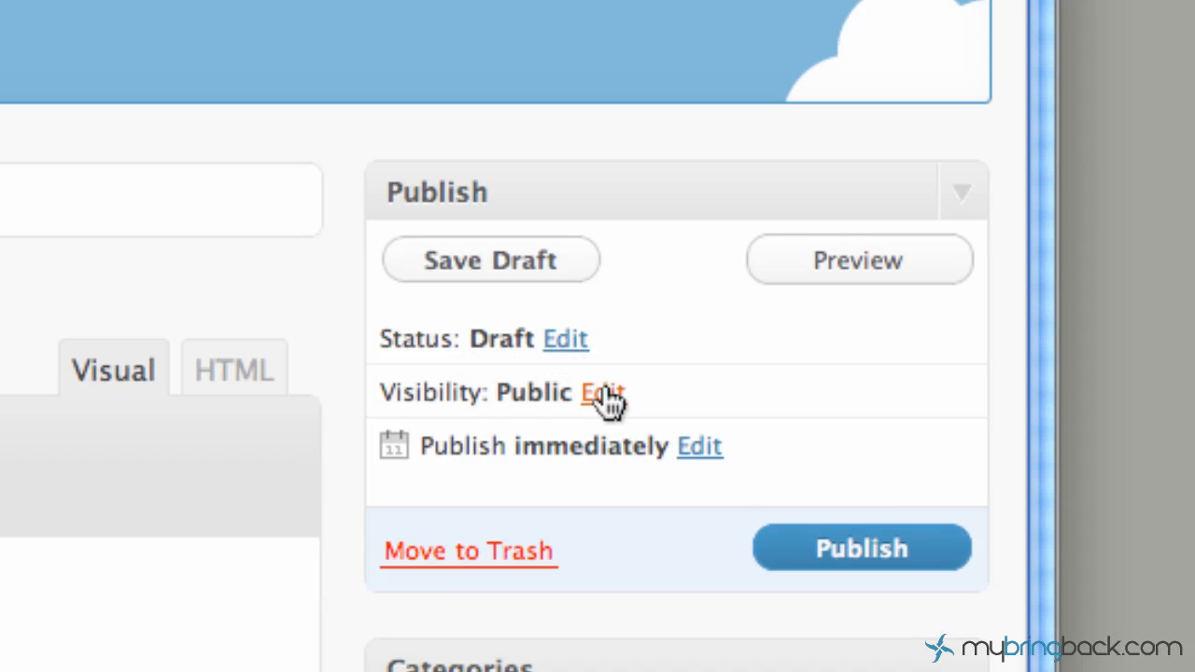
- Keep the post public, change its publish date to June 5, 2011, and publish it
{"action": "left_click", "coordinate": [602, 392]}
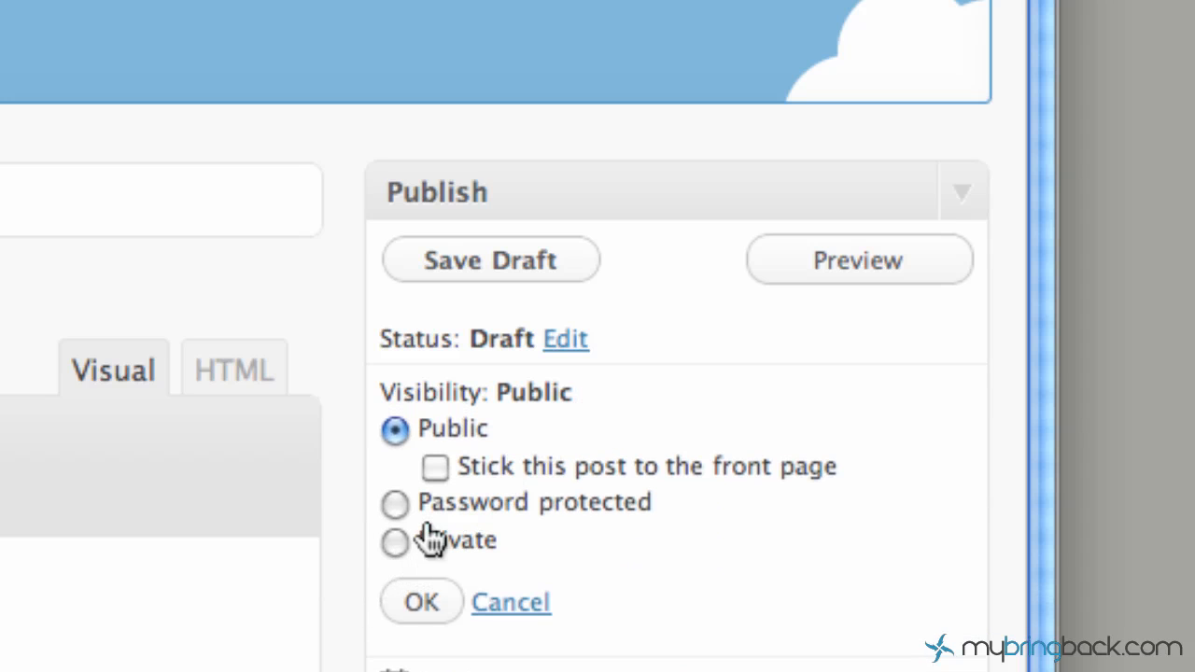
{"action": "left_click", "coordinate": [421, 601]}
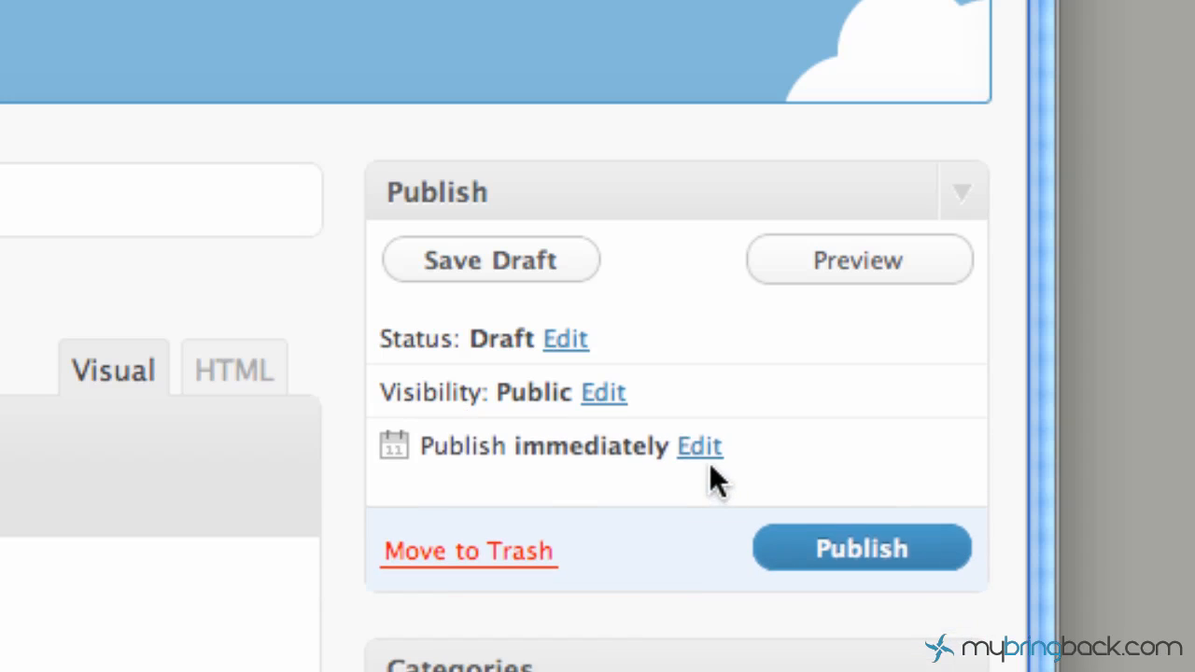
{"action": "left_click", "coordinate": [699, 445]}
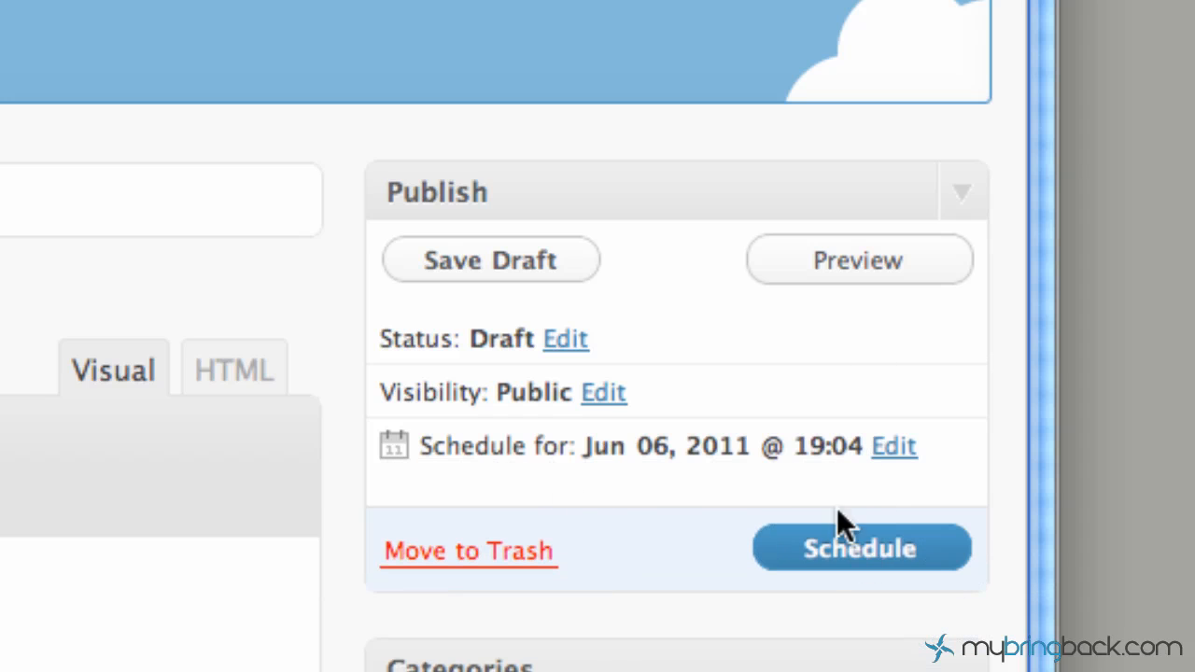
{"action": "mouse_move", "coordinate": [785, 436]}
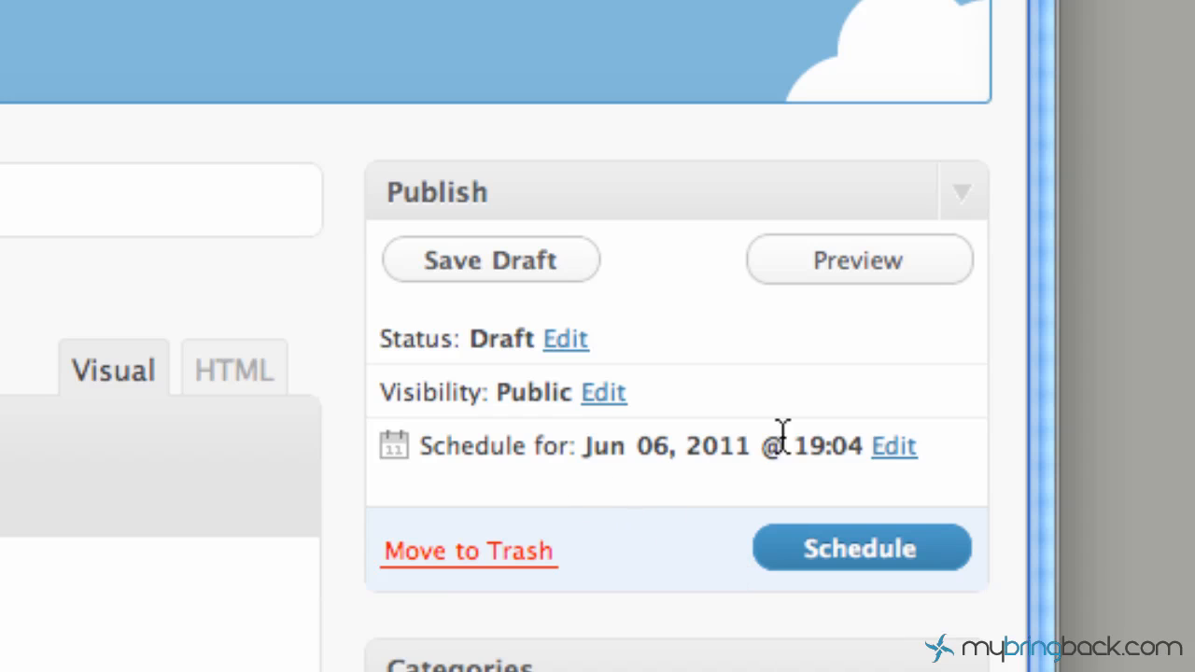
{"action": "left_click", "coordinate": [892, 445]}
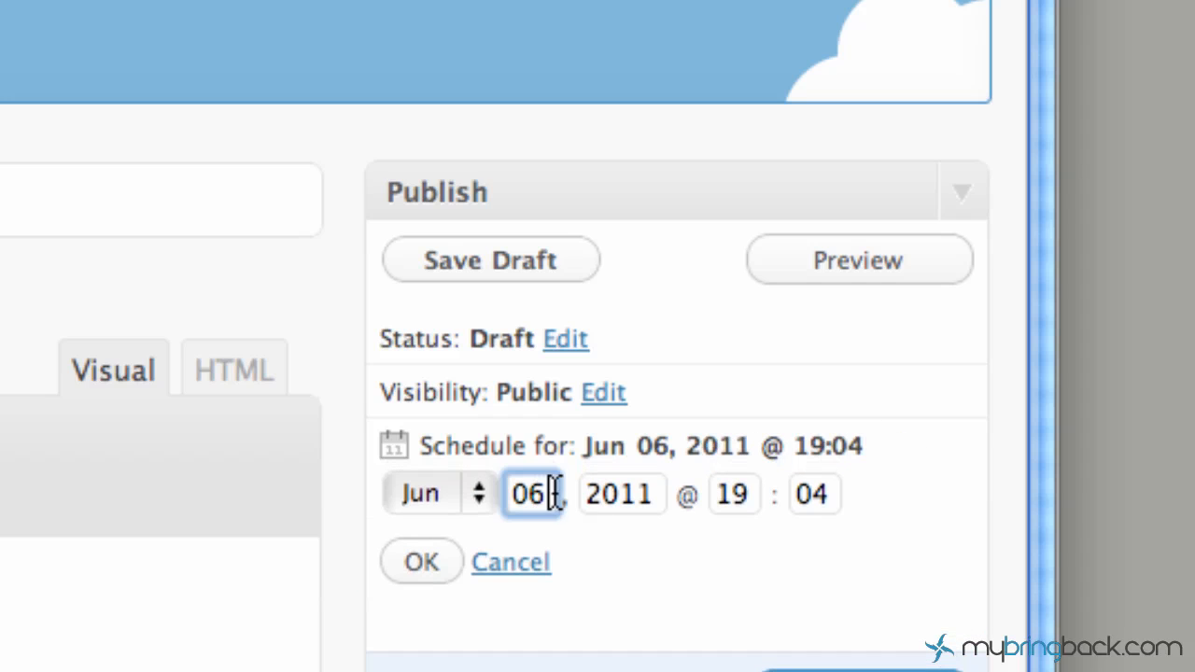
{"action": "type", "text": "05"}
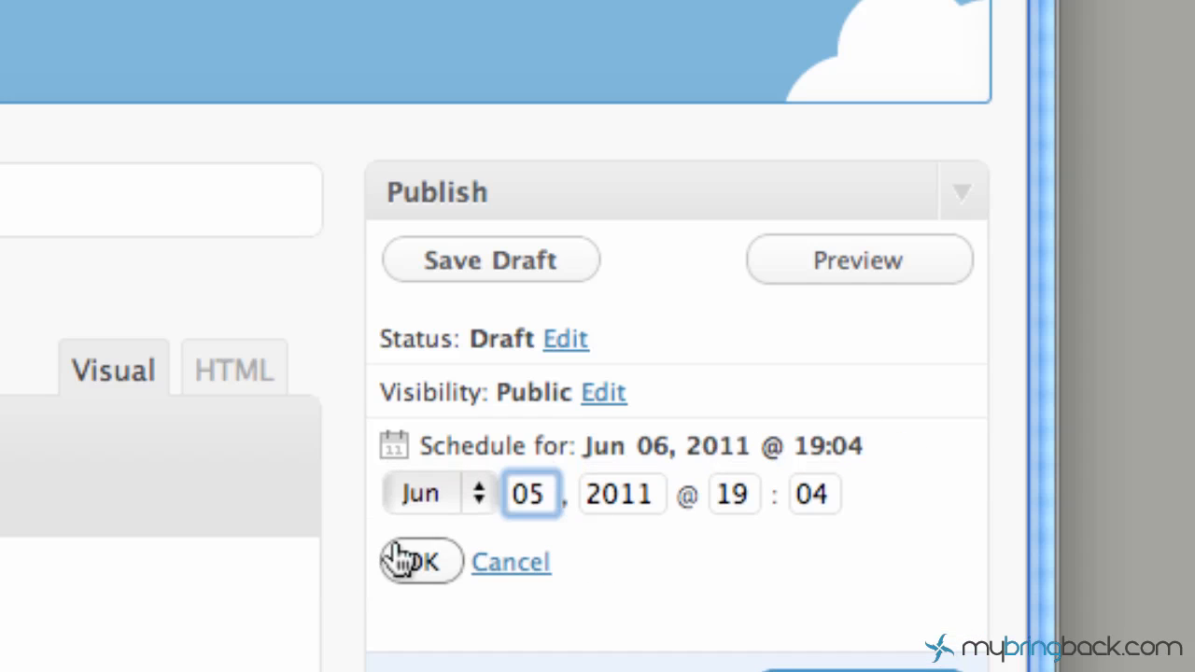
{"action": "left_click", "coordinate": [420, 560]}
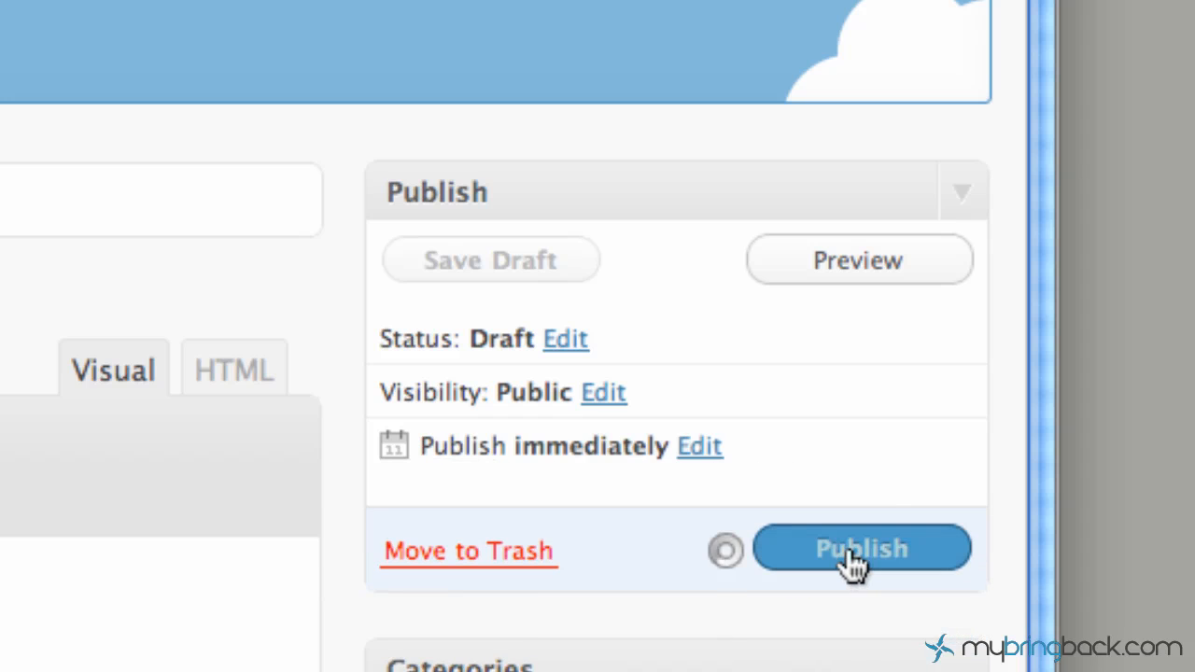
{"action": "left_click", "coordinate": [860, 549]}
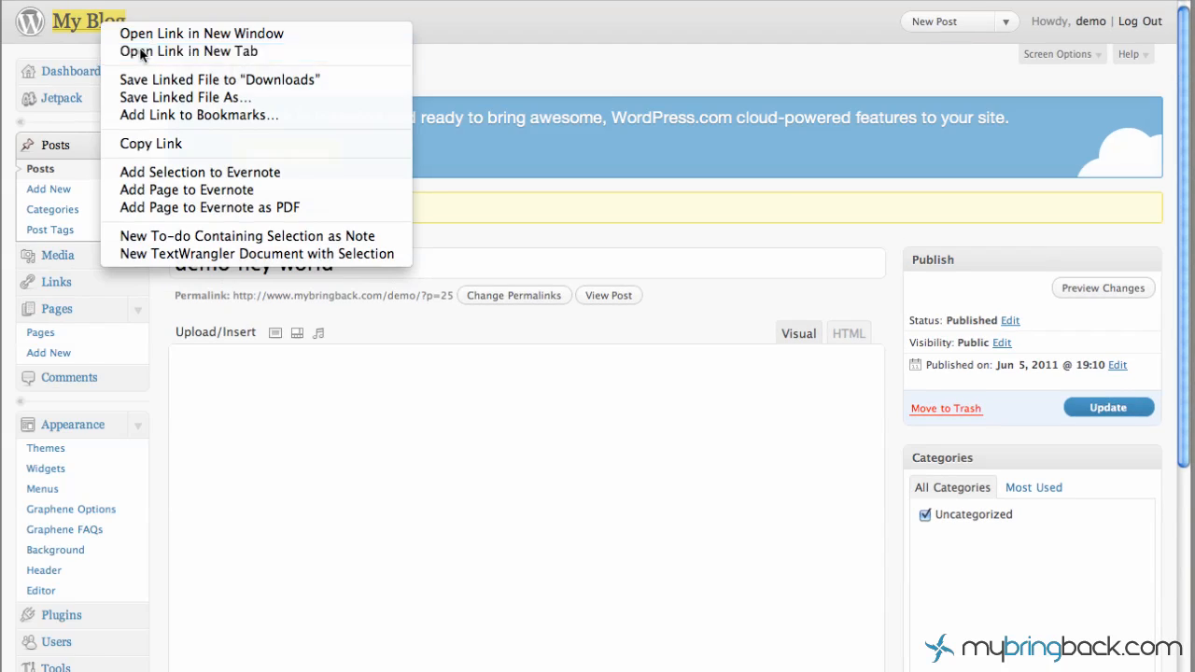
- View the 'demo hey world' post on the live blog, then return to Home
{"action": "left_click", "coordinate": [188, 51]}
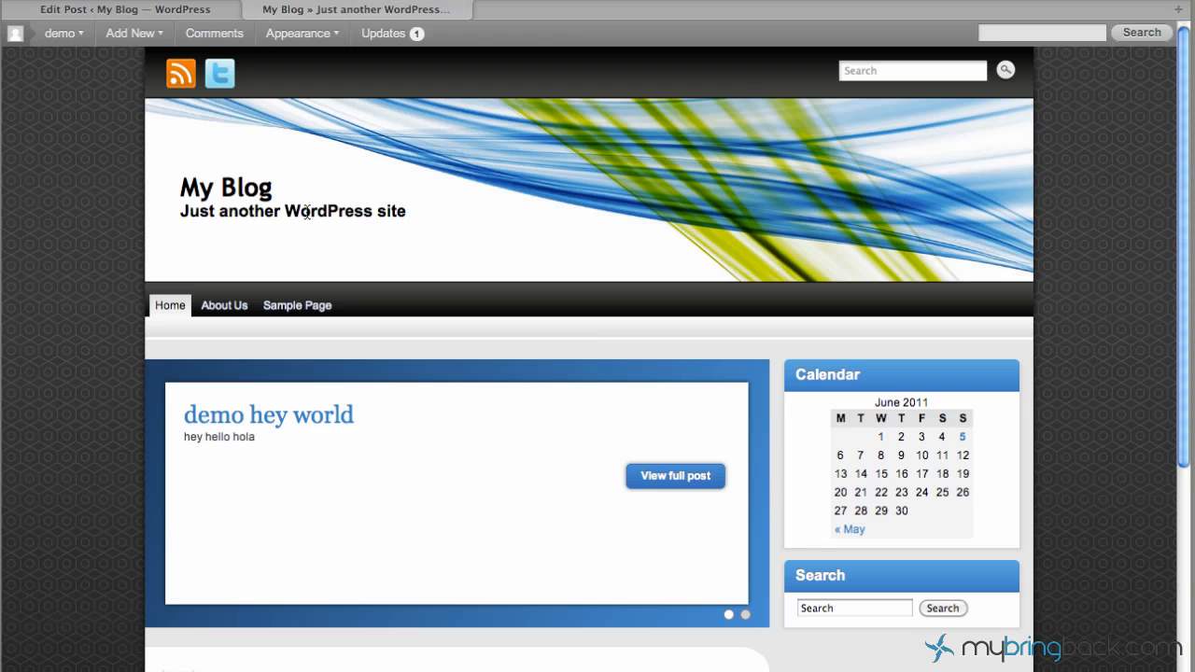
{"action": "scroll", "scroll_direction": "down", "scroll_amount": 3}
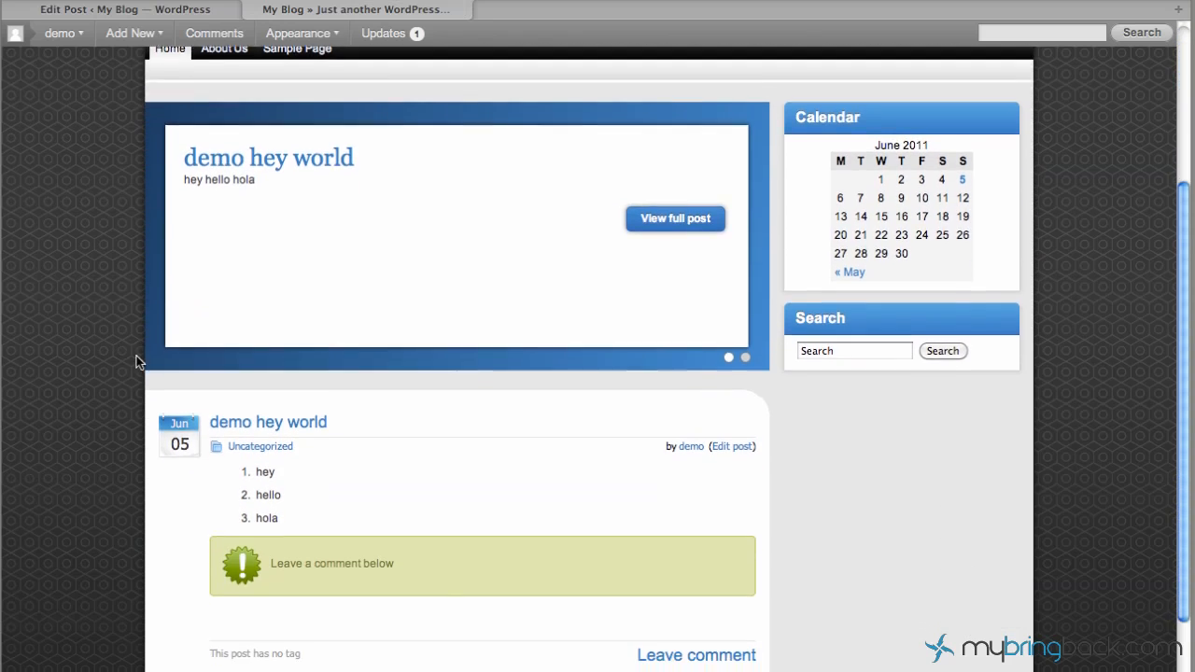
{"action": "scroll", "scroll_direction": "down", "scroll_amount": 3}
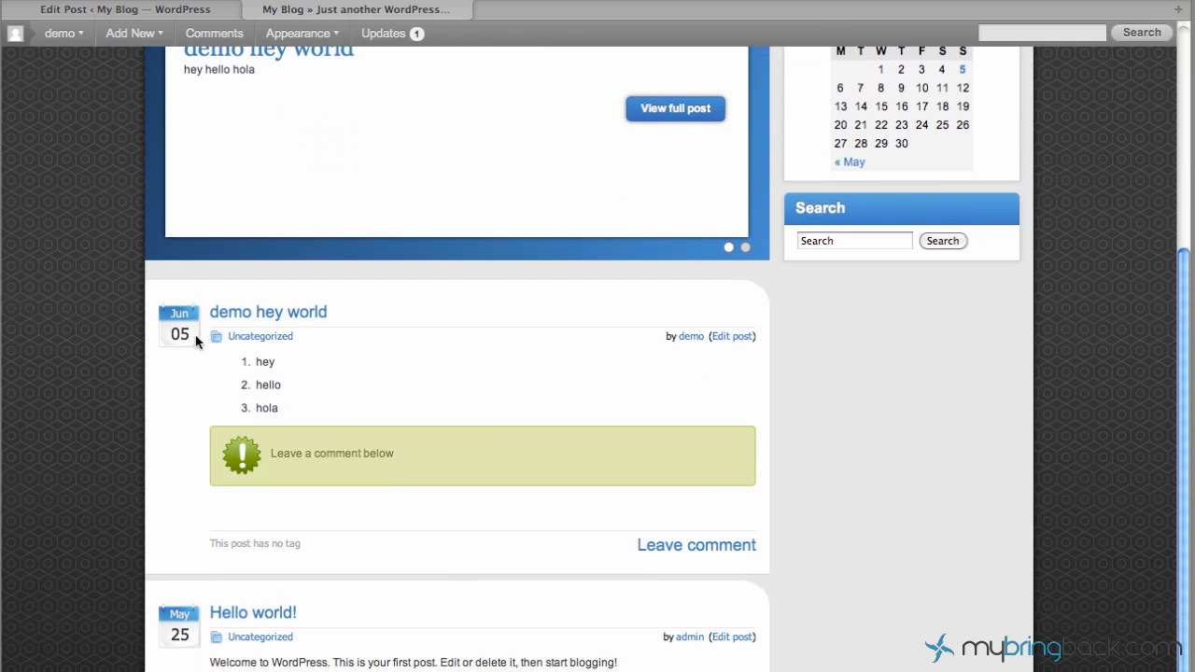
{"action": "mouse_move", "coordinate": [308, 312]}
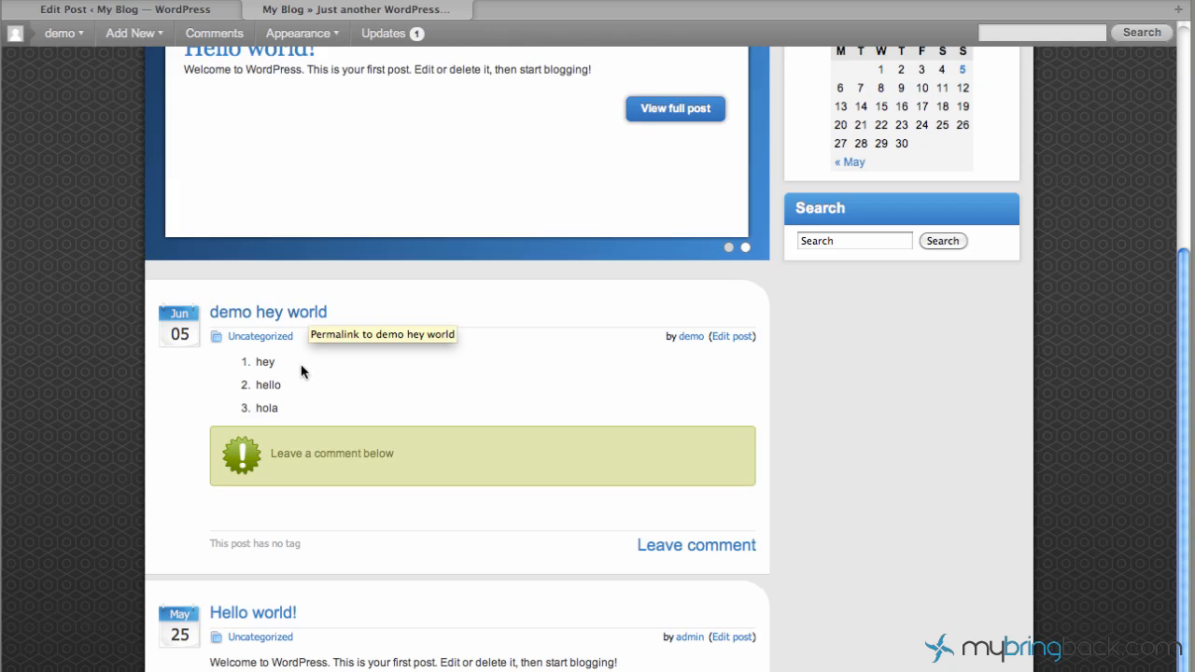
{"action": "mouse_move", "coordinate": [283, 458]}
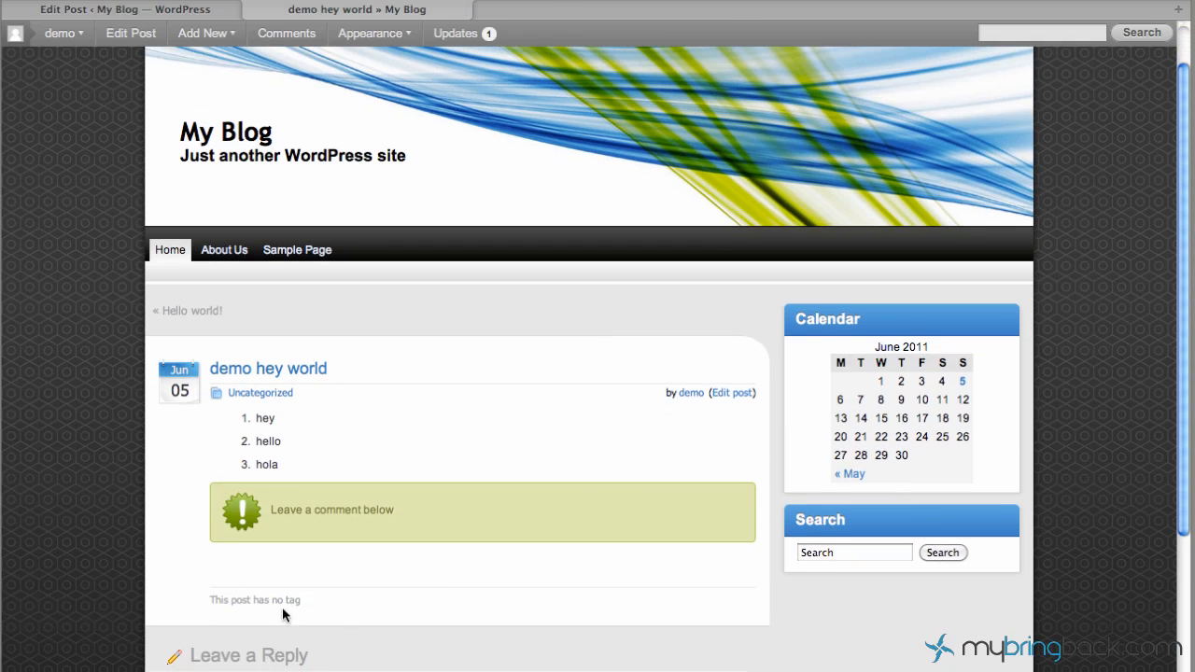
{"action": "scroll", "scroll_direction": "down", "scroll_amount": 3}
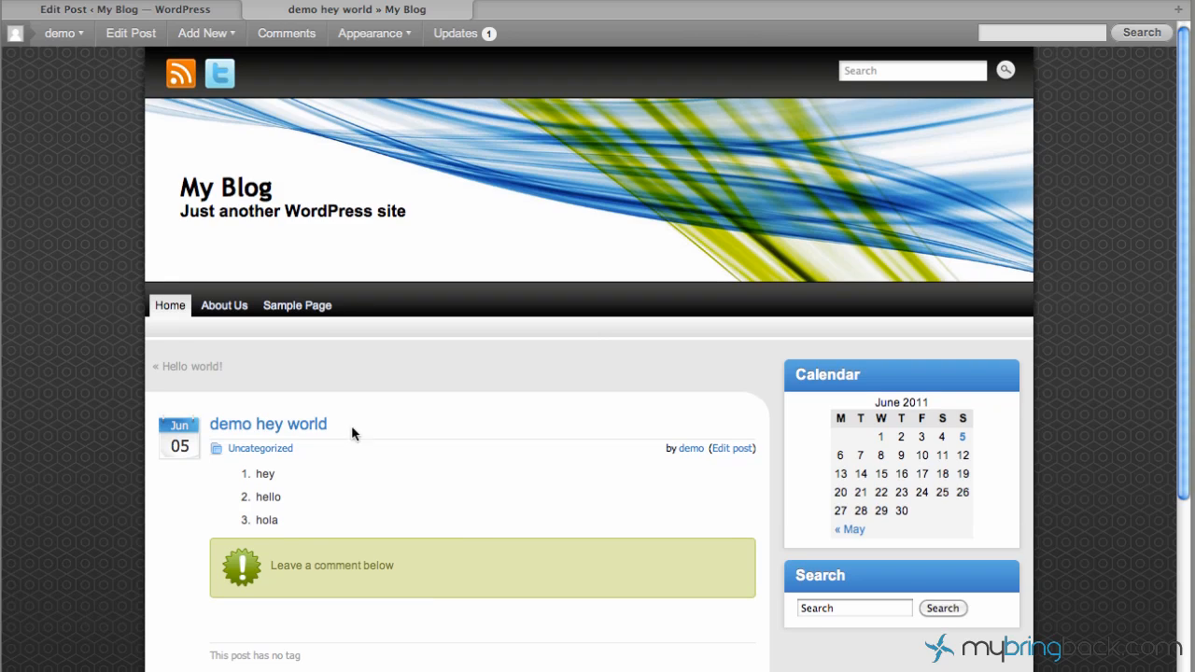
{"action": "mouse_move", "coordinate": [315, 522]}
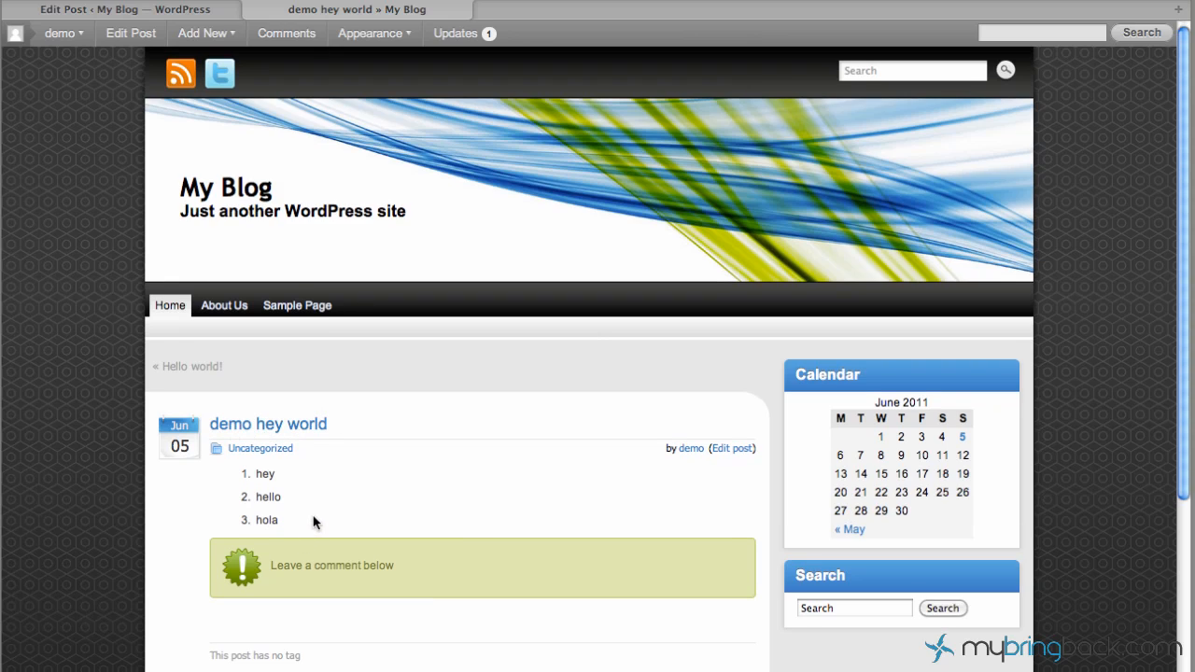
{"action": "mouse_move", "coordinate": [322, 518]}
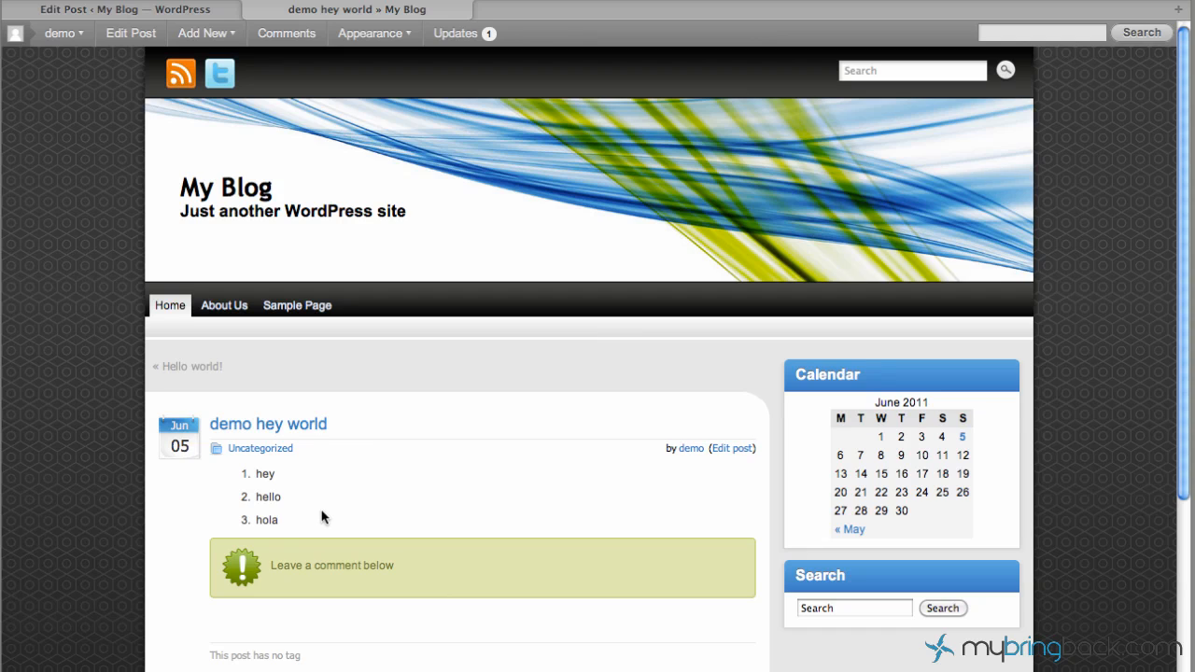
{"action": "mouse_move", "coordinate": [334, 518]}
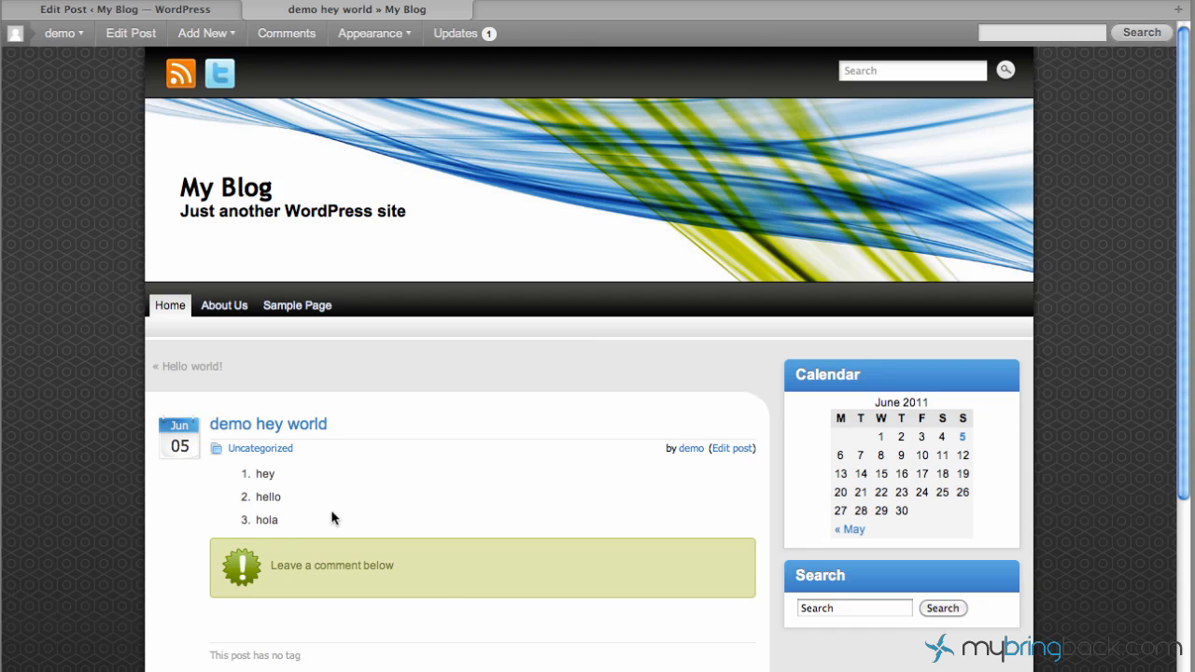
{"action": "left_click", "coordinate": [201, 32]}
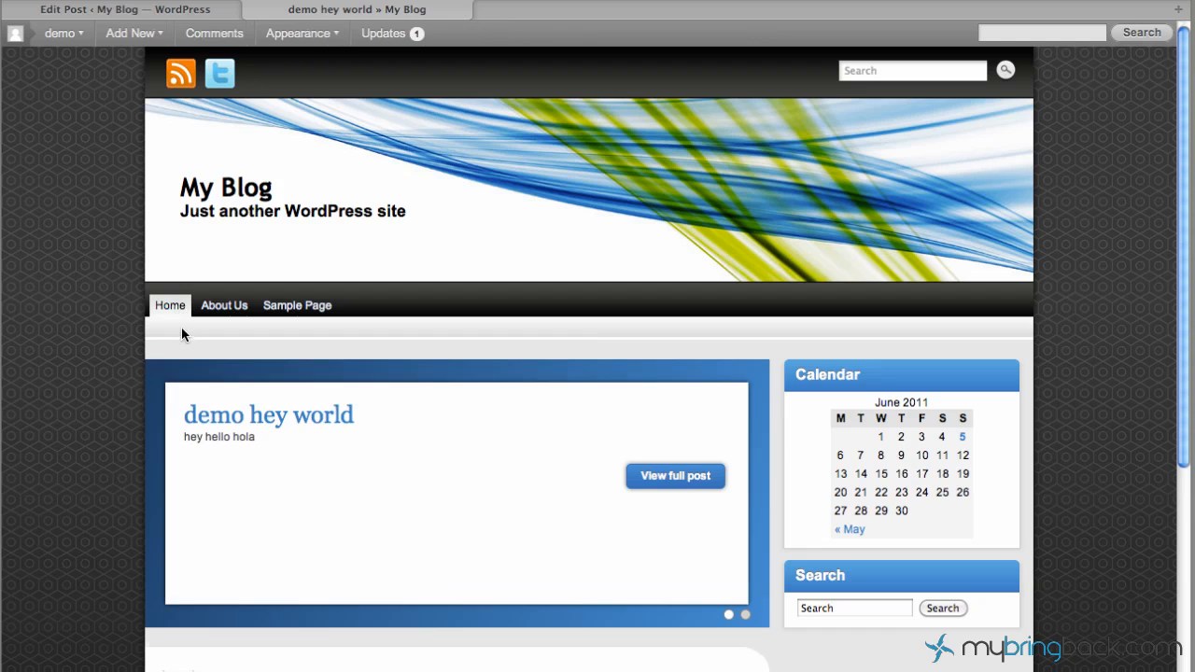
{"action": "scroll", "scroll_direction": "down", "scroll_amount": 3}
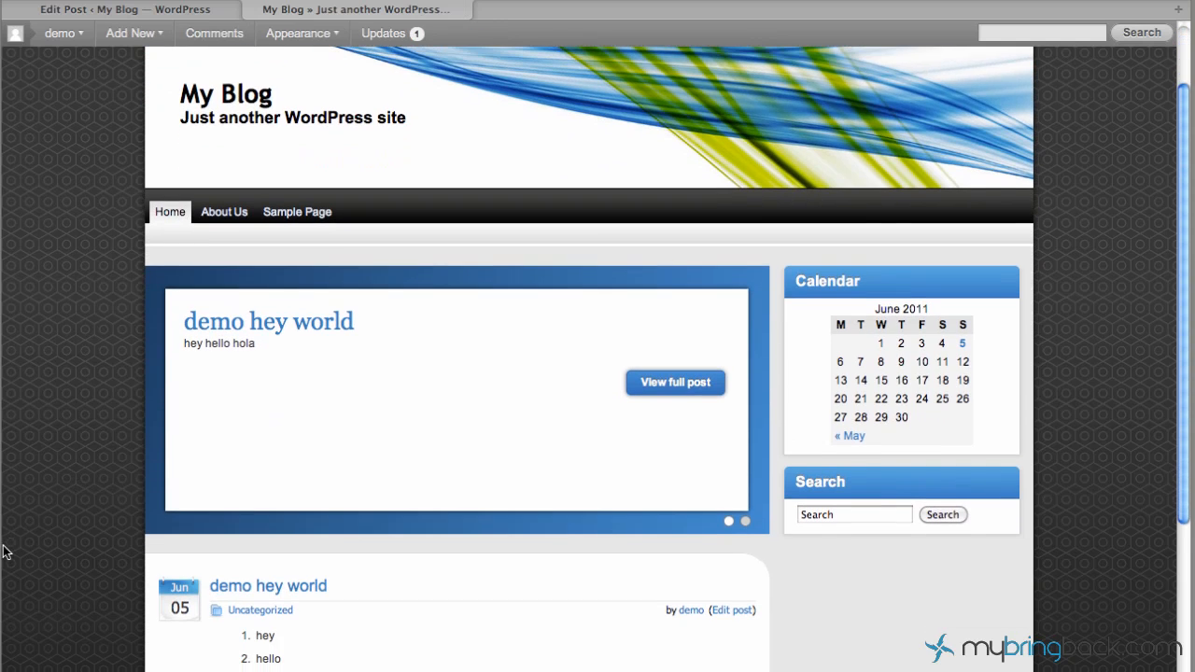
{"action": "scroll", "scroll_direction": "down", "scroll_amount": 3}
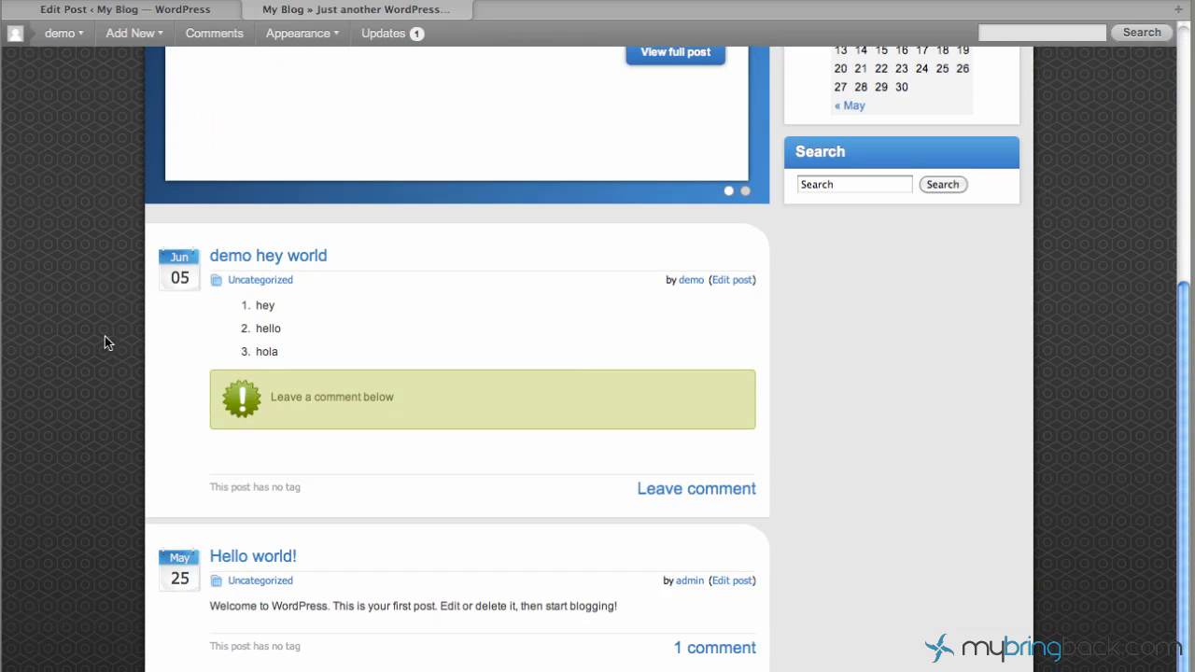
{"action": "scroll", "scroll_direction": "up", "scroll_amount": 3}
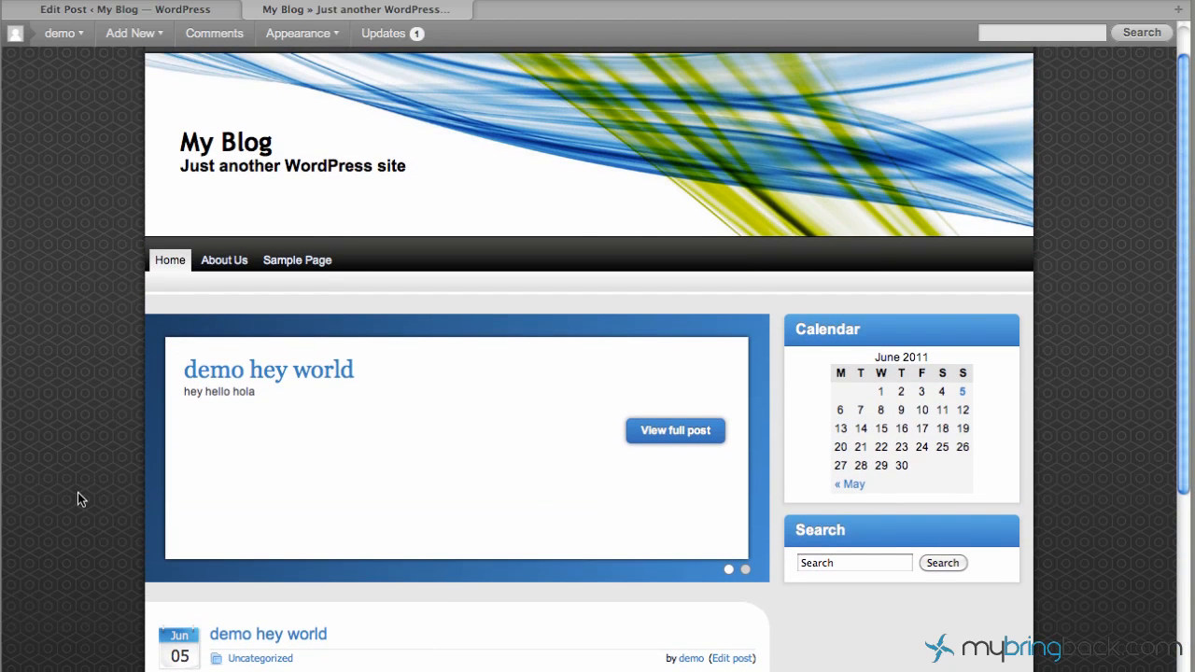
{"action": "scroll", "scroll_direction": "down", "scroll_amount": 3}
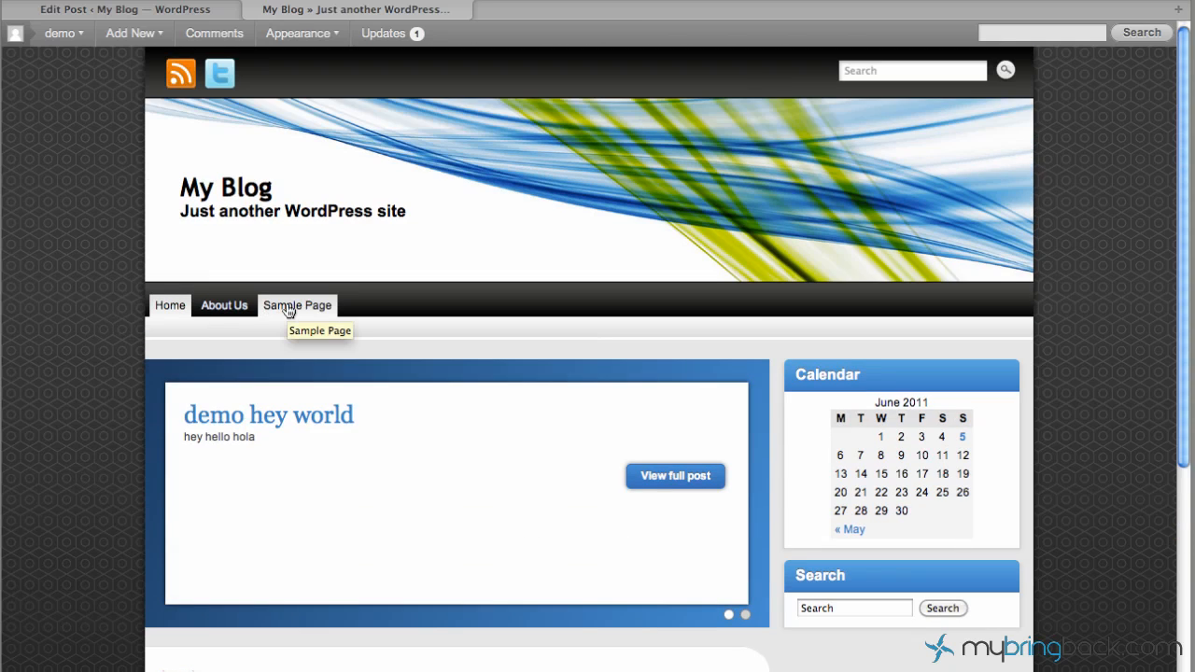
{"action": "left_click", "coordinate": [170, 306]}
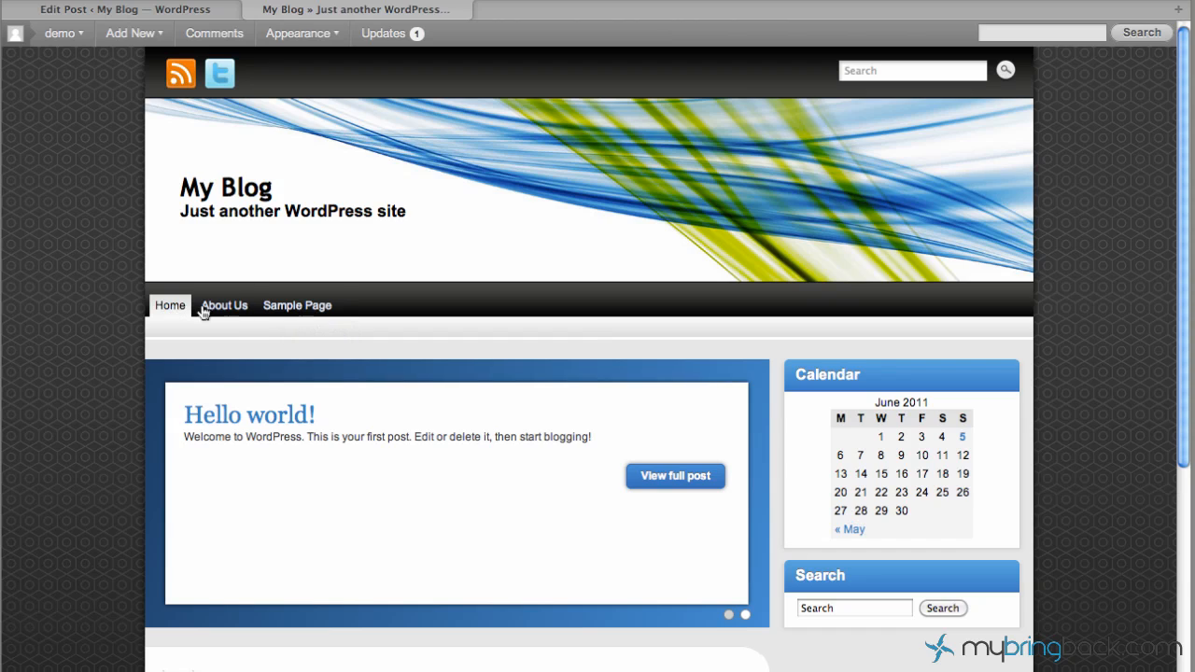
{"action": "mouse_move", "coordinate": [297, 305]}
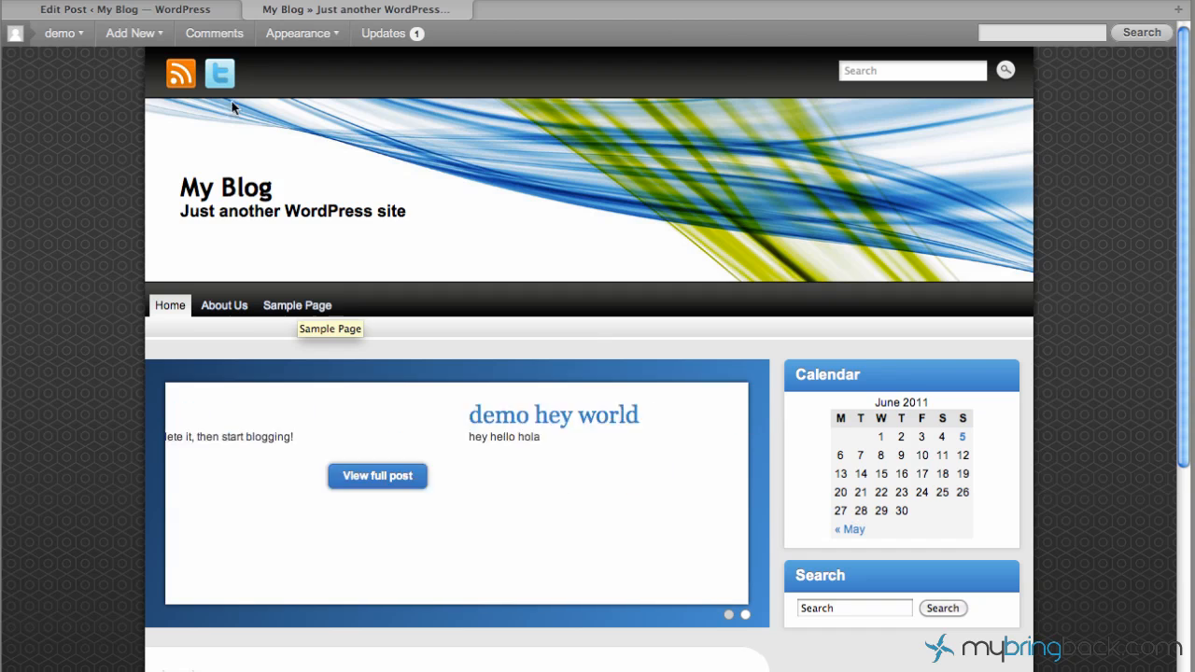
- Return to the admin dashboard and open Settings > Reading
{"action": "left_click", "coordinate": [123, 9]}
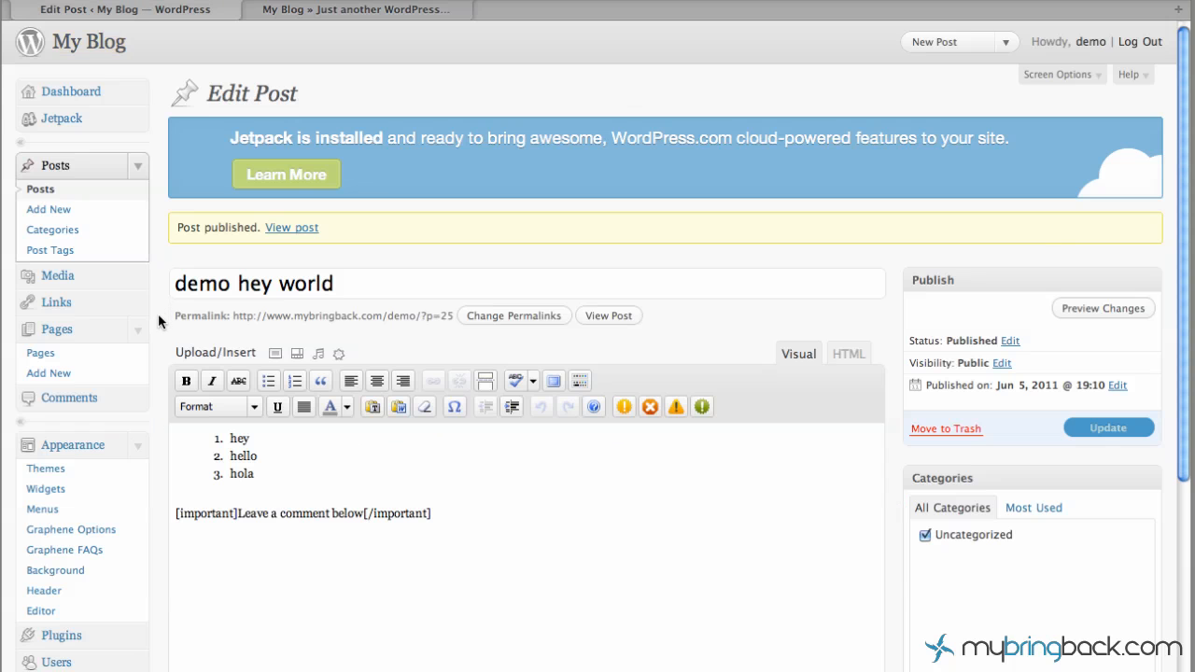
{"action": "scroll", "scroll_direction": "down", "scroll_amount": 3}
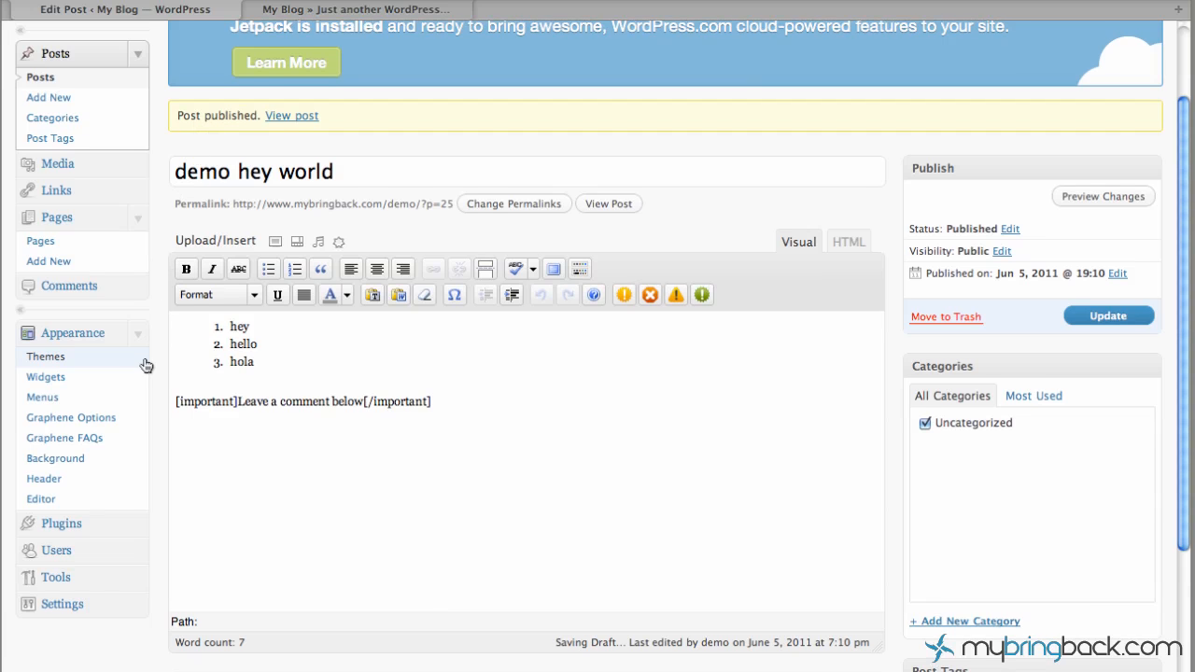
{"action": "scroll", "scroll_direction": "down", "scroll_amount": 3}
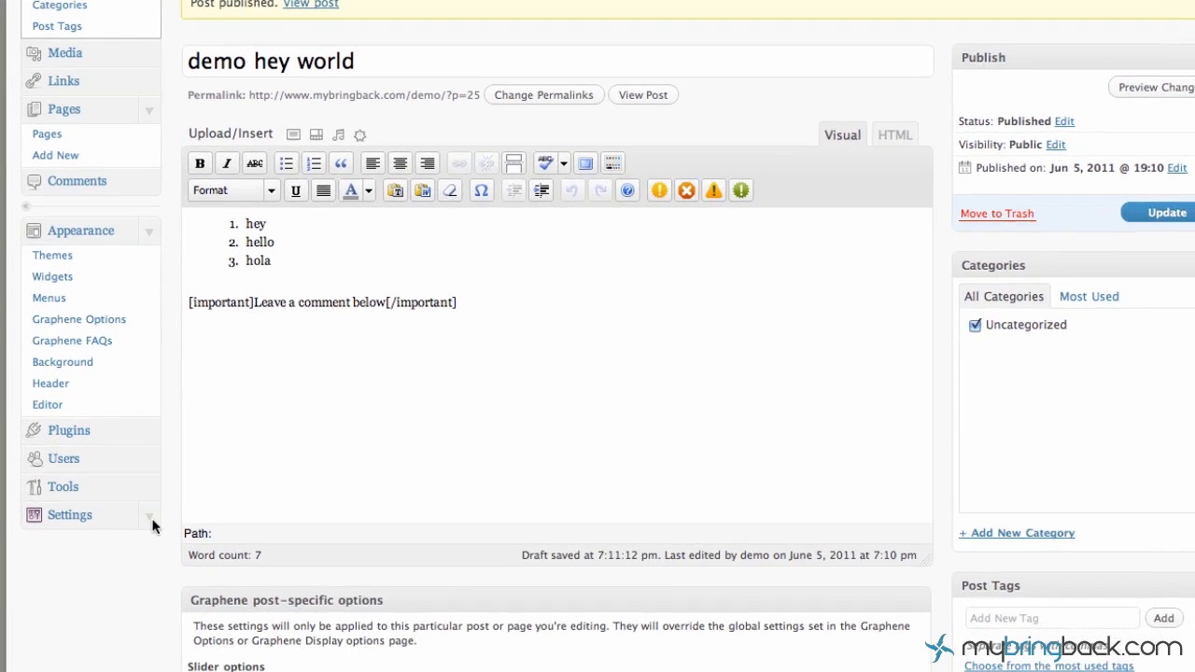
{"action": "left_click", "coordinate": [69, 515]}
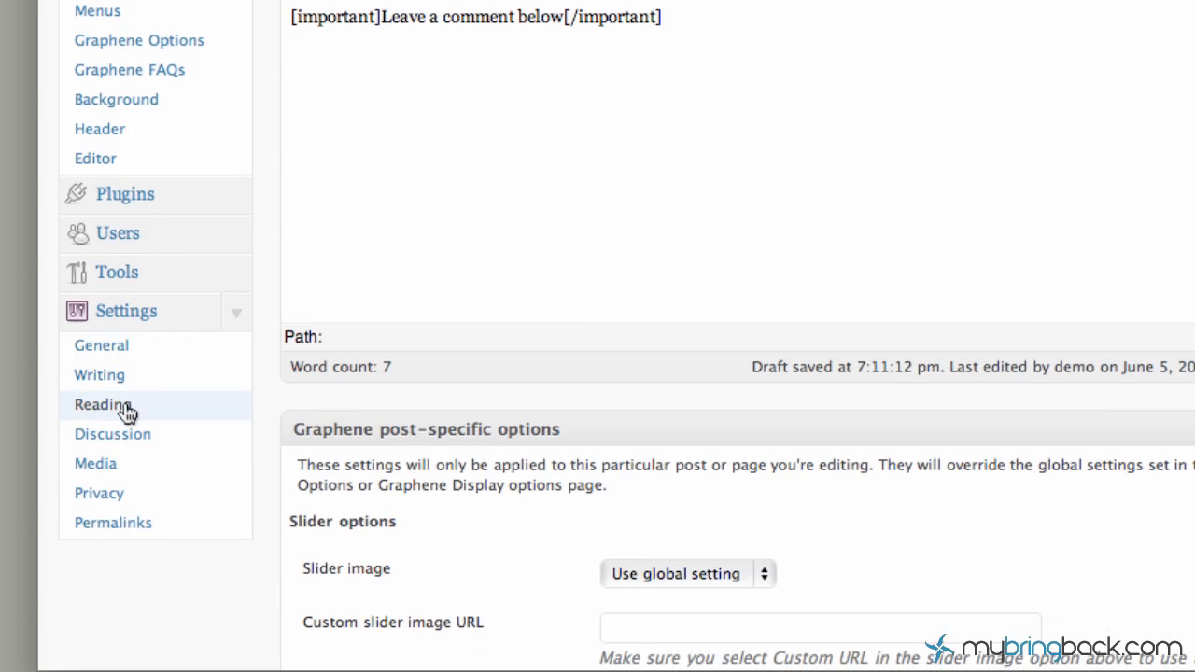
{"action": "left_click", "coordinate": [102, 404]}
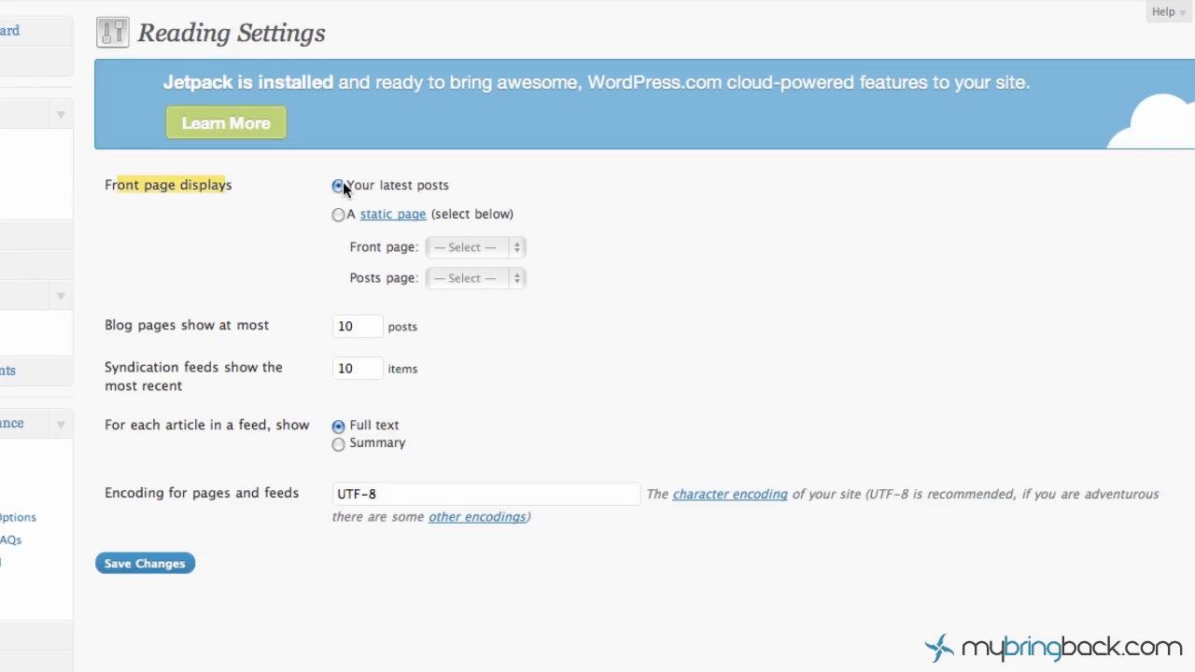
{"action": "mouse_move", "coordinate": [267, 193]}
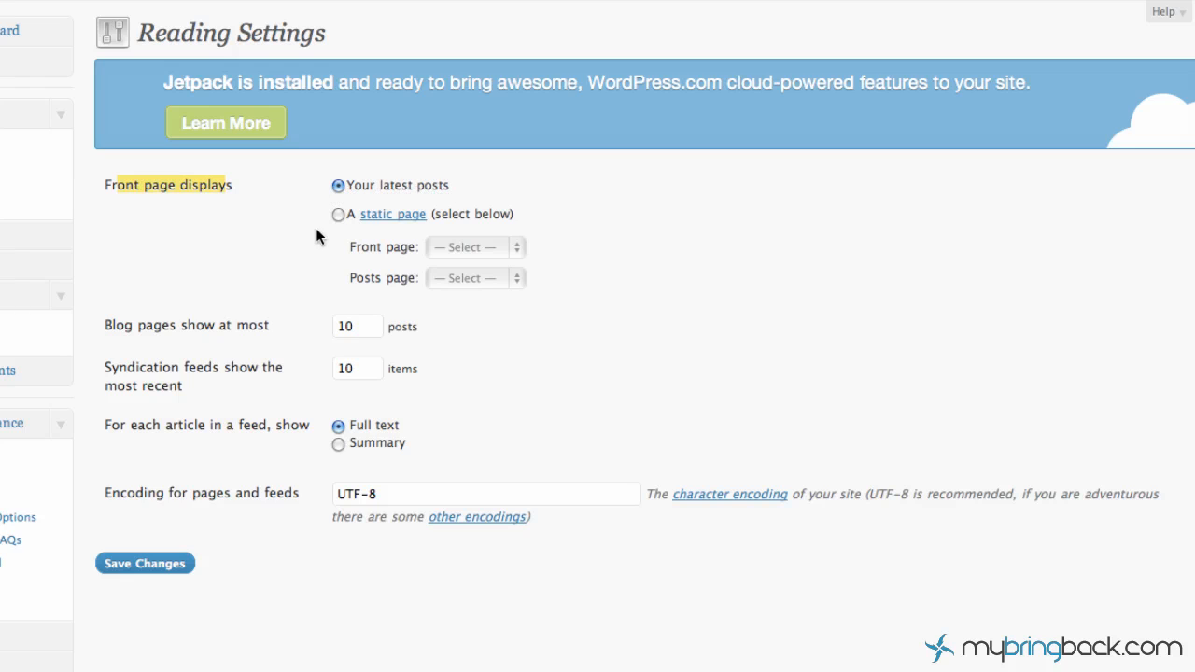
{"action": "mouse_move", "coordinate": [339, 224]}
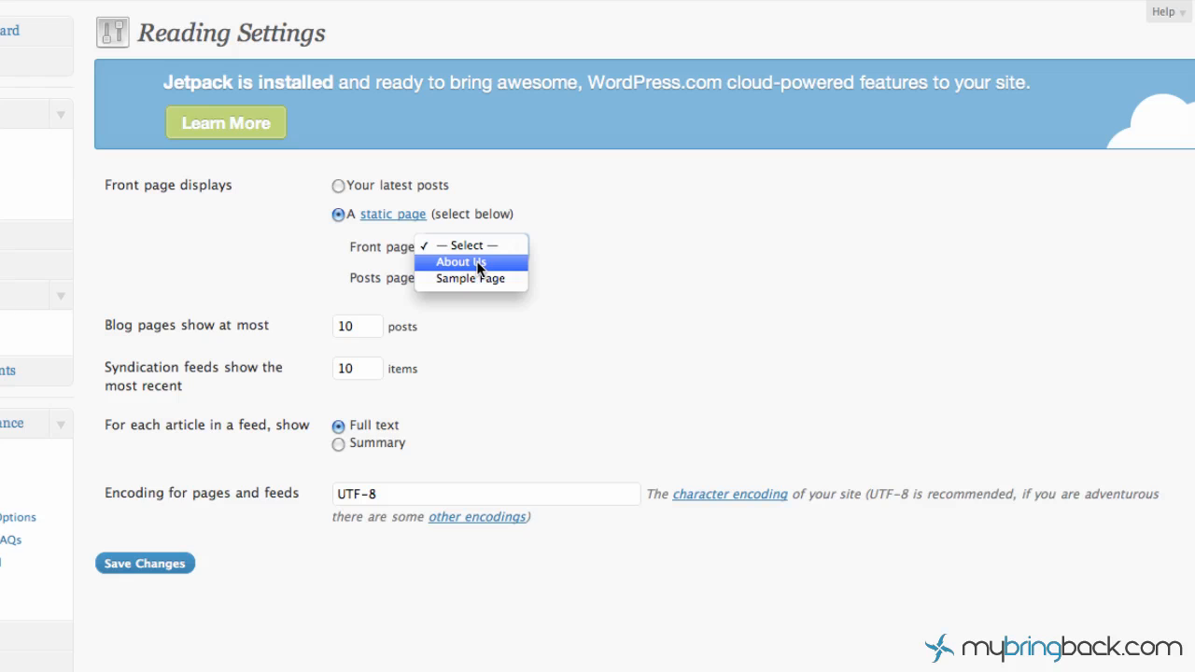
- Choose About Us as front page, Sample Page as posts page, and enter 15 posts
{"action": "left_click", "coordinate": [459, 262]}
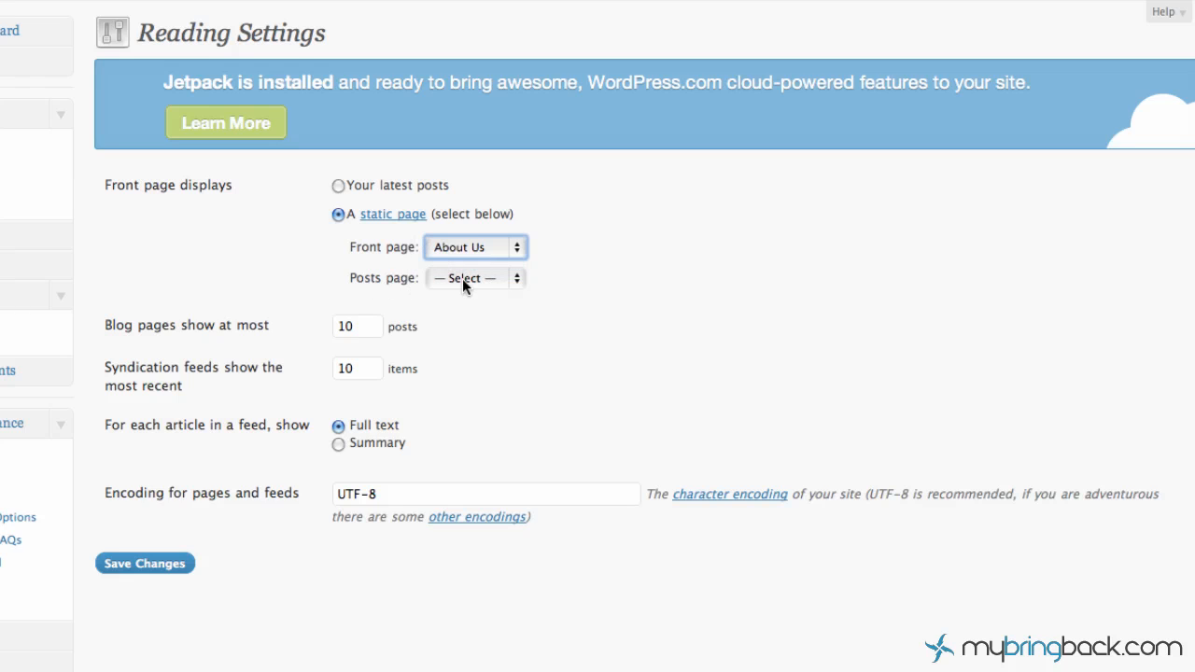
{"action": "left_click", "coordinate": [475, 277]}
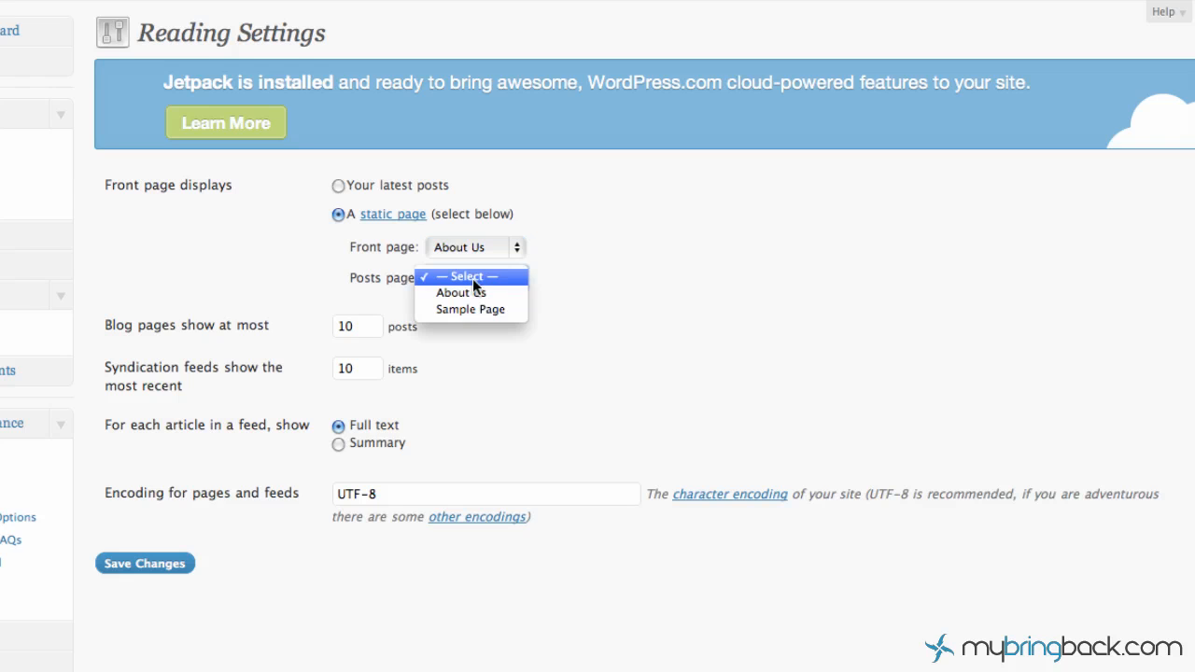
{"action": "left_click", "coordinate": [471, 309]}
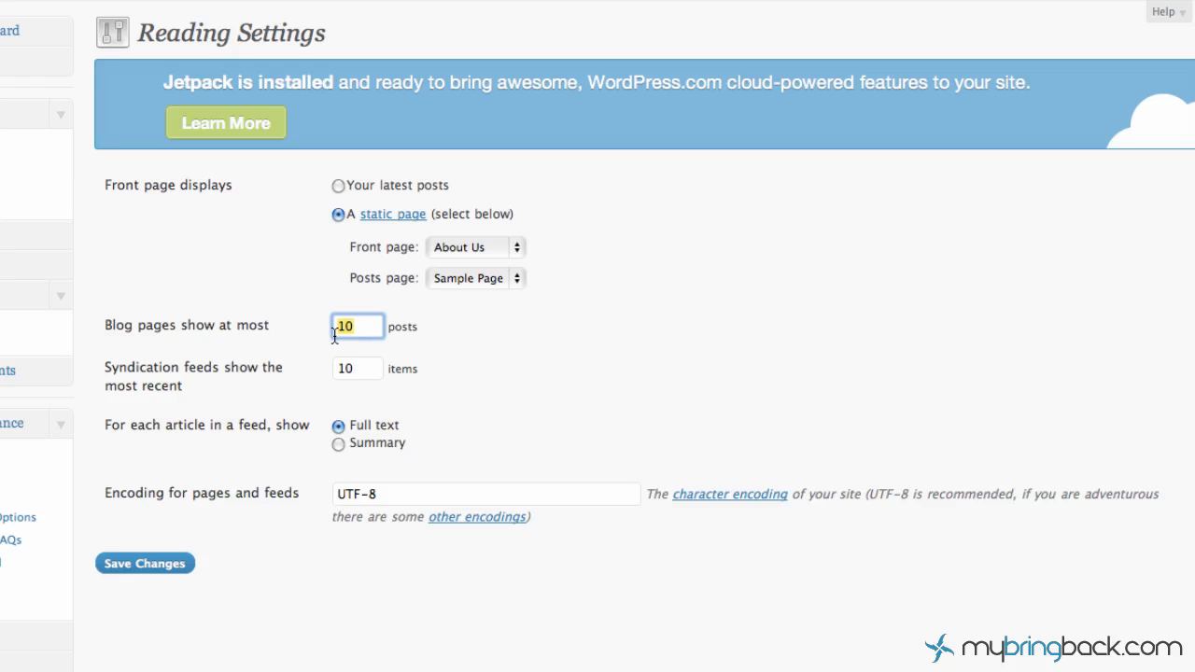
{"action": "type", "text": "15"}
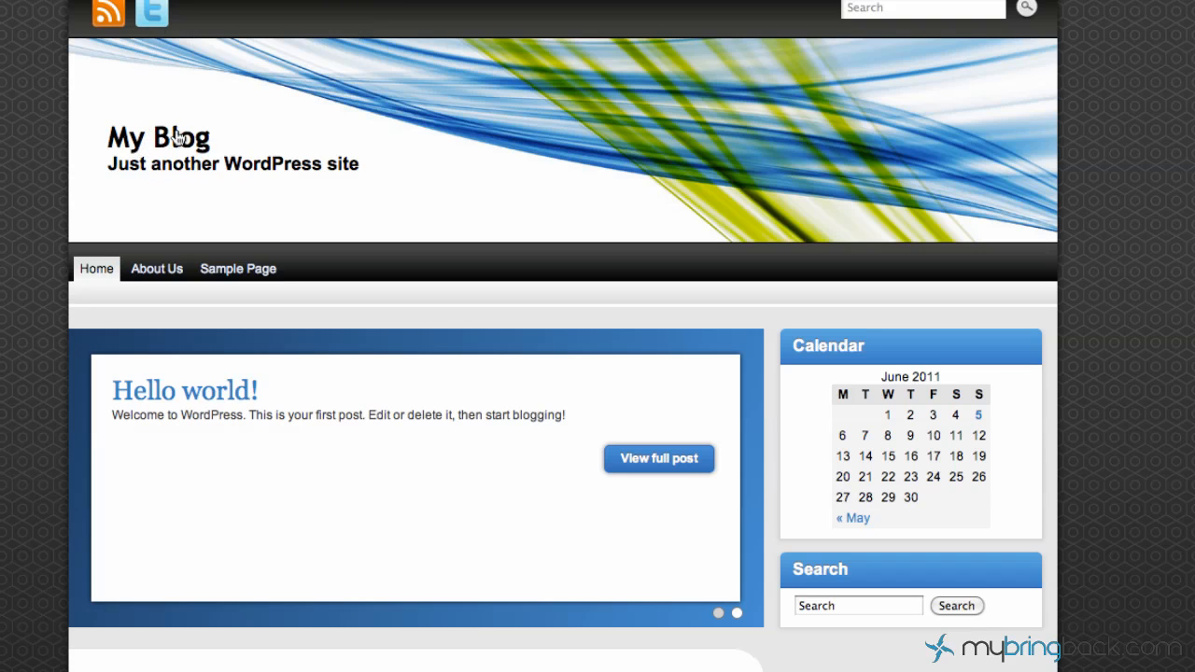
{"action": "mouse_move", "coordinate": [158, 137]}
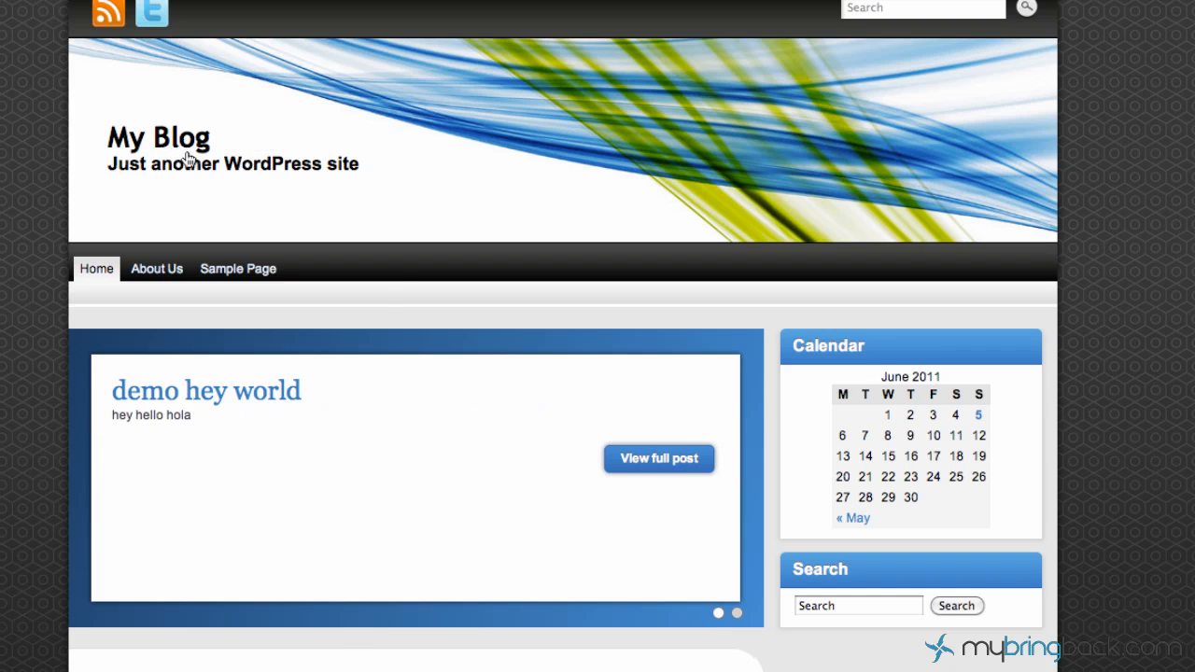
- Reload the My Blog home page and scroll through the new front page
{"action": "left_click", "coordinate": [156, 268]}
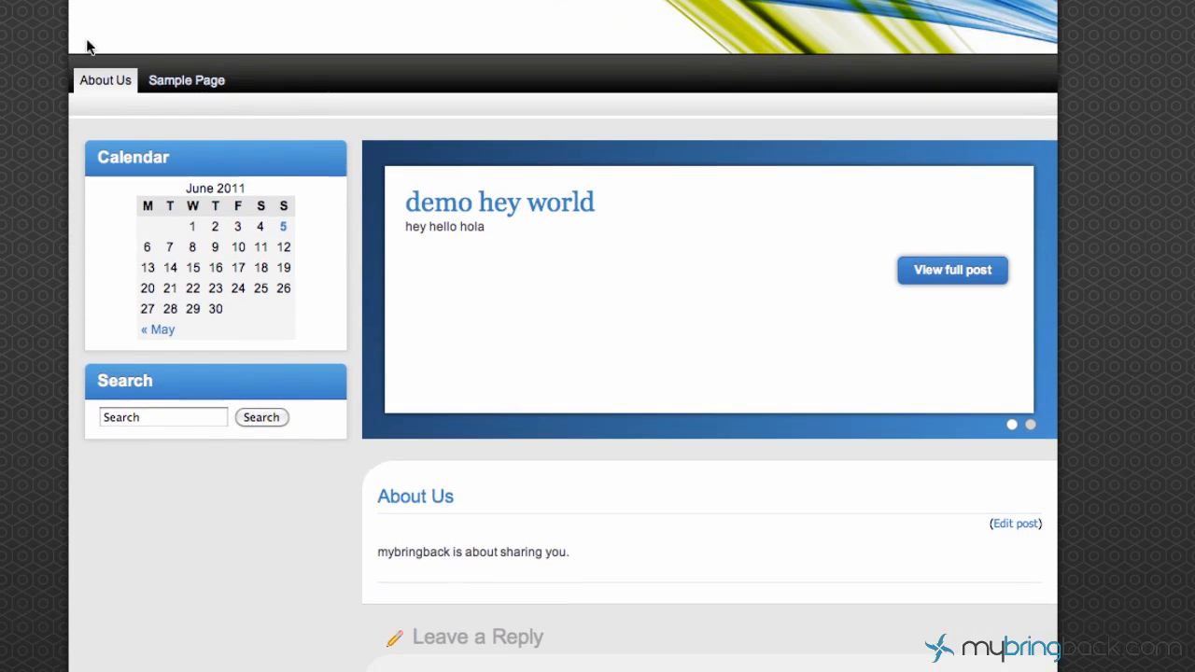
{"action": "mouse_move", "coordinate": [406, 316]}
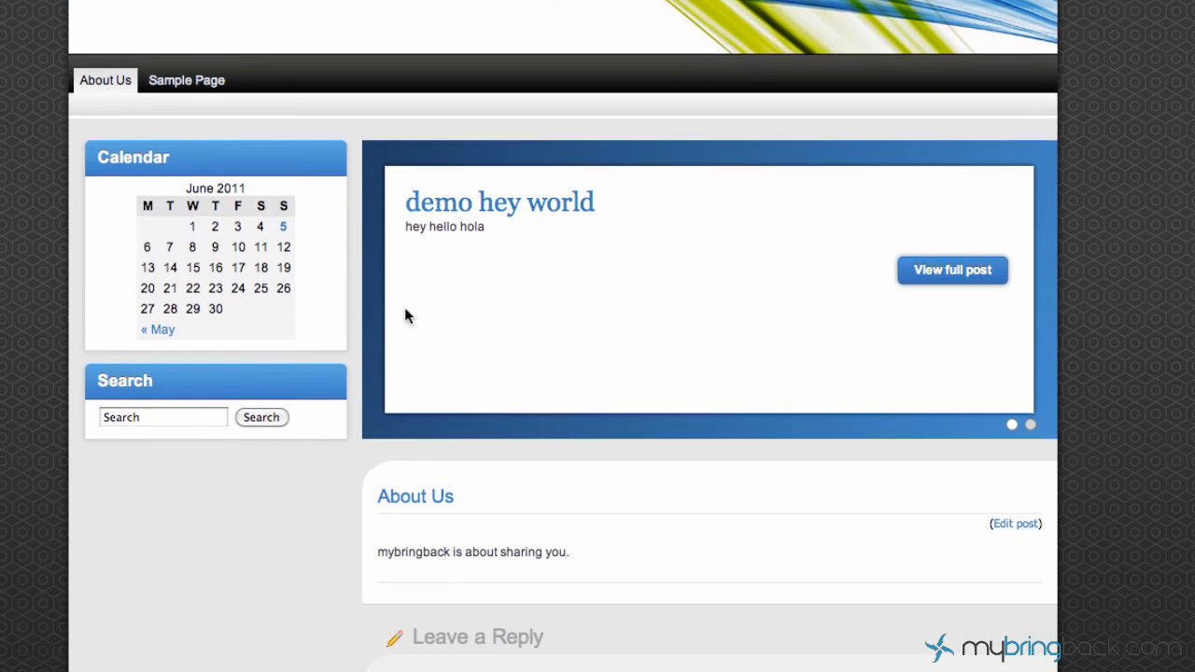
{"action": "scroll", "scroll_direction": "down", "scroll_amount": 3}
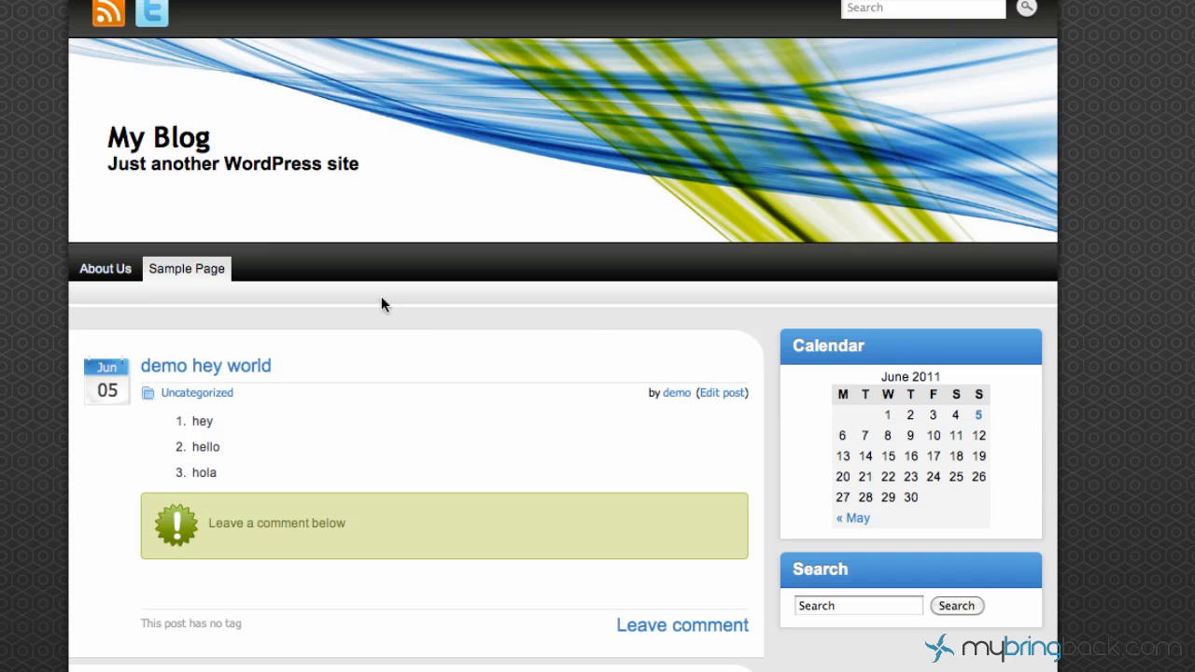
- Scroll through Sample Page's post listing past demo hey world to Hello world!
{"action": "scroll", "scroll_direction": "down", "scroll_amount": 3}
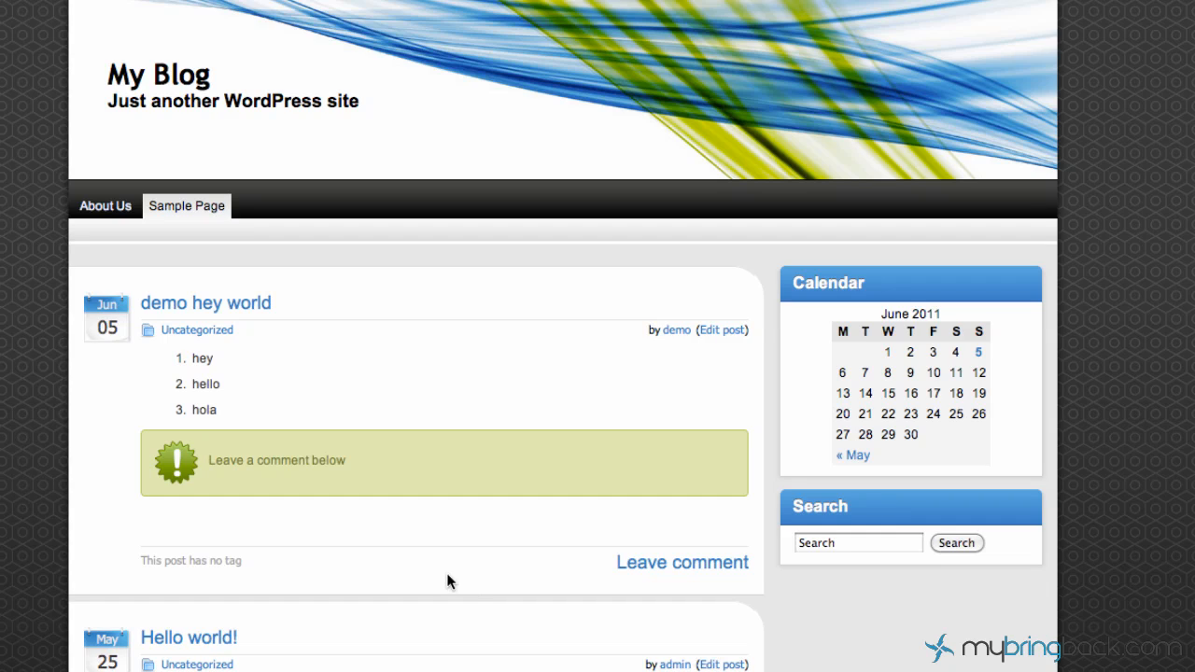
{"action": "mouse_move", "coordinate": [444, 588]}
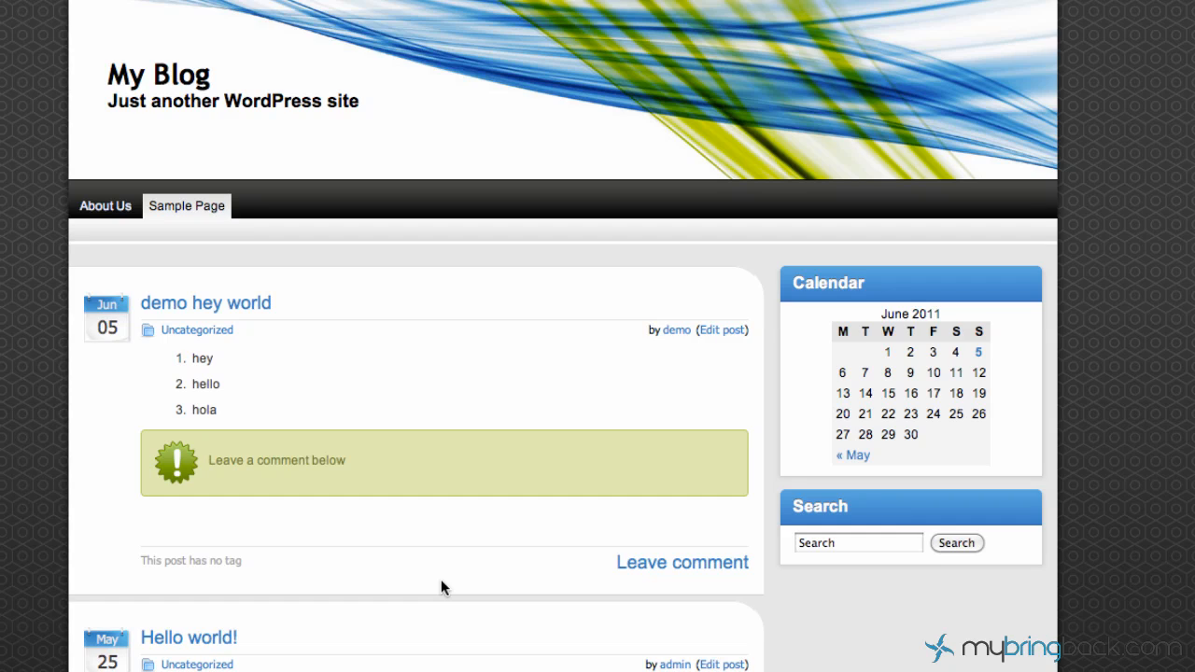
{"action": "mouse_move", "coordinate": [59, 552]}
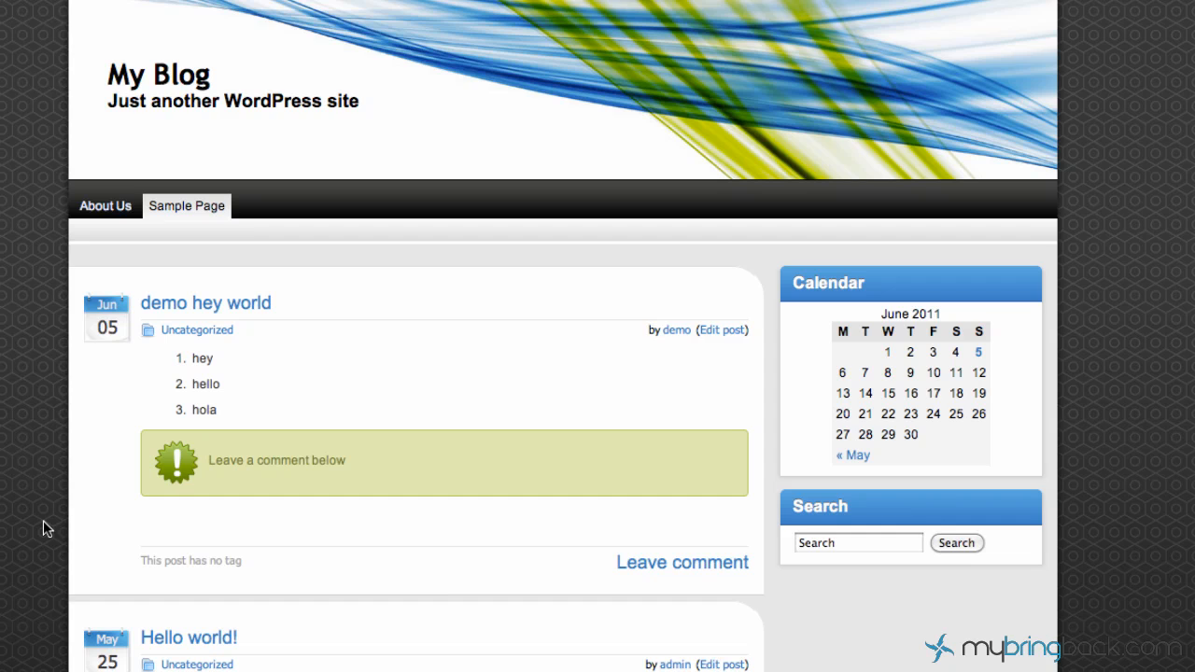
{"action": "scroll", "scroll_direction": "down", "scroll_amount": 3}
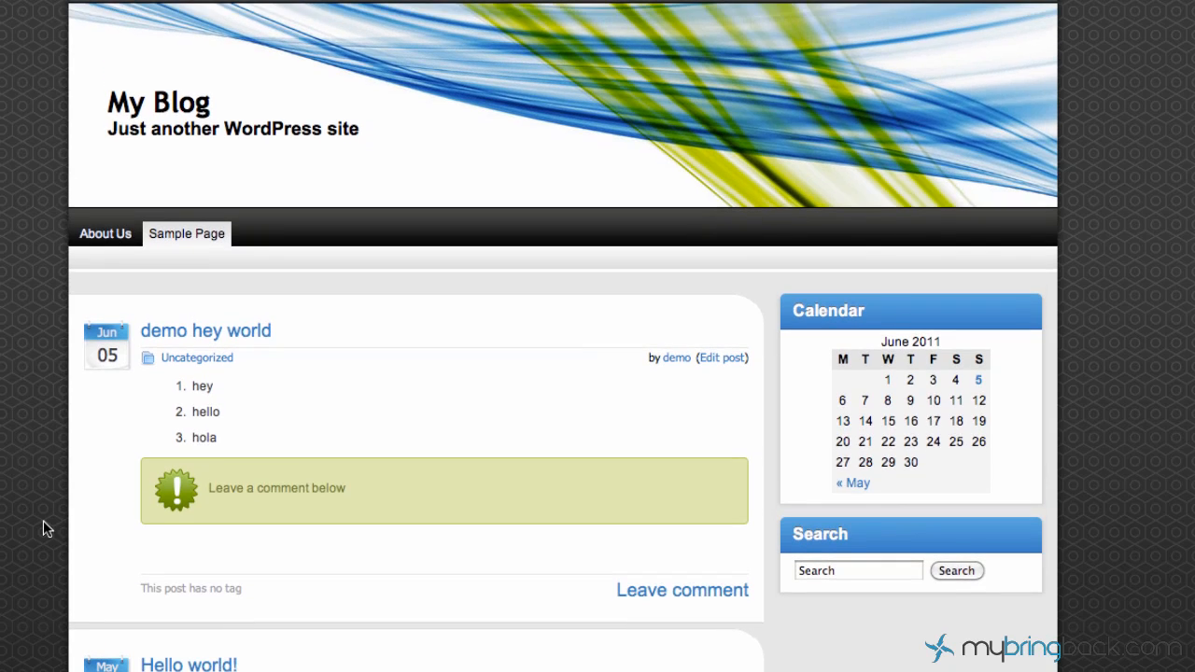